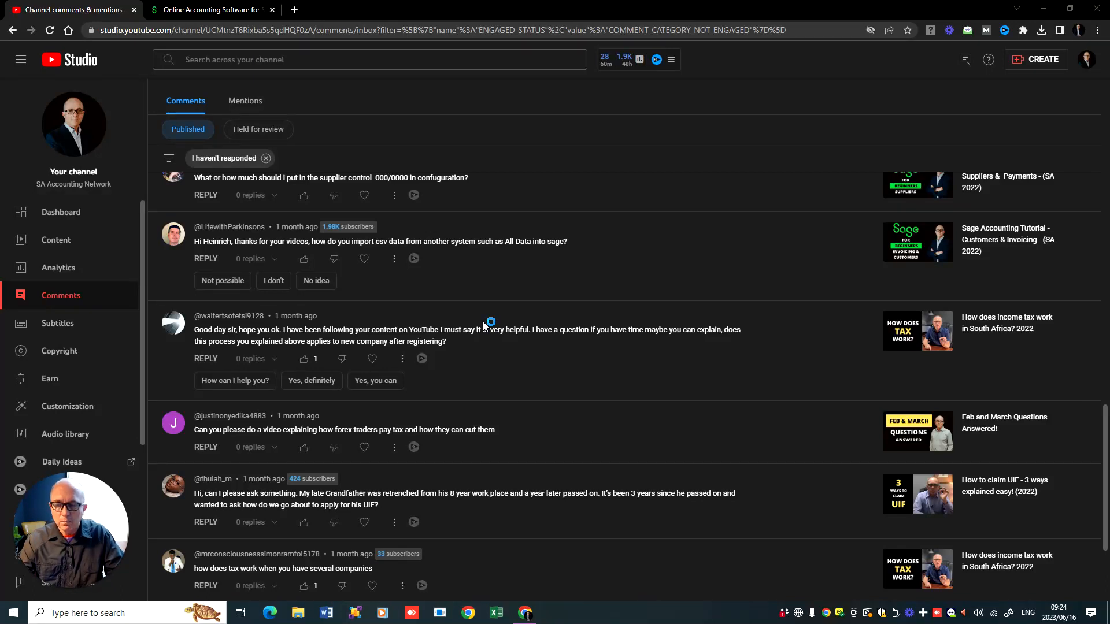
pyautogui.moveTo(470, 316)
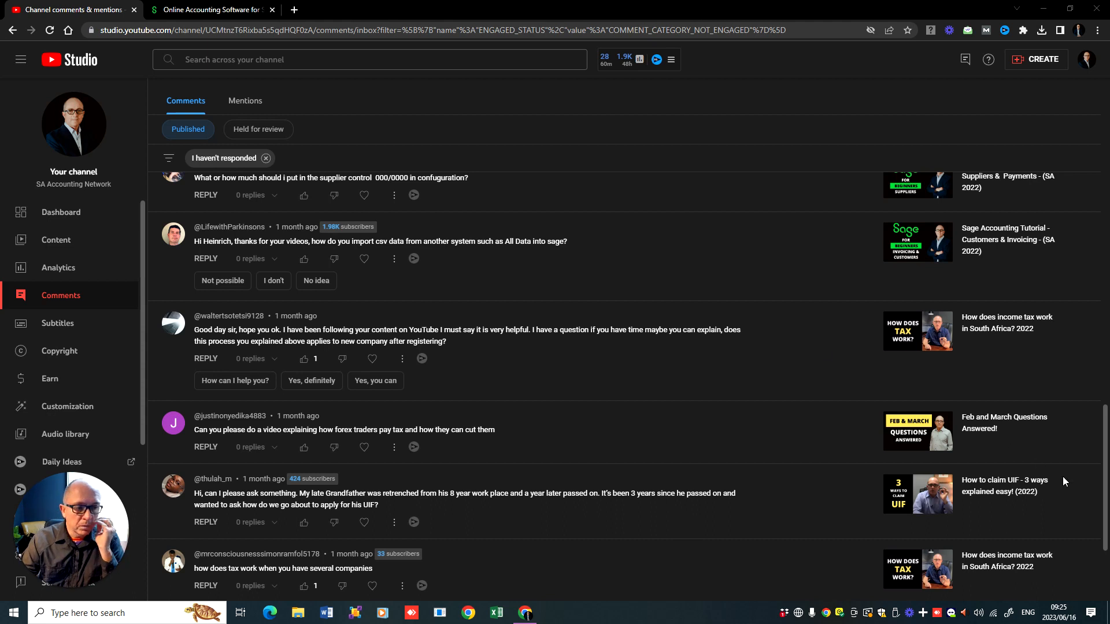
# Step: Switch to the Sage demo company and show the Banking transactions page
pyautogui.scroll(-3)
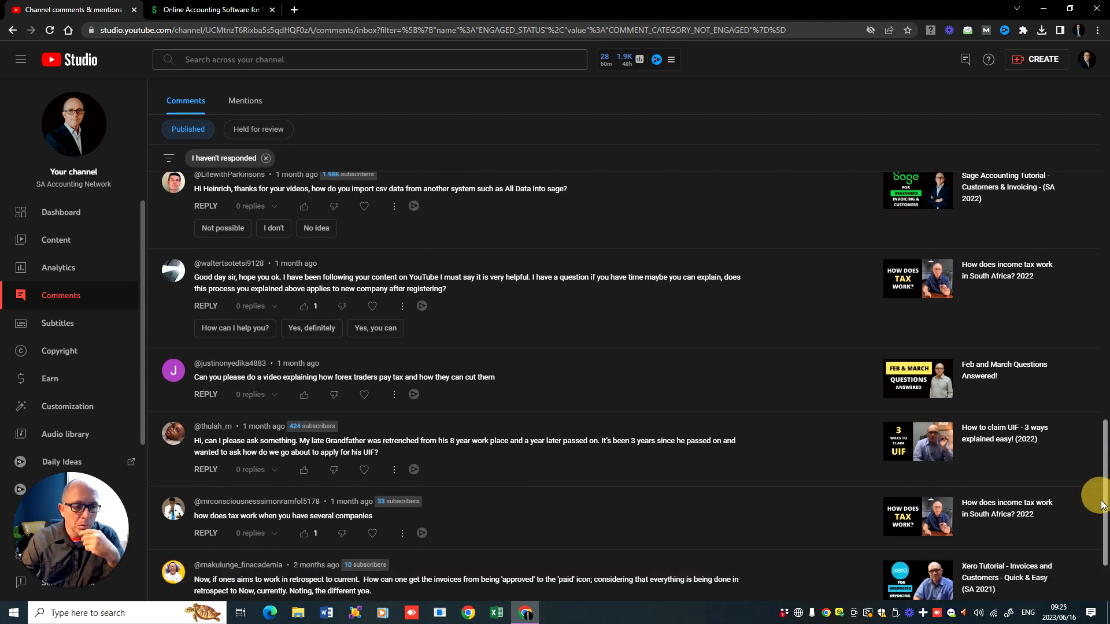
pyautogui.scroll(-3)
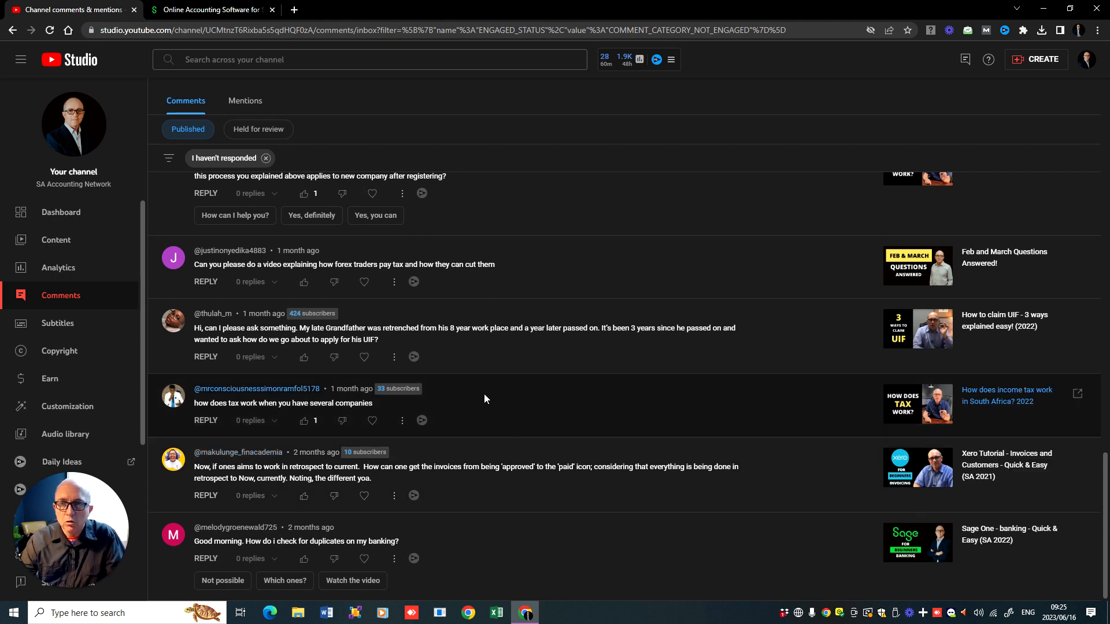
pyautogui.moveTo(635, 297)
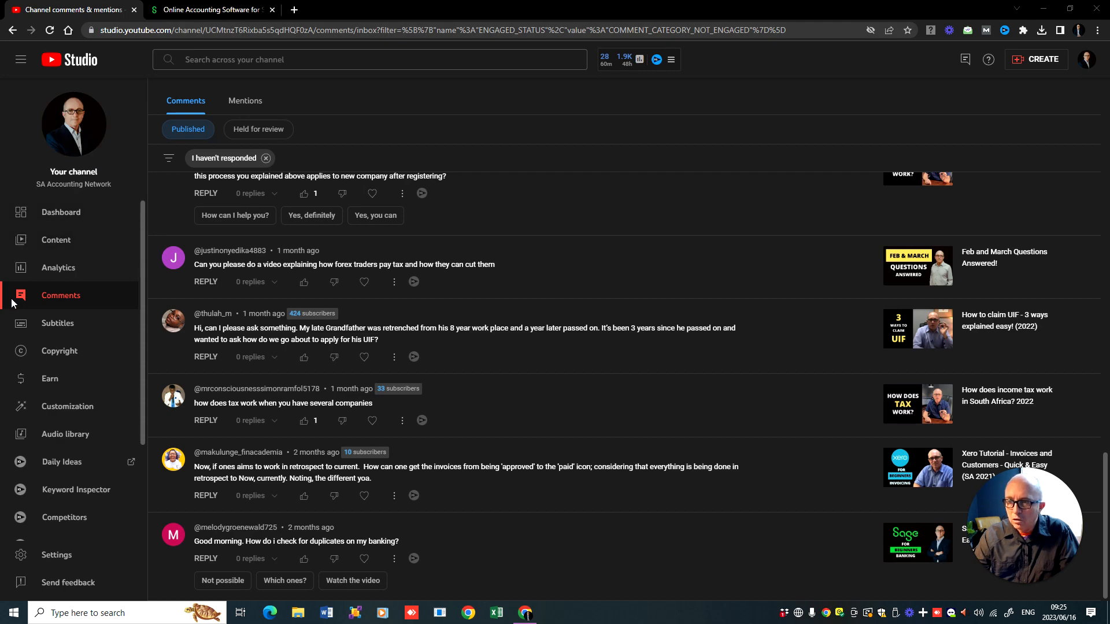
pyautogui.click(206, 10)
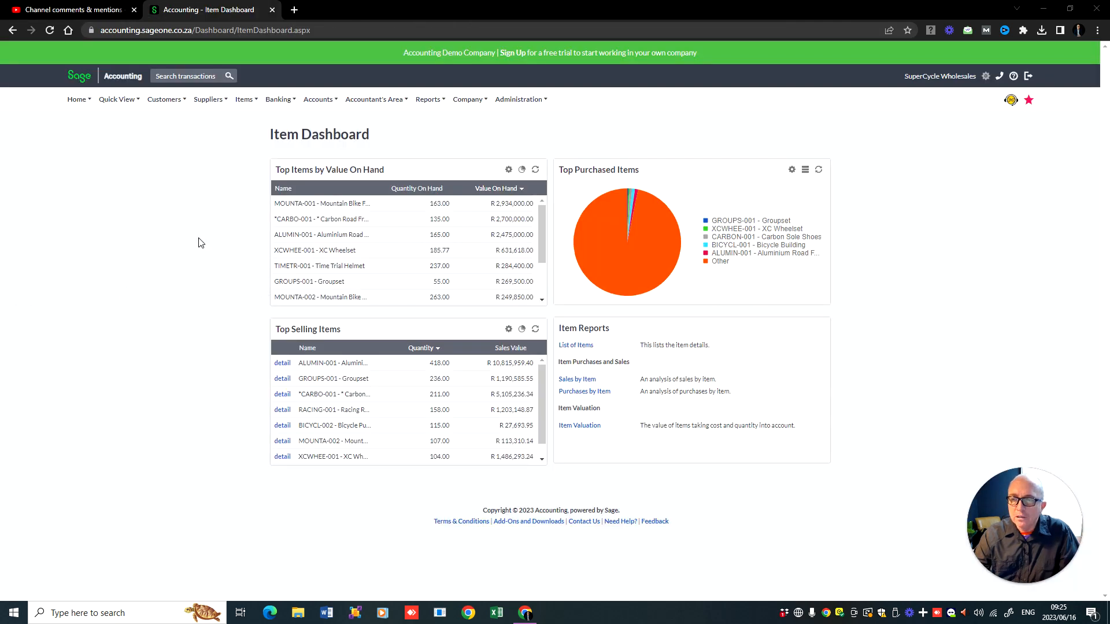
pyautogui.click(318, 99)
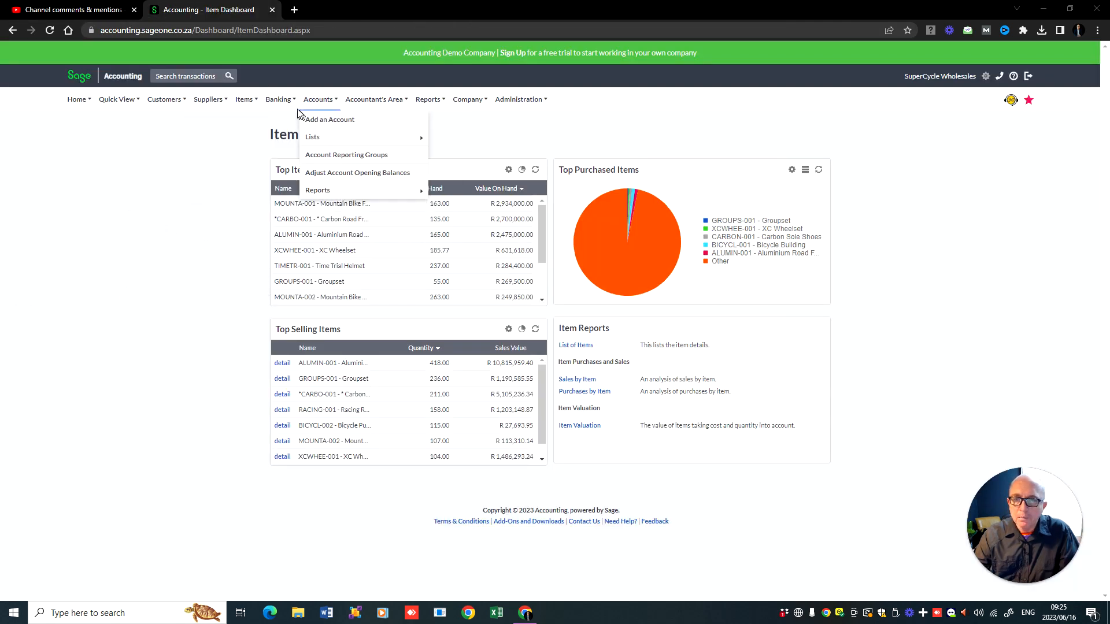
pyautogui.click(279, 100)
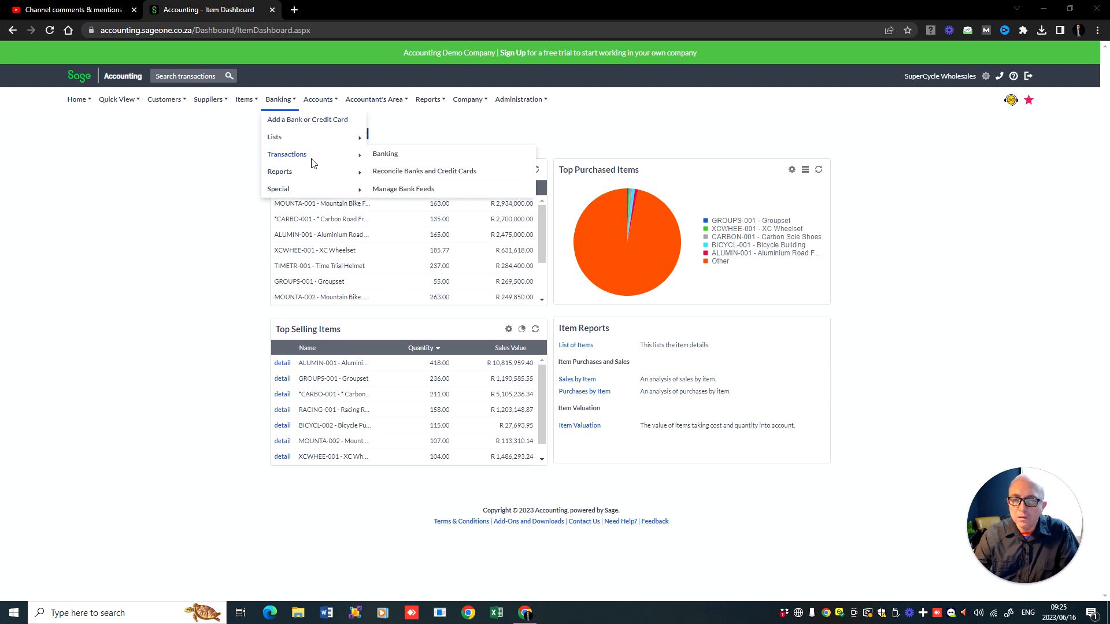
pyautogui.moveTo(395, 157)
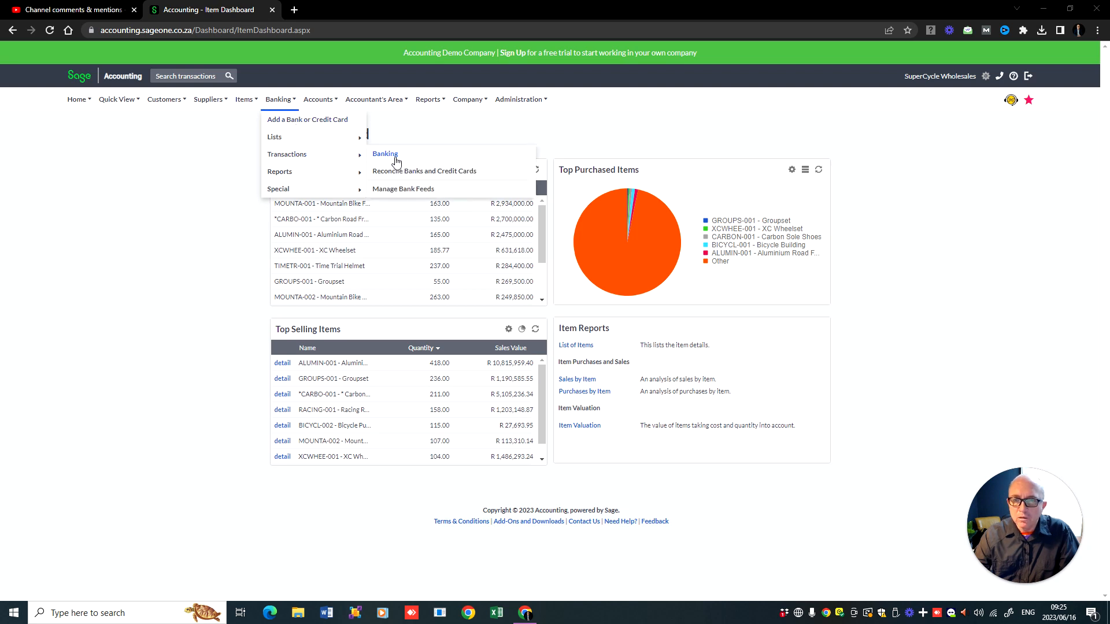
pyautogui.click(385, 154)
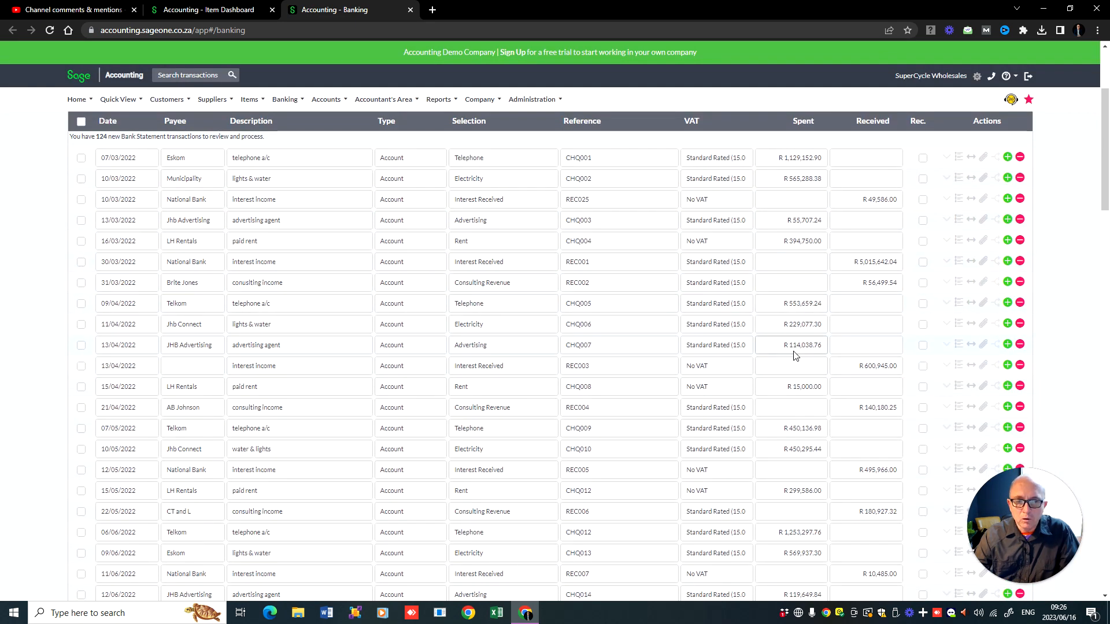
# Step: Launch the Banks and Credit Cards Transactions report from the Banking reports menu
pyautogui.click(284, 100)
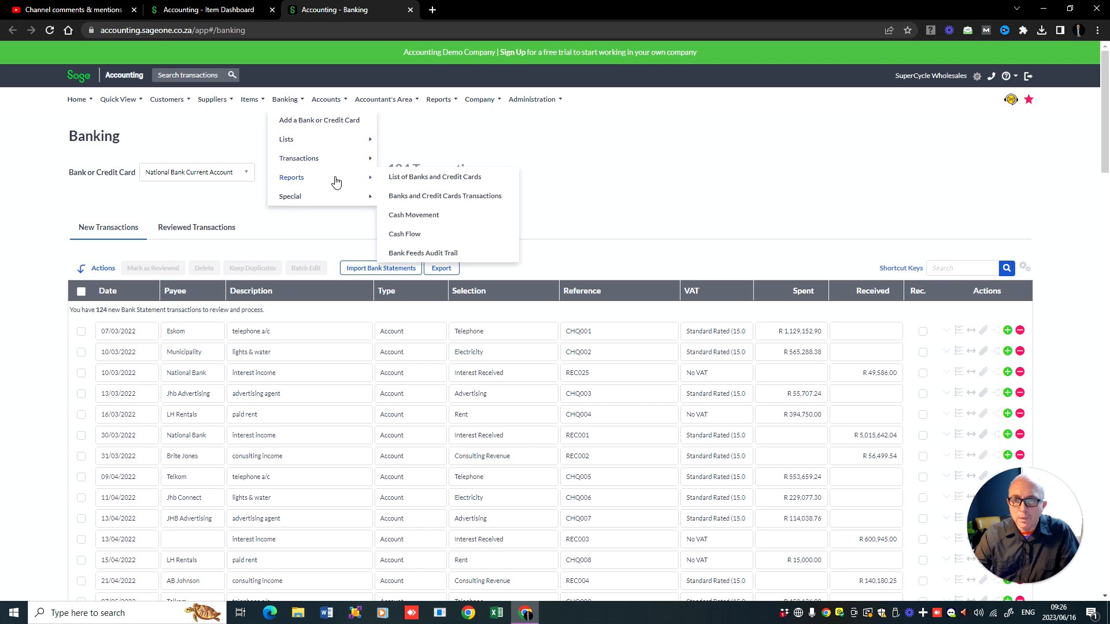
pyautogui.moveTo(434, 205)
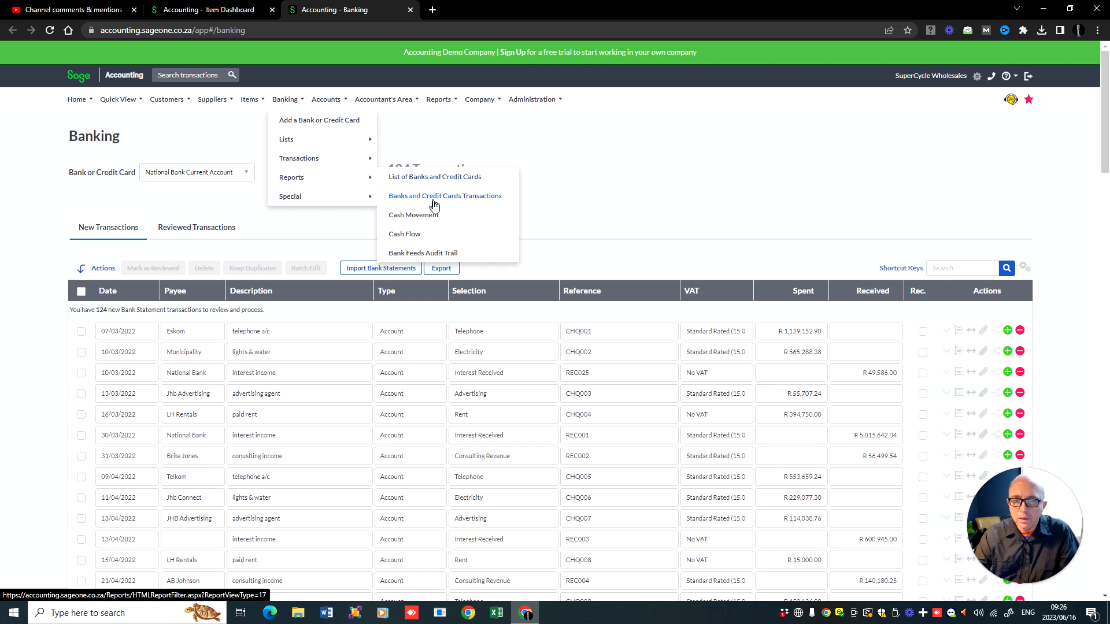
pyautogui.click(444, 196)
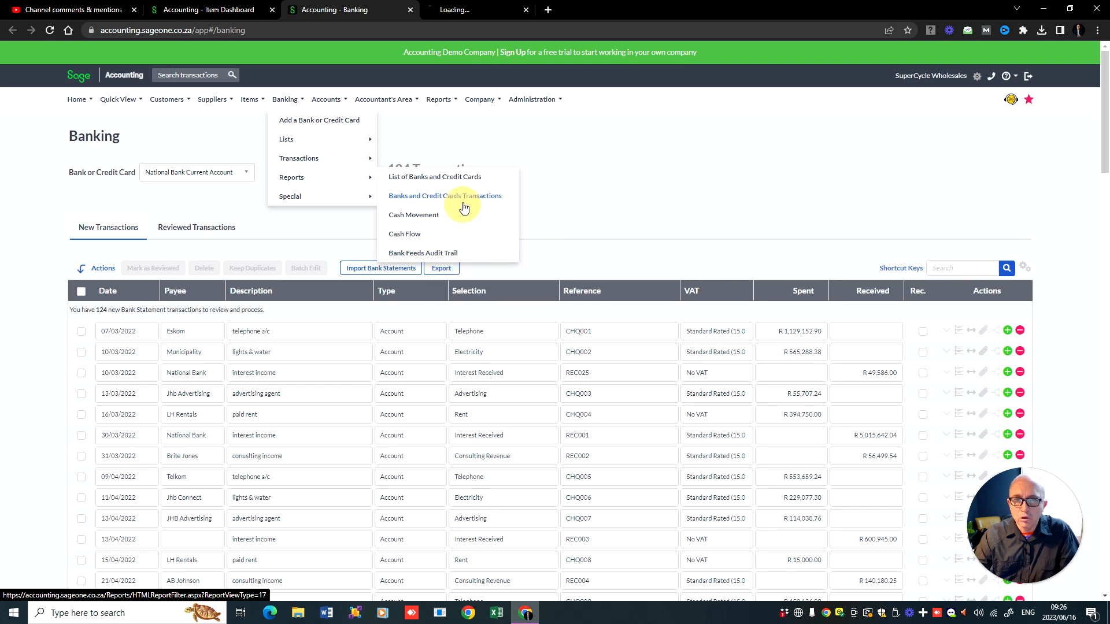
# Step: Run the transactions report for the National Bank Current Account
pyautogui.click(444, 197)
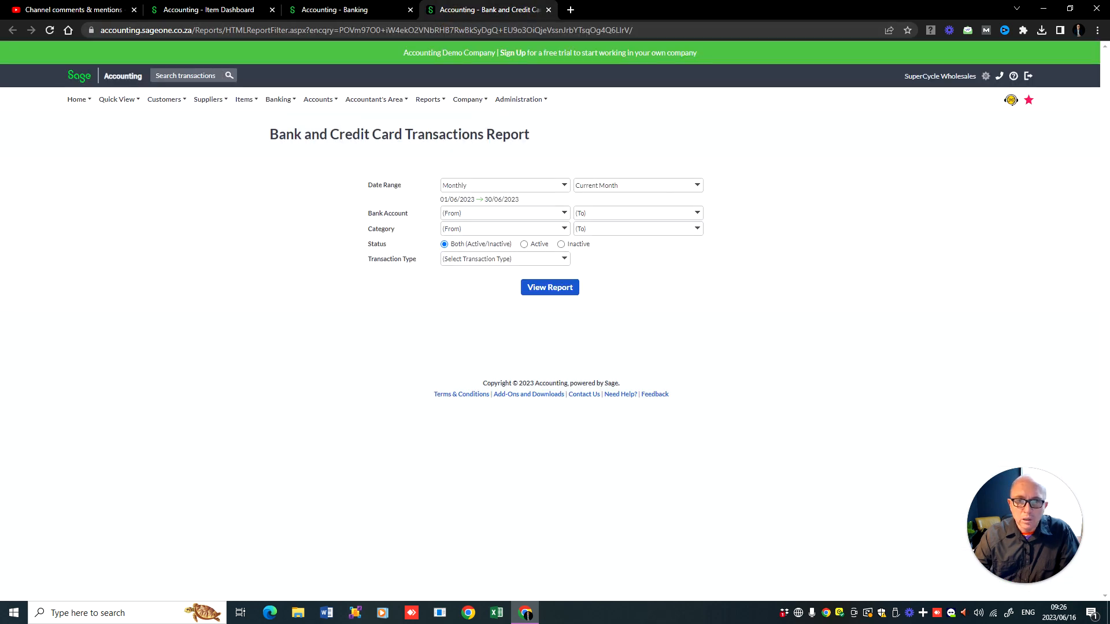
pyautogui.click(563, 213)
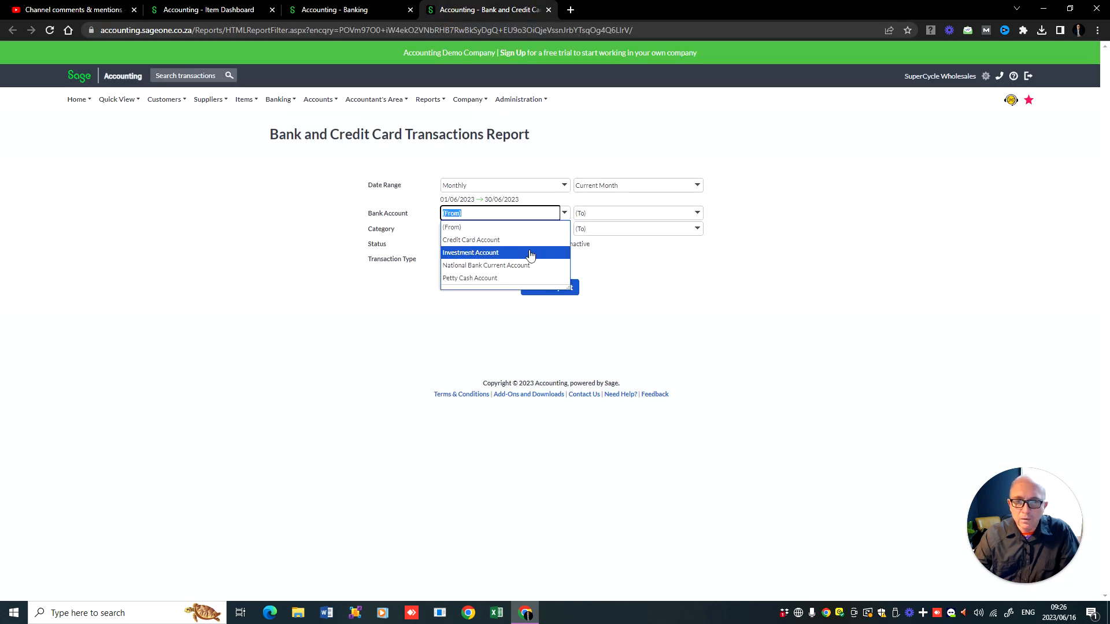
pyautogui.click(486, 265)
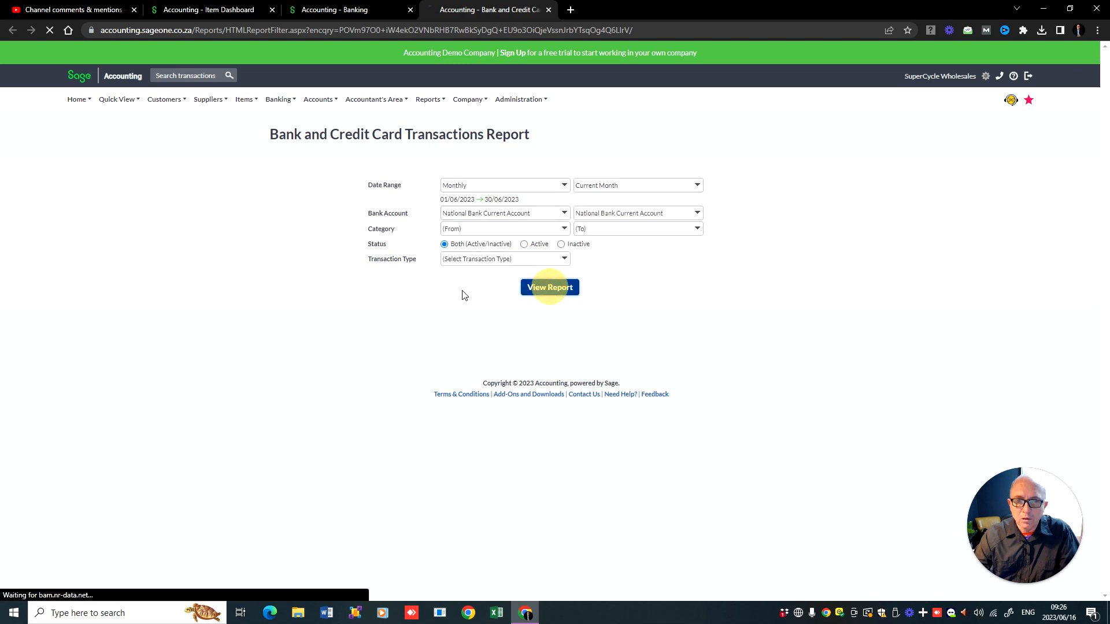
pyautogui.click(550, 288)
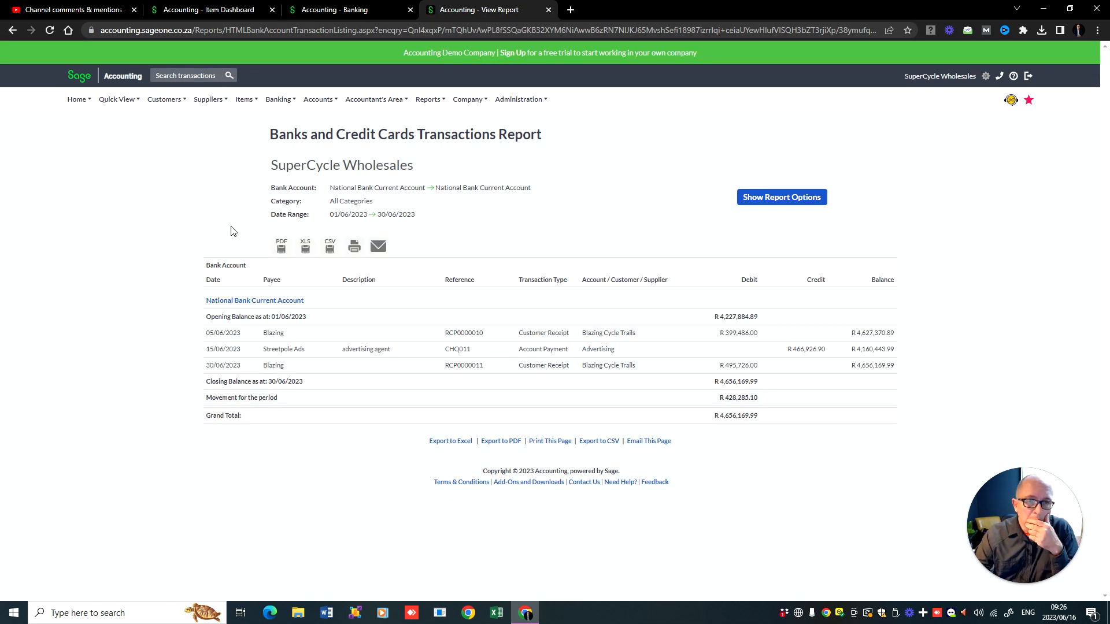
# Step: Change the report's date range to Year to Date (01/03/2023 to 16/06/2023) and refresh
pyautogui.click(782, 196)
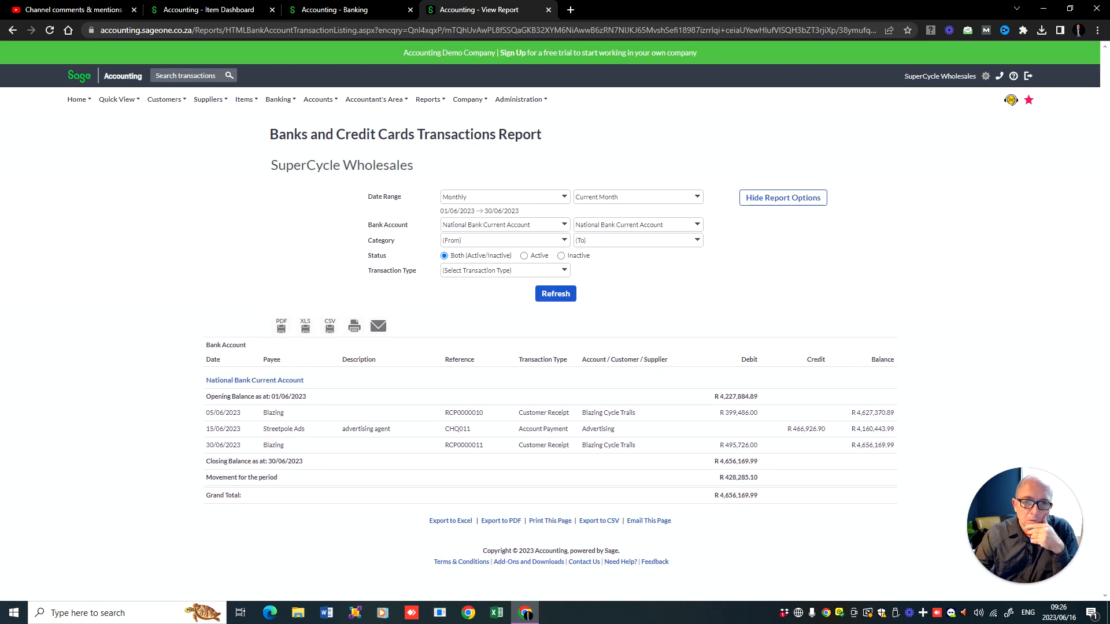
pyautogui.click(503, 196)
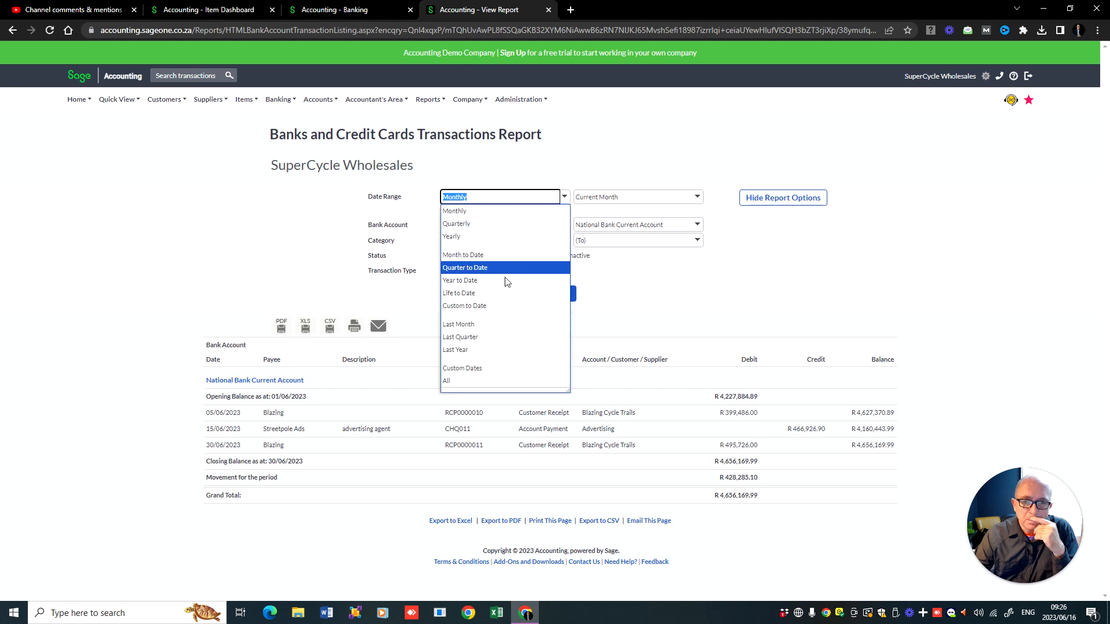
pyautogui.click(459, 280)
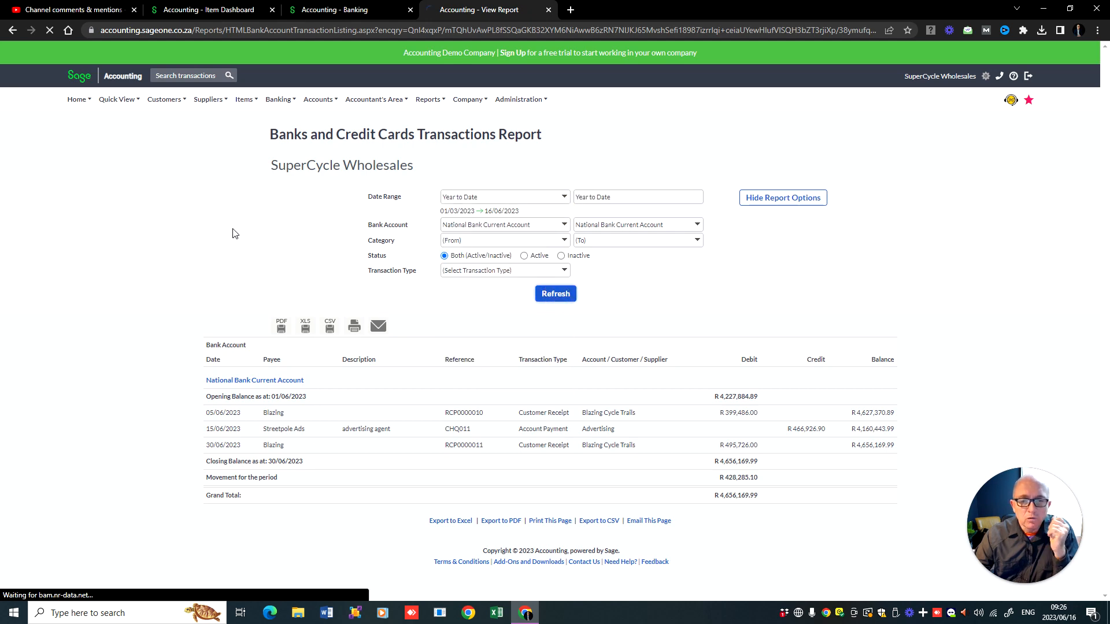
pyautogui.click(556, 293)
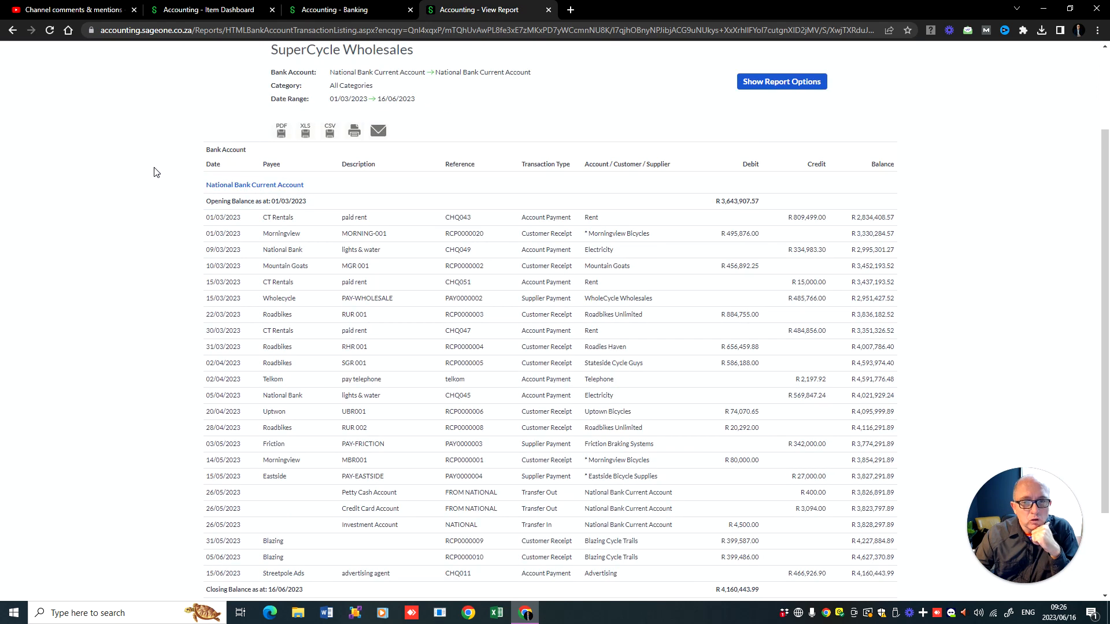
pyautogui.moveTo(473, 207)
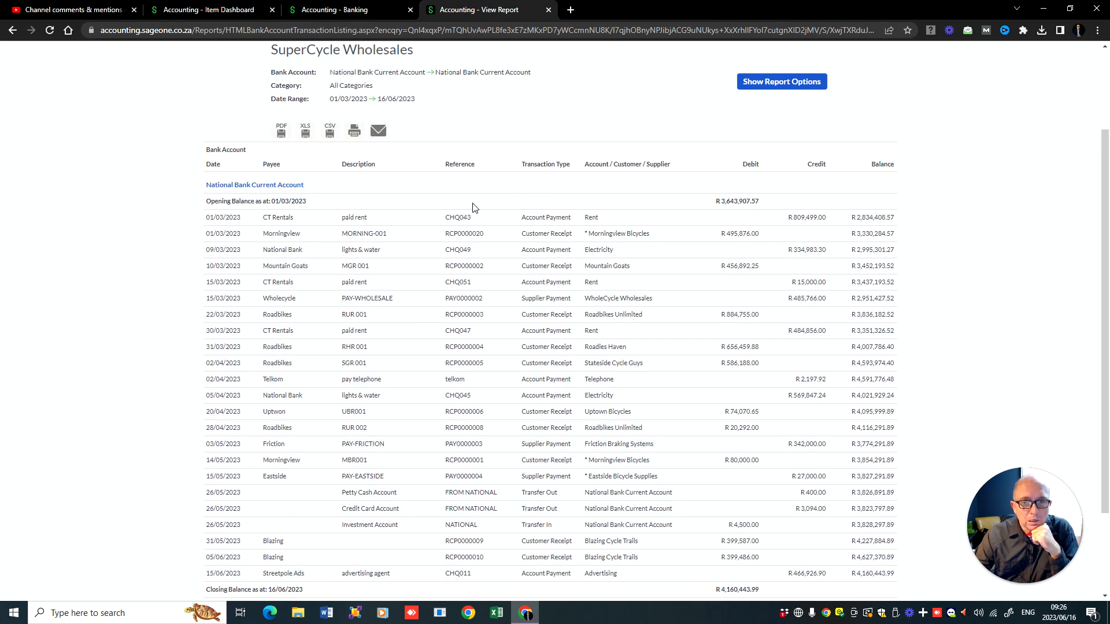
pyautogui.moveTo(258, 347)
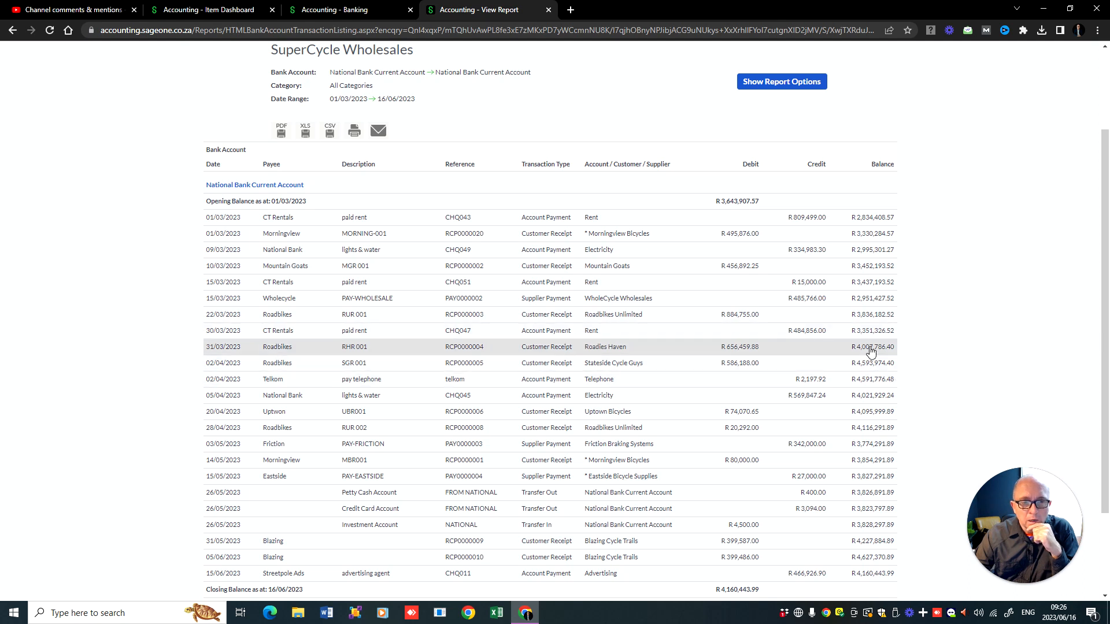
pyautogui.moveTo(826, 271)
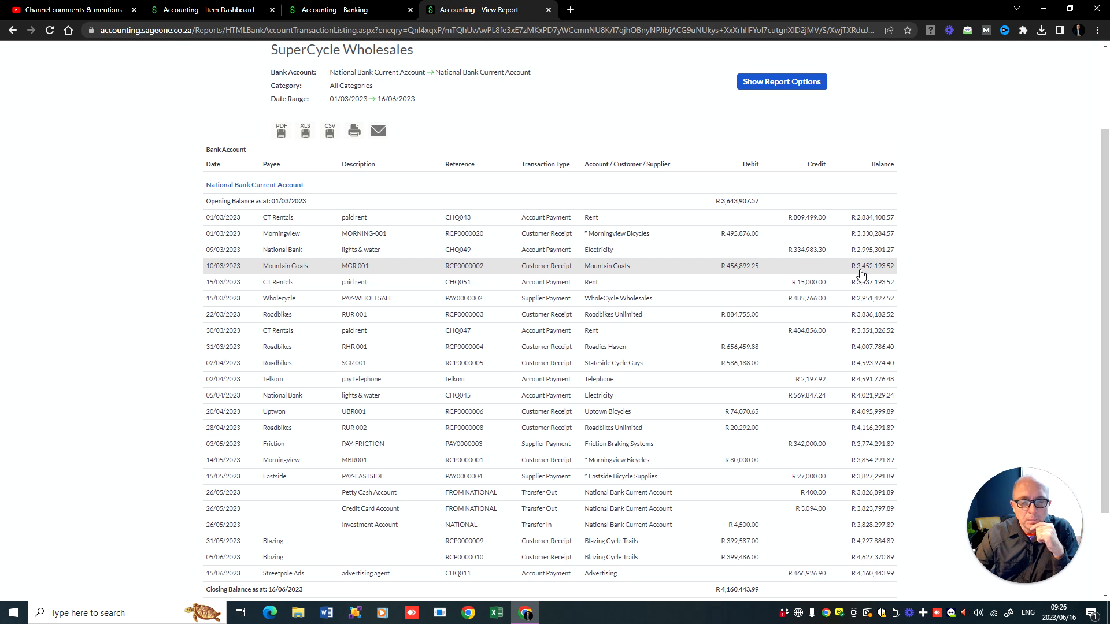
pyautogui.moveTo(863, 276)
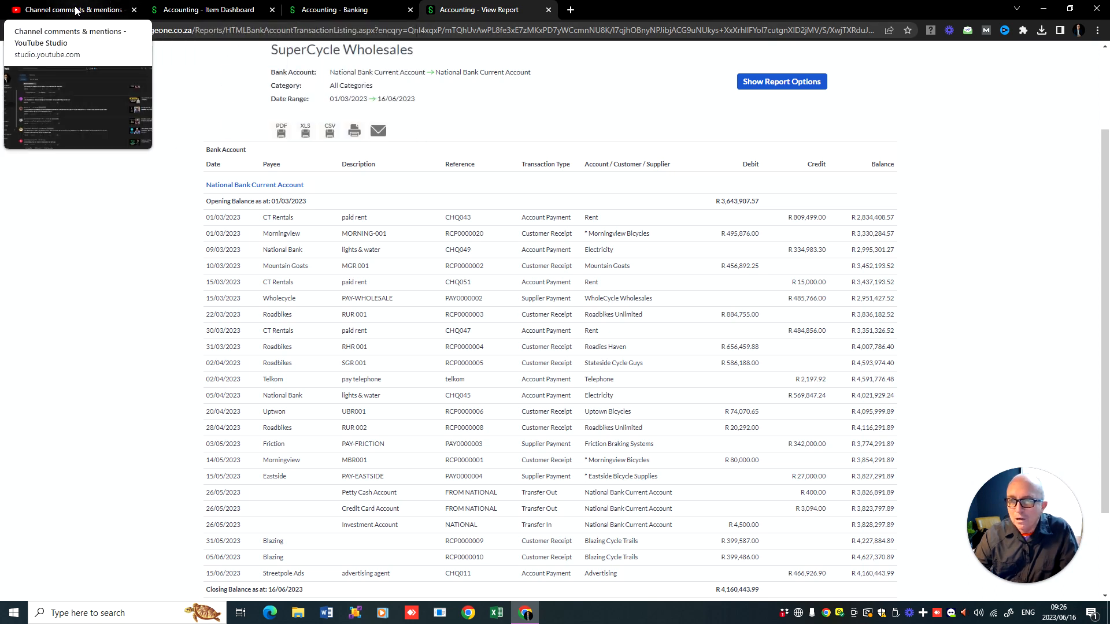
pyautogui.moveTo(170, 90)
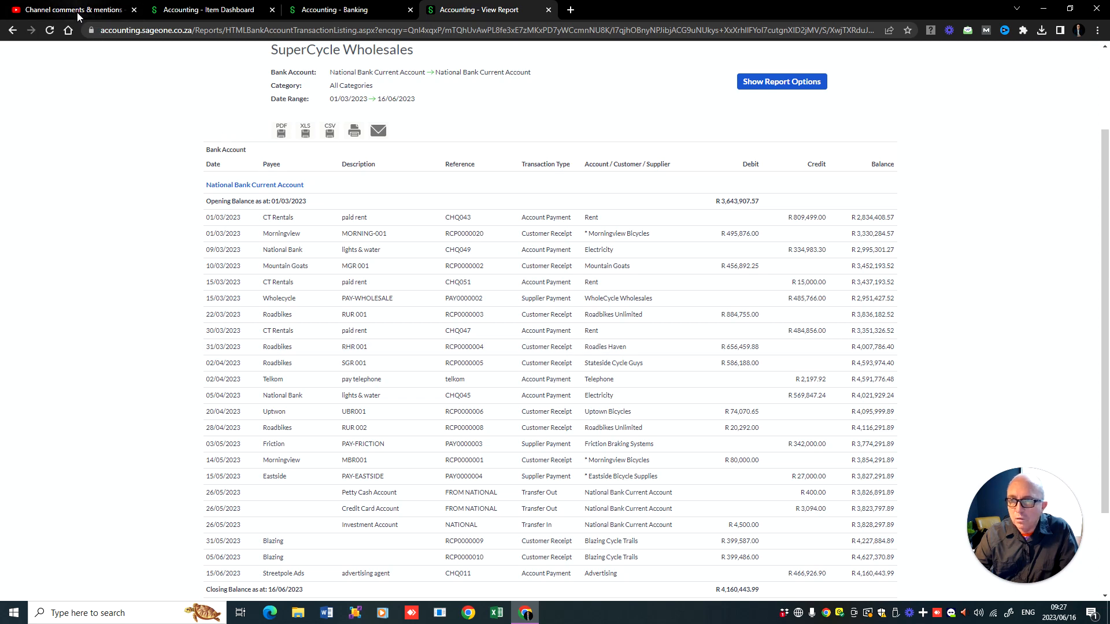
# Step: Read the unanswered comments including the CSV import question, then go to the Sage Item Dashboard
pyautogui.click(70, 10)
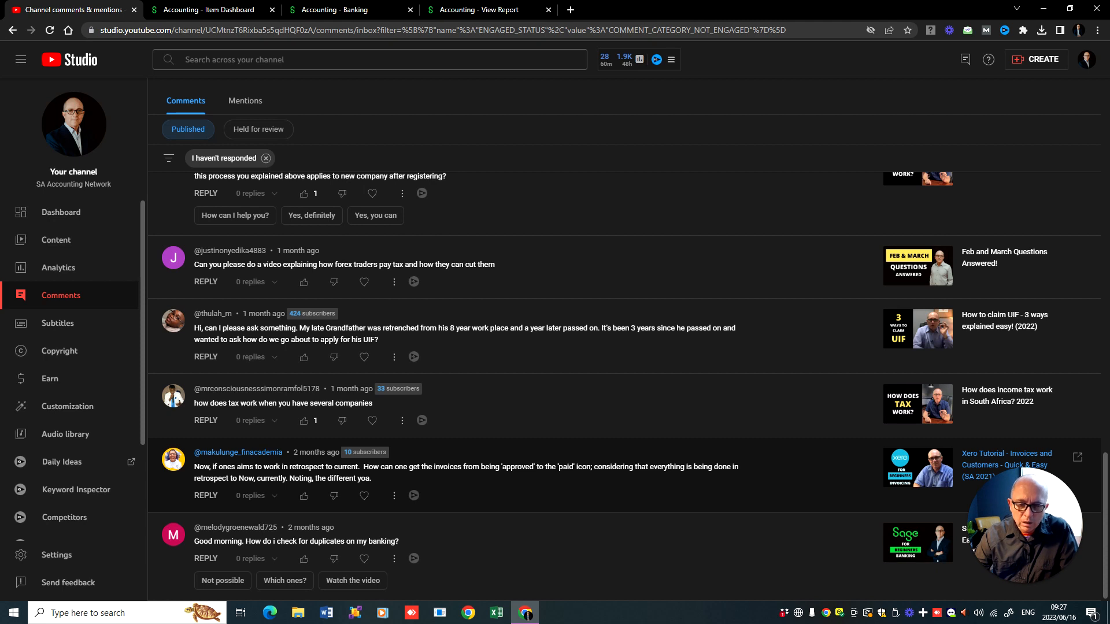
pyautogui.moveTo(450, 484)
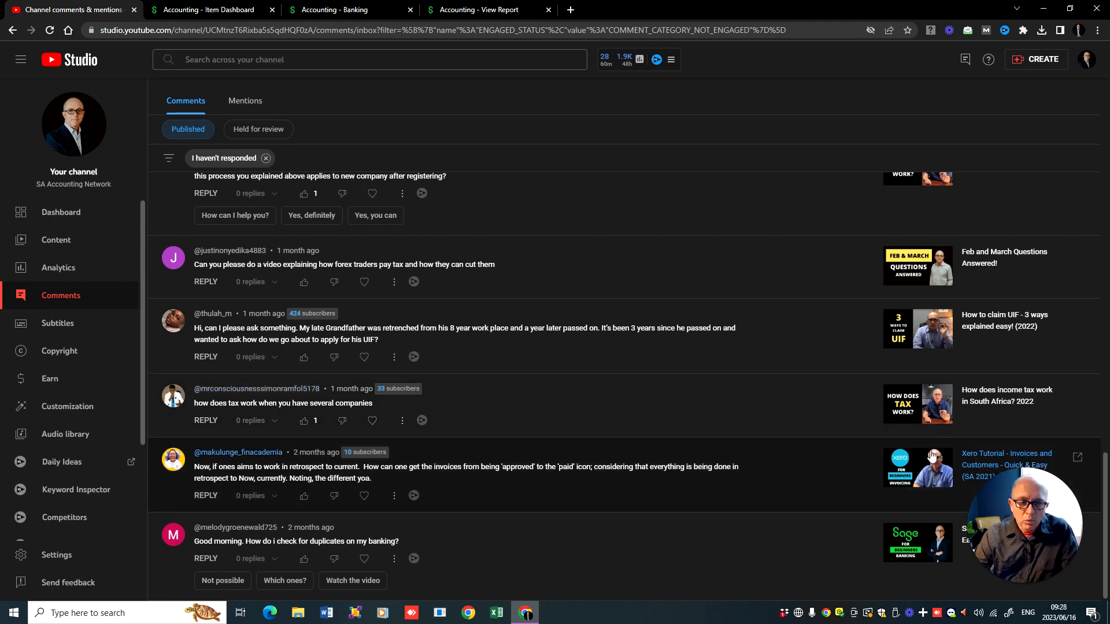
pyautogui.moveTo(791, 406)
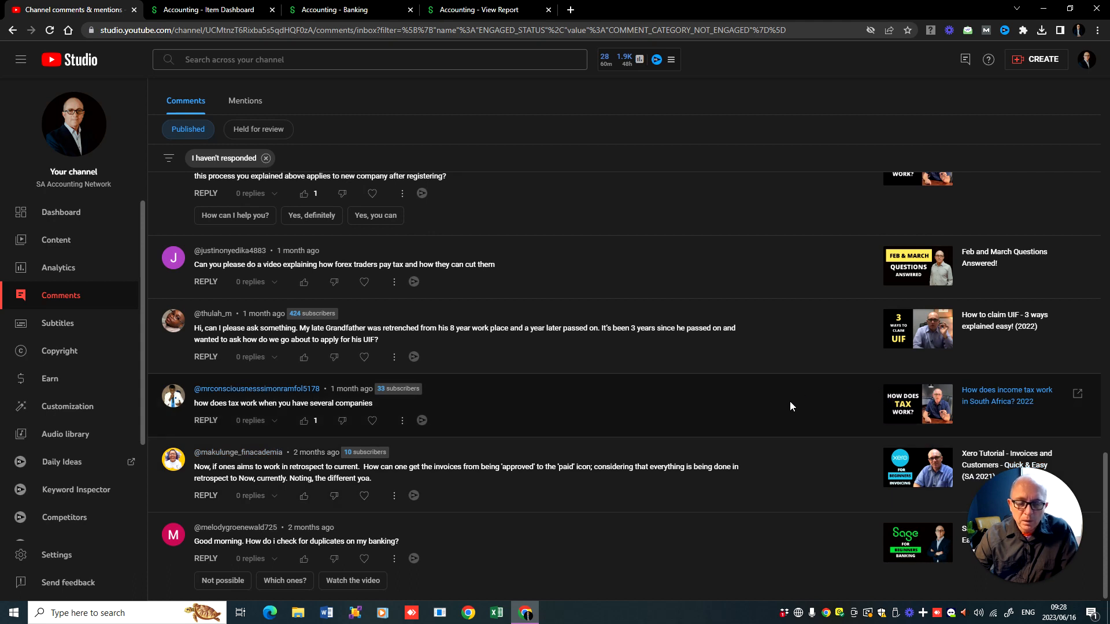
pyautogui.moveTo(792, 405)
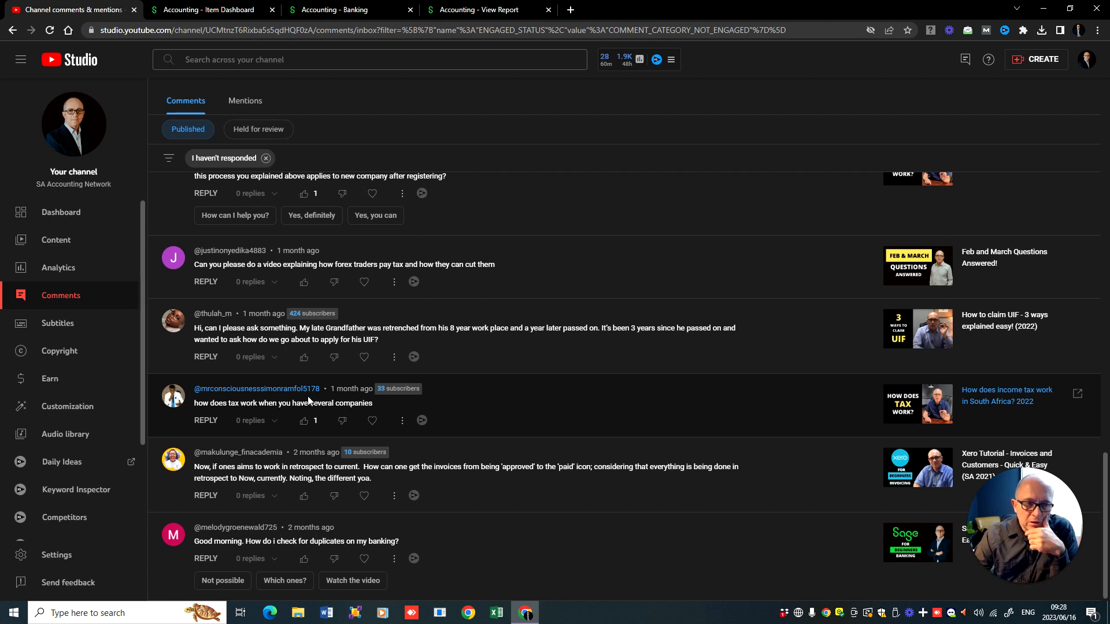
pyautogui.moveTo(288, 361)
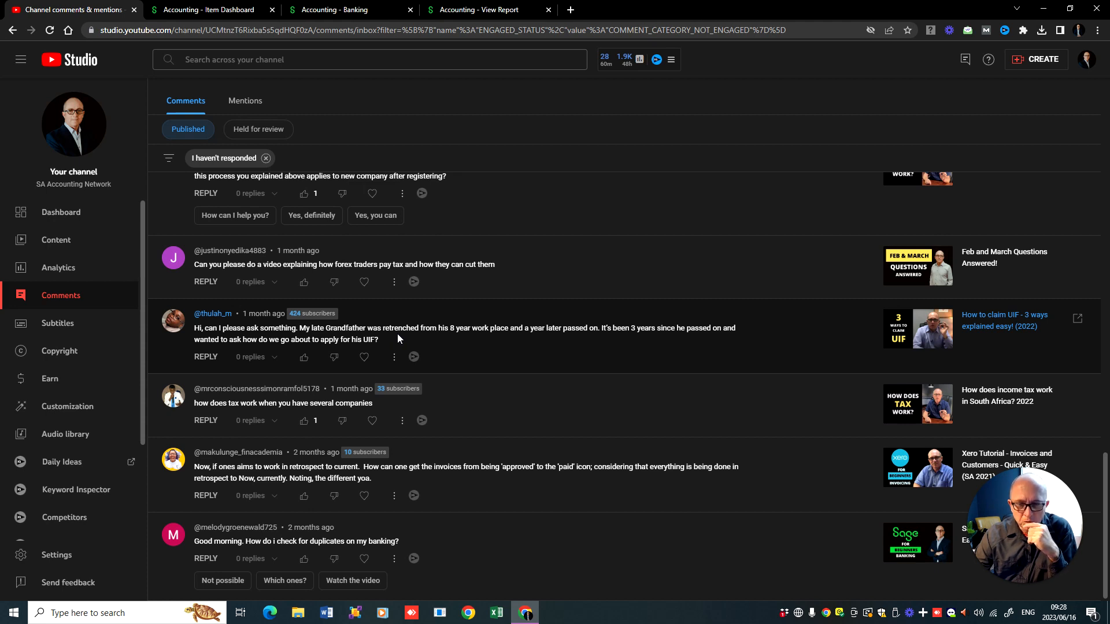
pyautogui.moveTo(672, 355)
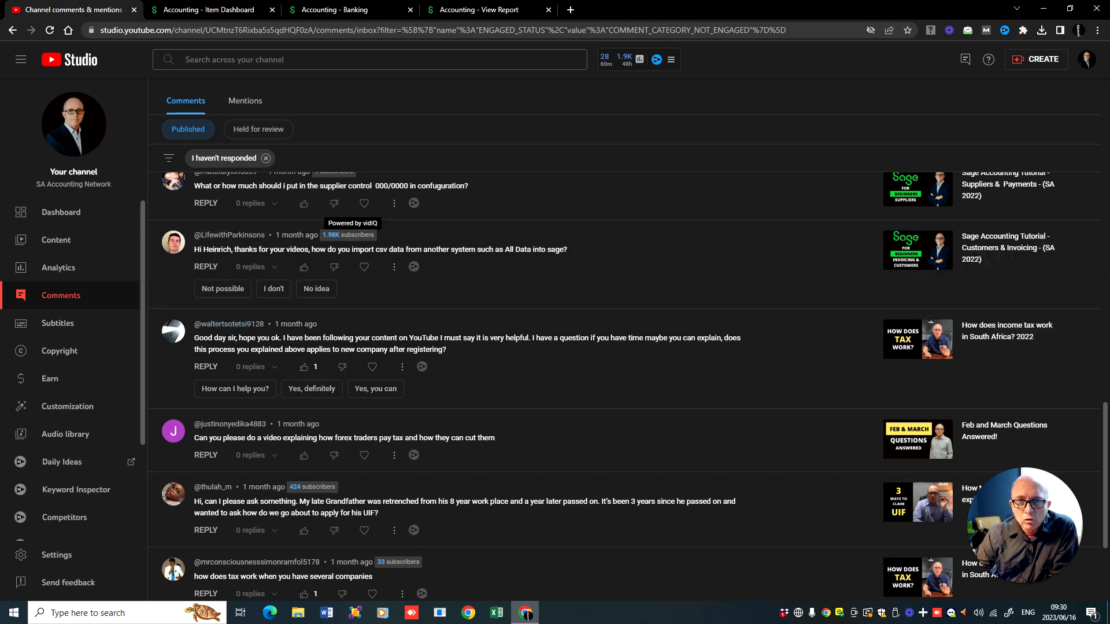
pyautogui.moveTo(563, 43)
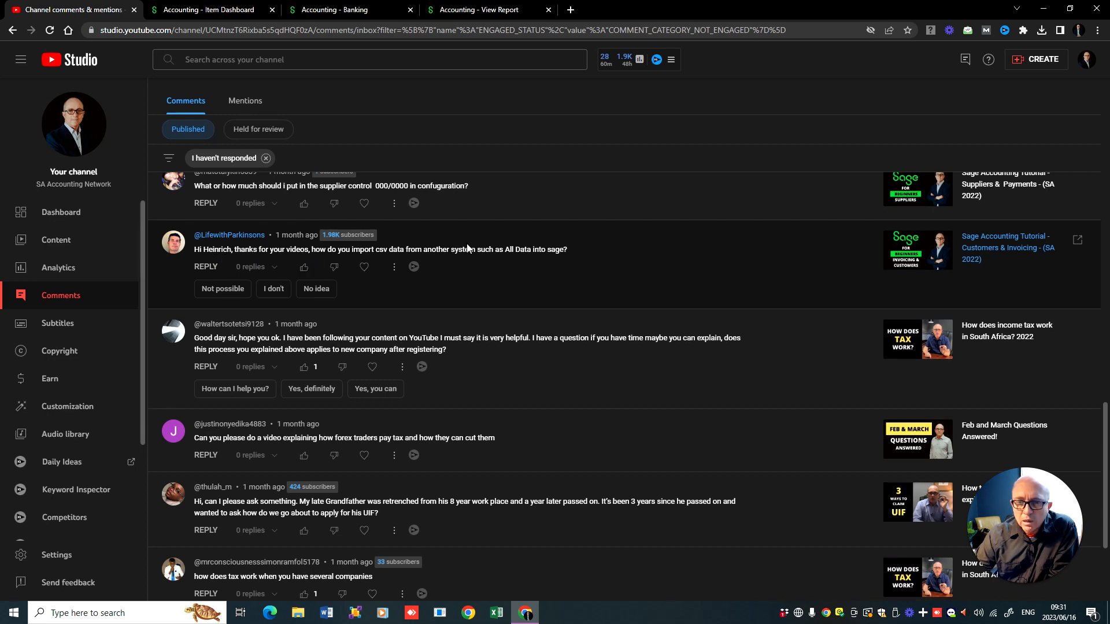
pyautogui.moveTo(501, 259)
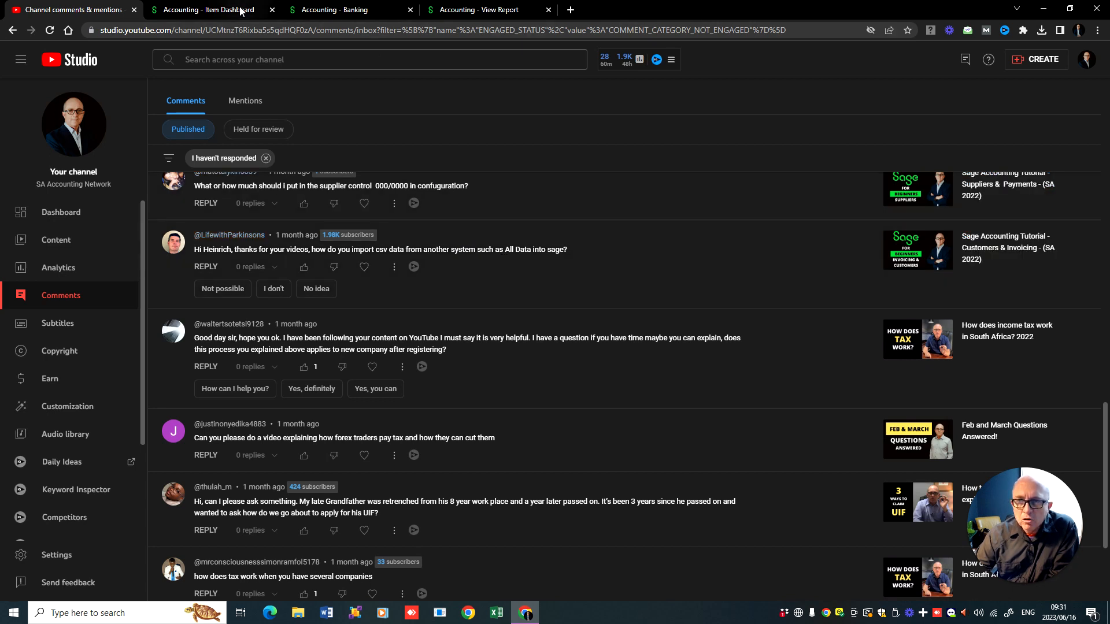
pyautogui.click(206, 9)
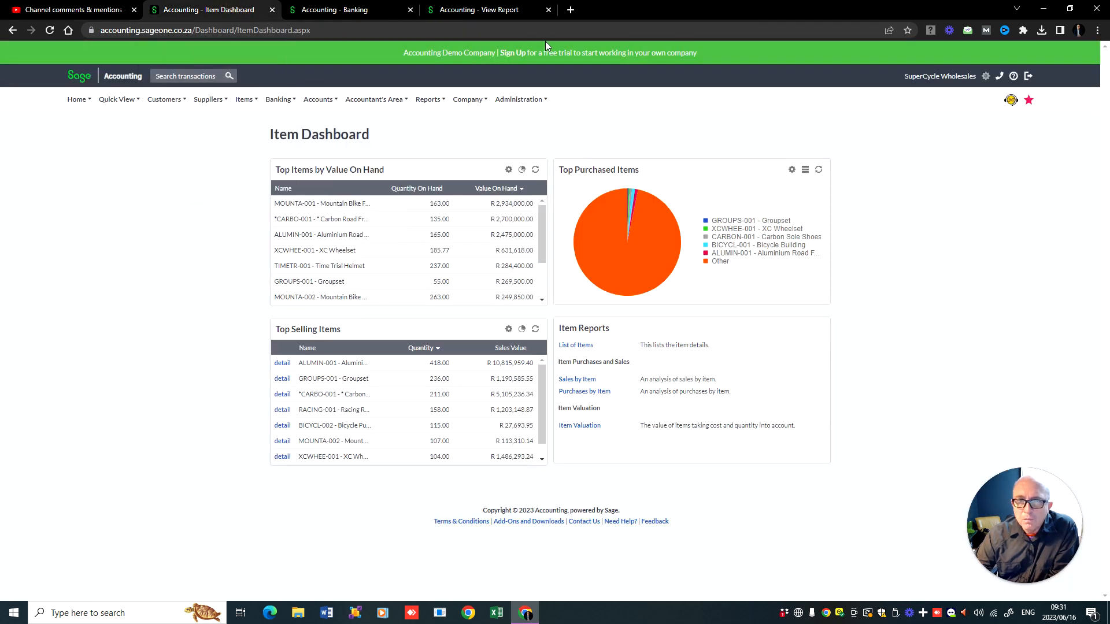
# Step: Search 'cloudconvert sage' in a new tab and load the CloudConvert Sage conversion site
pyautogui.click(570, 10)
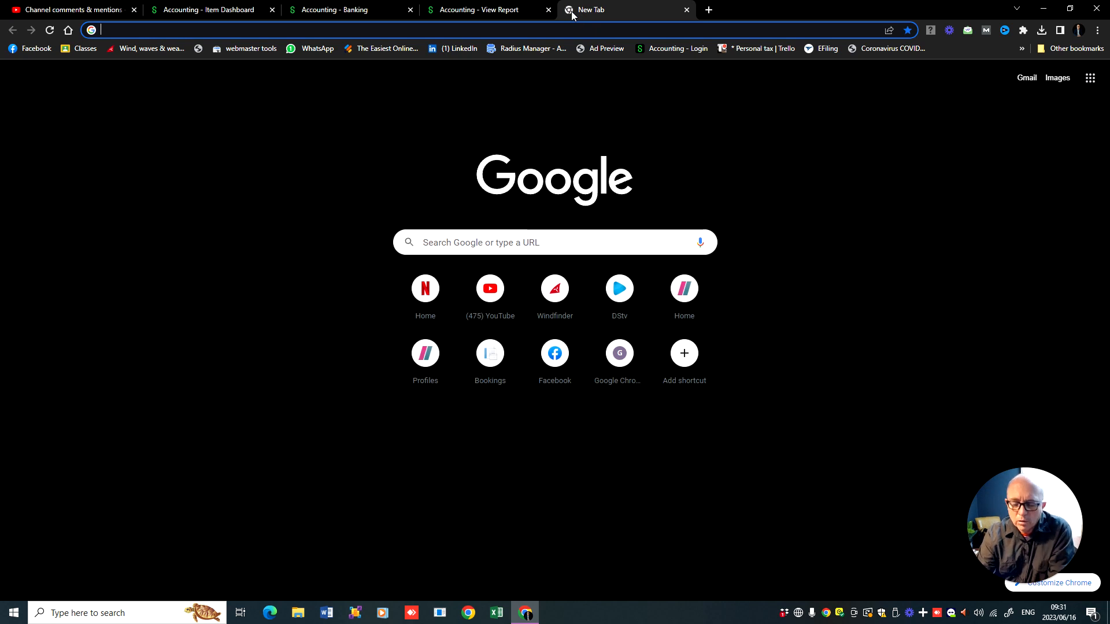
pyautogui.write('cloudconvert sage')
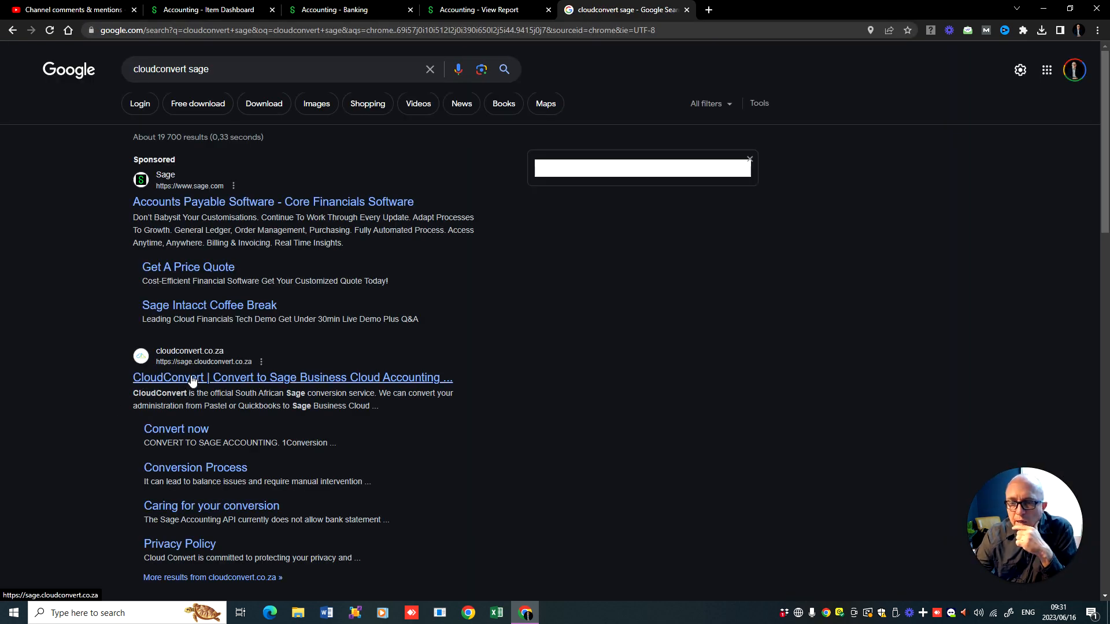
pyautogui.click(292, 377)
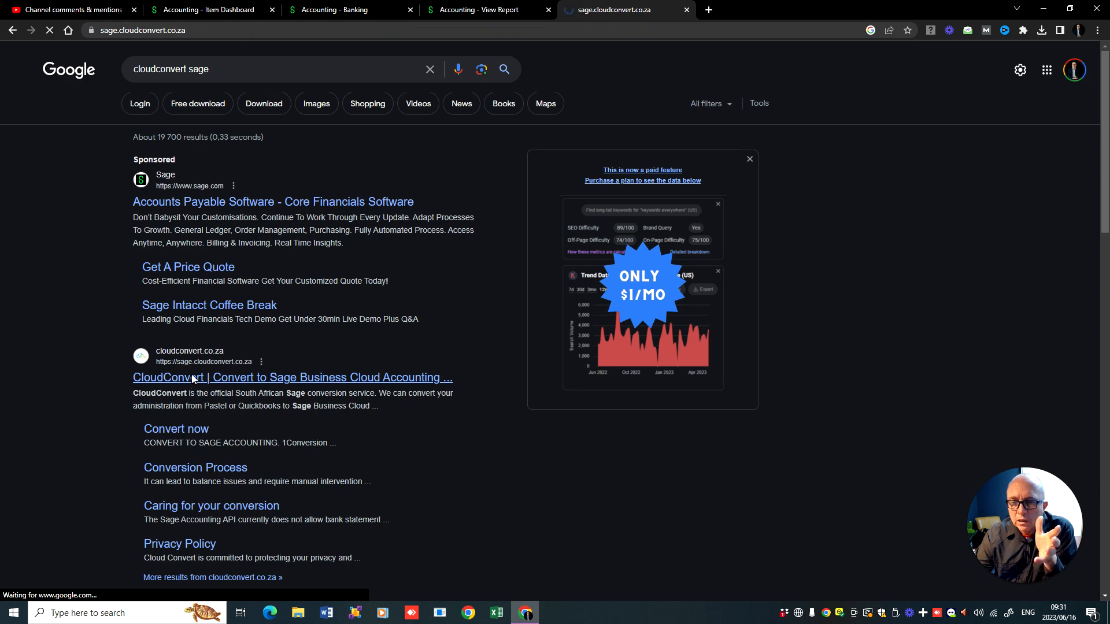
pyautogui.click(292, 377)
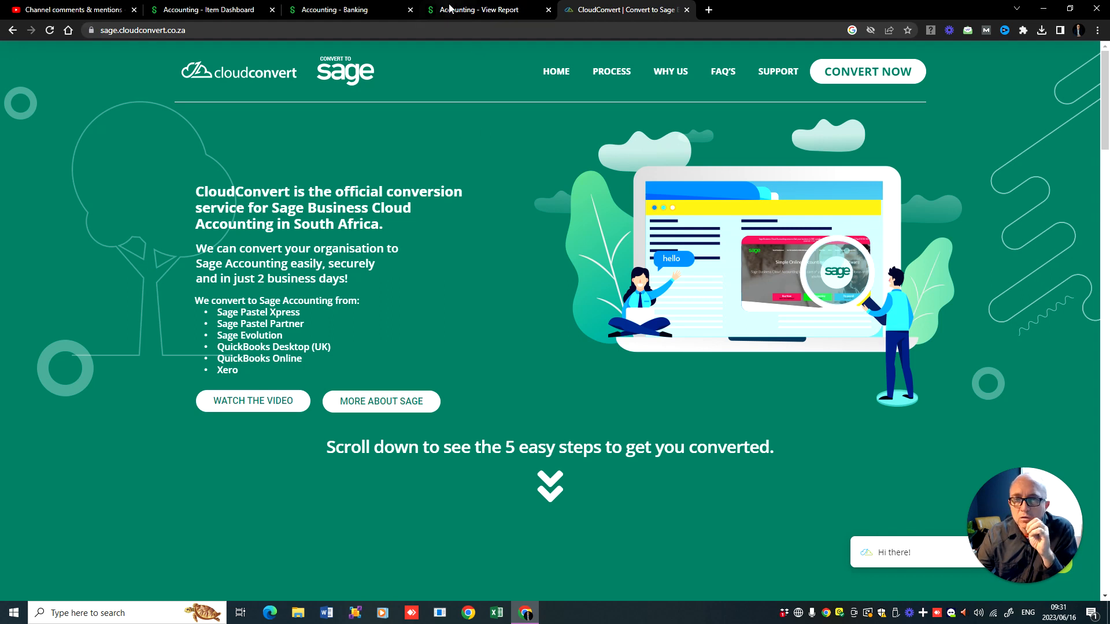
pyautogui.moveTo(474, 9)
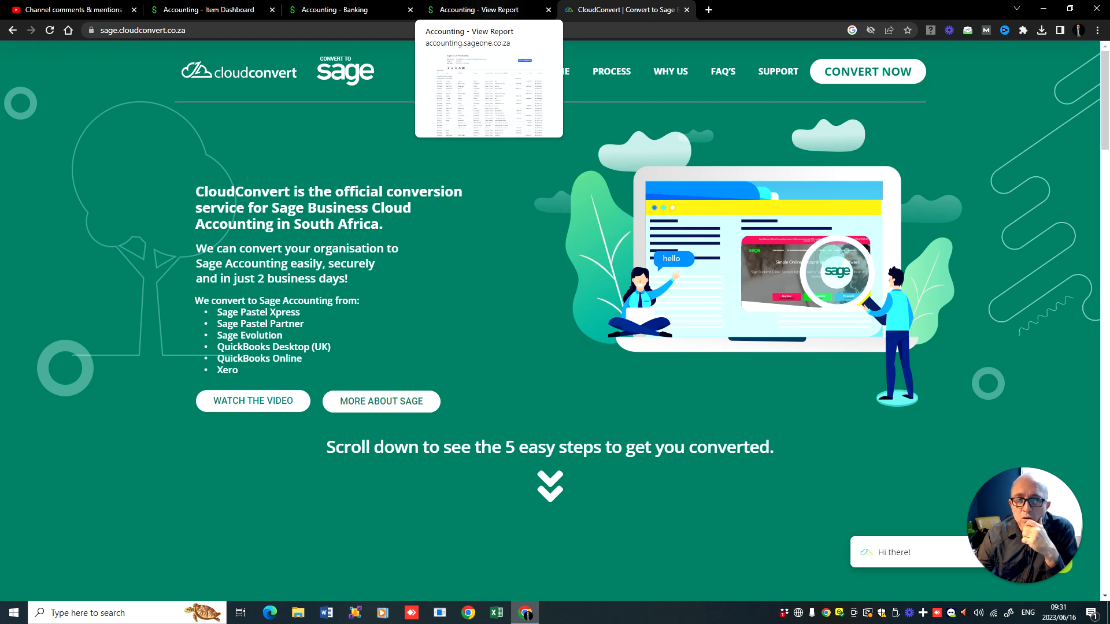
pyautogui.moveTo(562, 4)
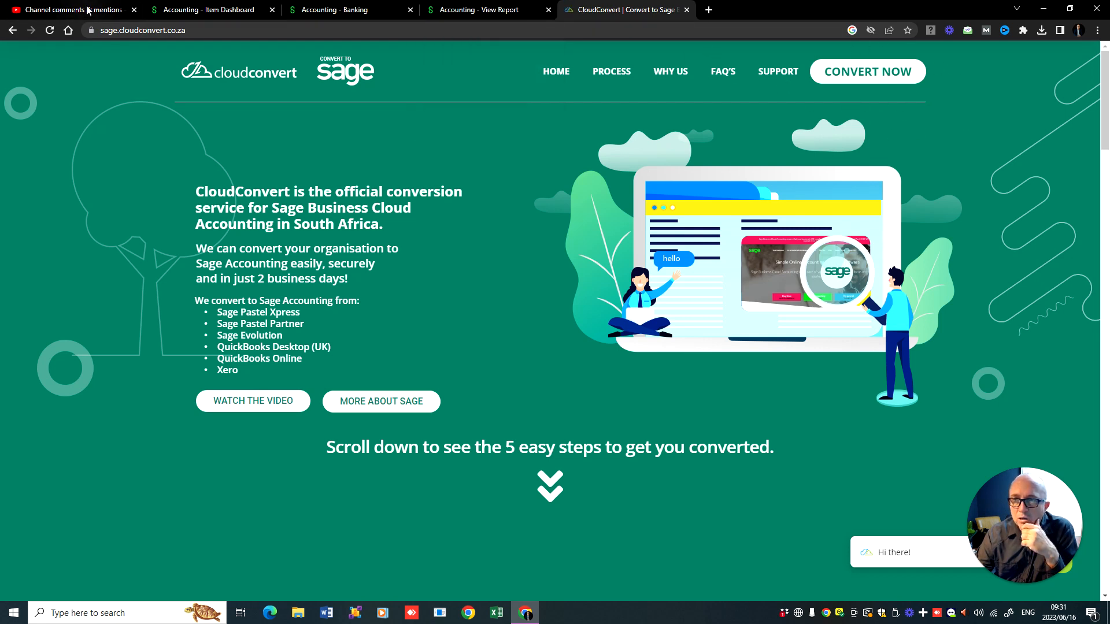
# Step: Return to Sage and bring up the List of Customers via the Customers menu
pyautogui.click(209, 10)
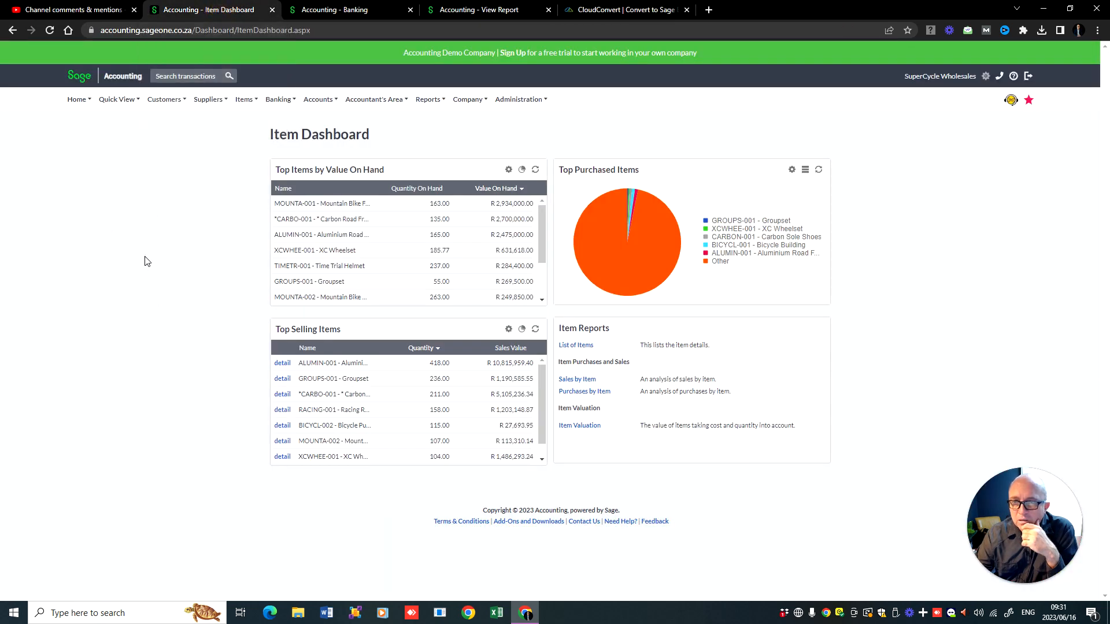
pyautogui.click(208, 100)
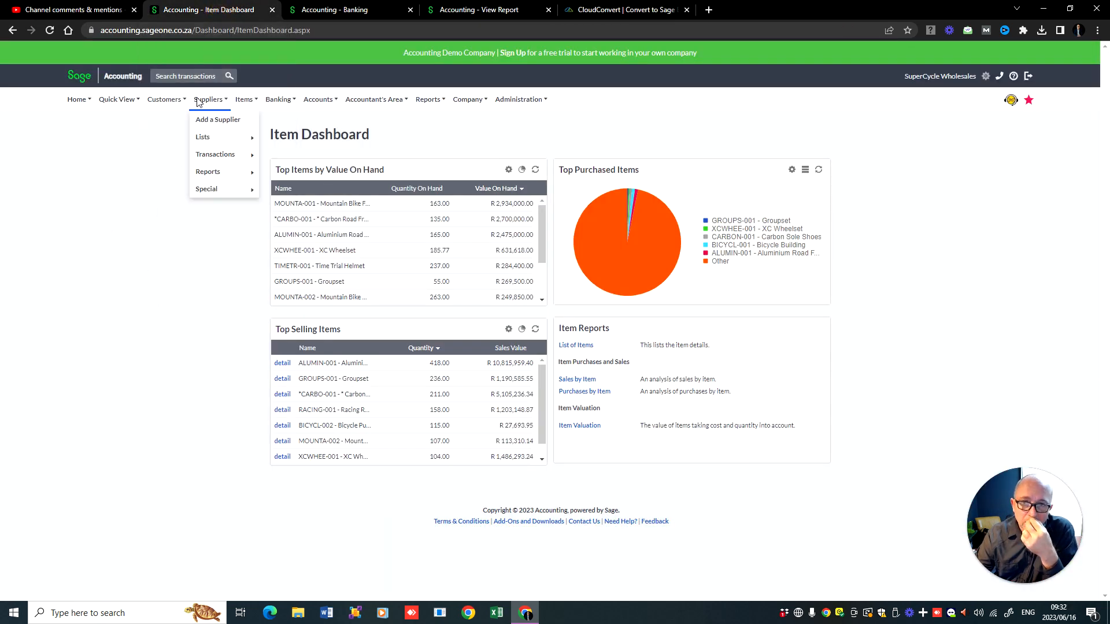
pyautogui.click(164, 99)
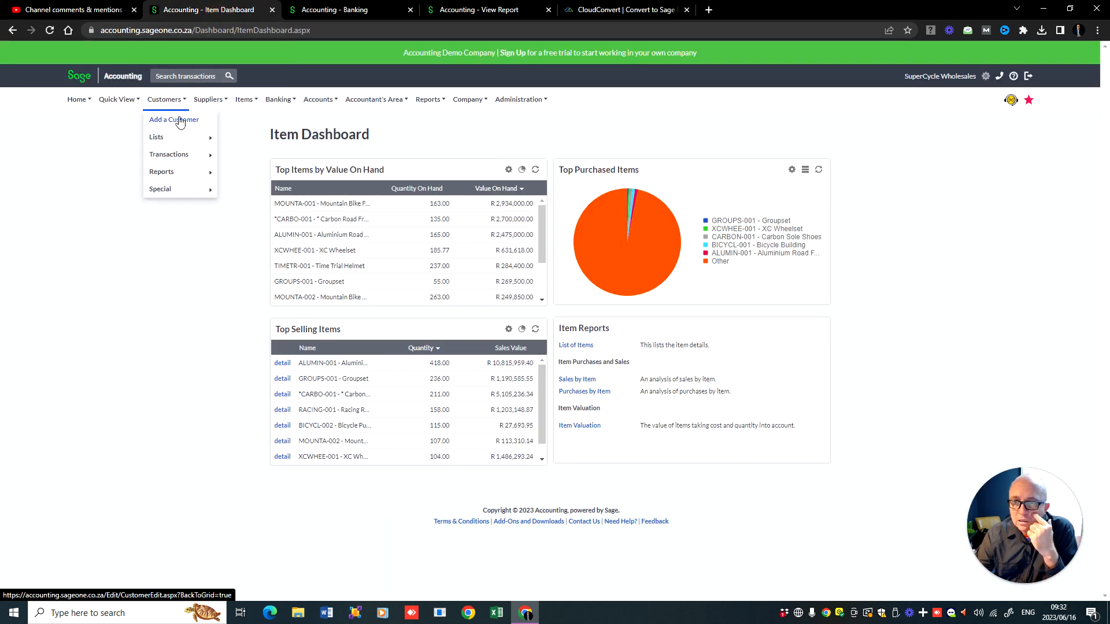
pyautogui.click(173, 119)
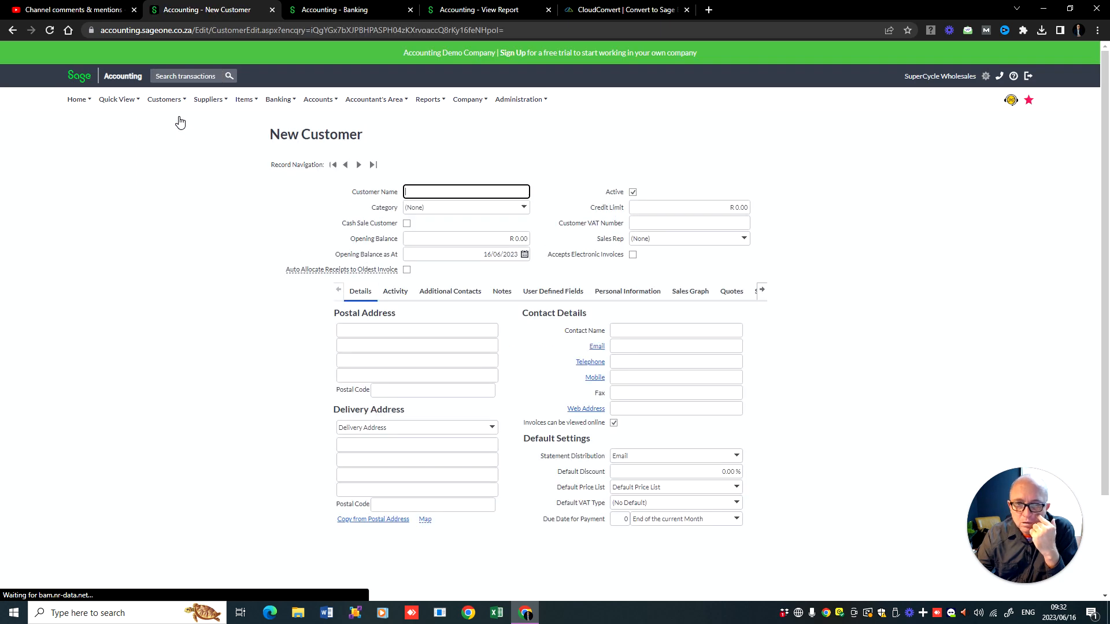
pyautogui.click(164, 99)
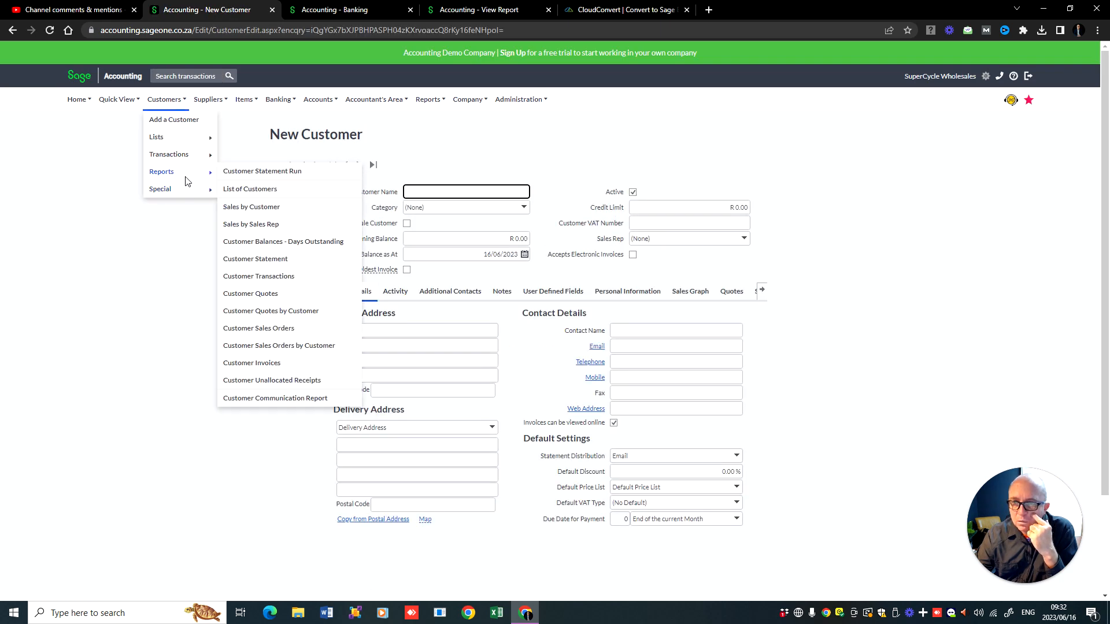
pyautogui.moveTo(160, 189)
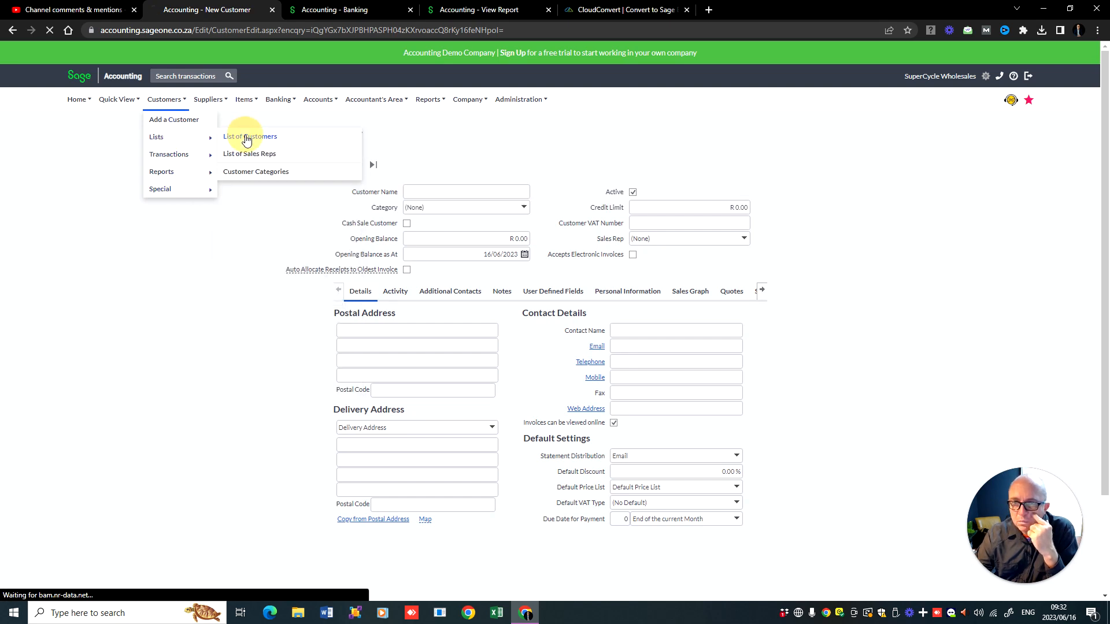
pyautogui.click(250, 137)
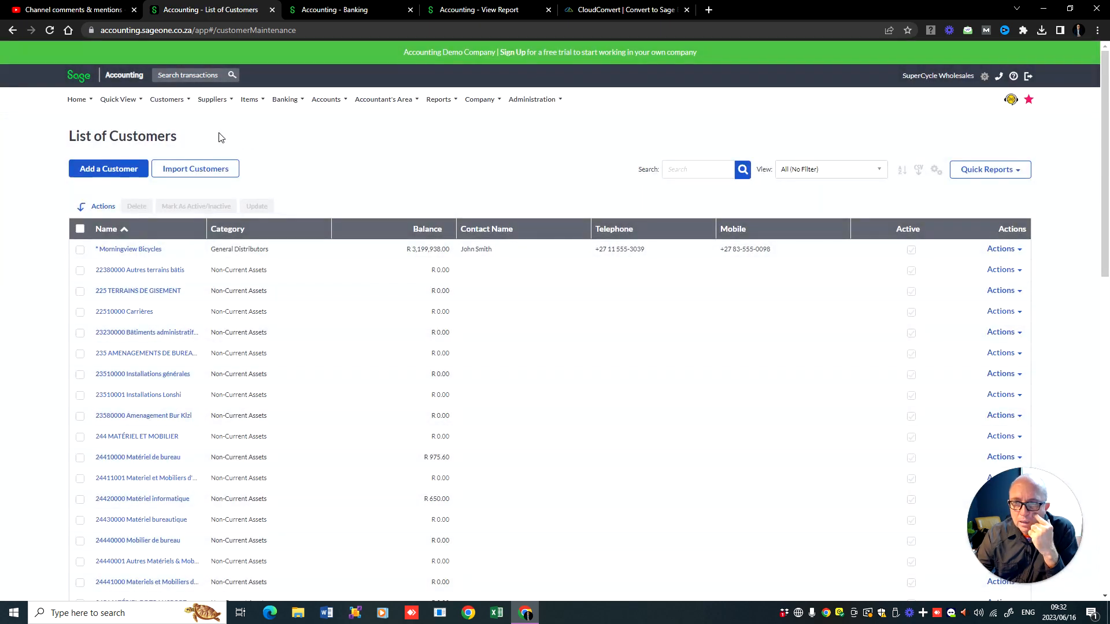
# Step: Start the Import Customers from CSV wizard, then return to the channel comments
pyautogui.click(194, 169)
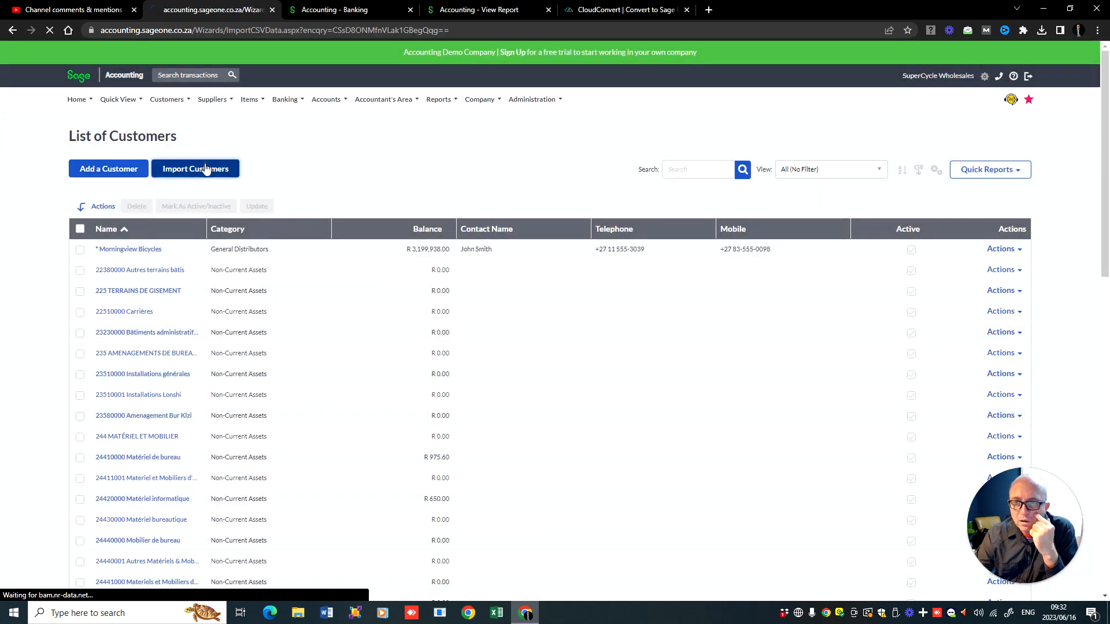
pyautogui.click(194, 169)
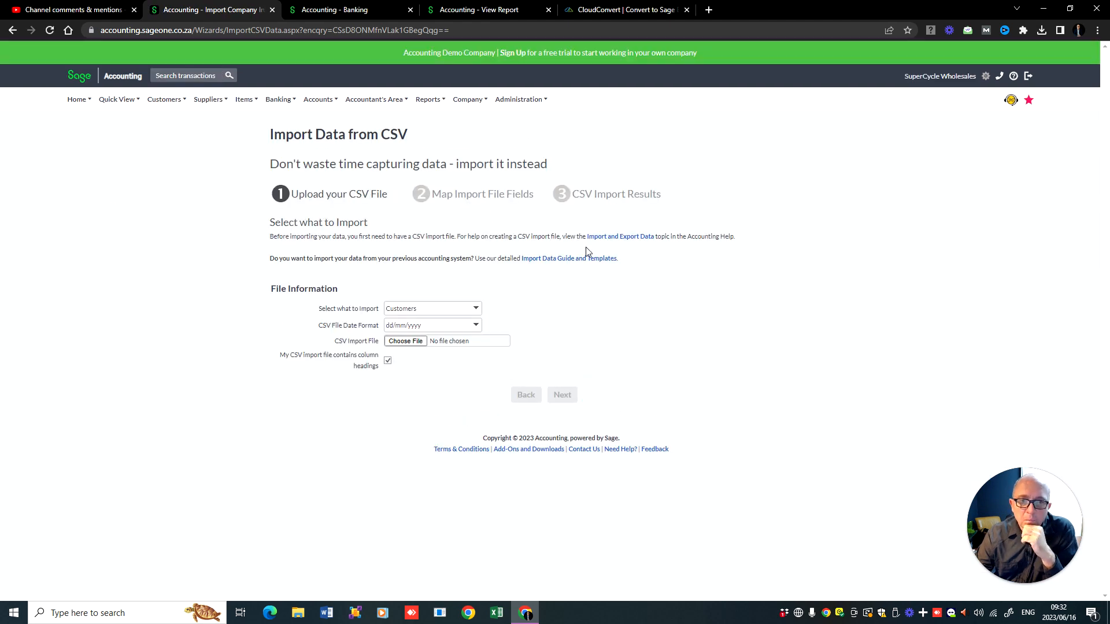
pyautogui.moveTo(616, 240)
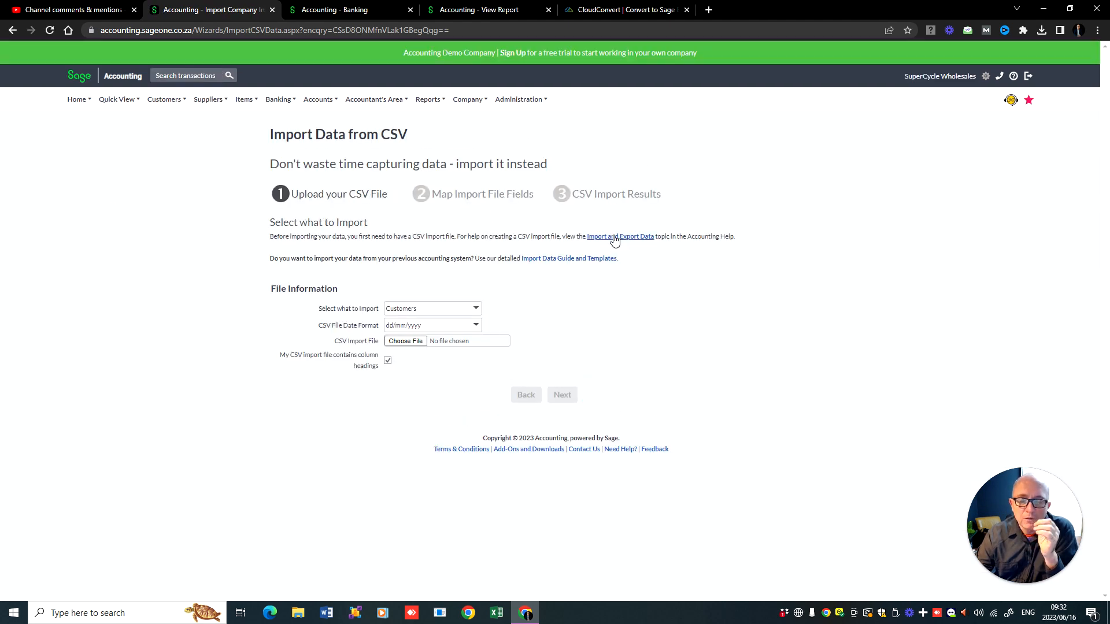
pyautogui.moveTo(612, 217)
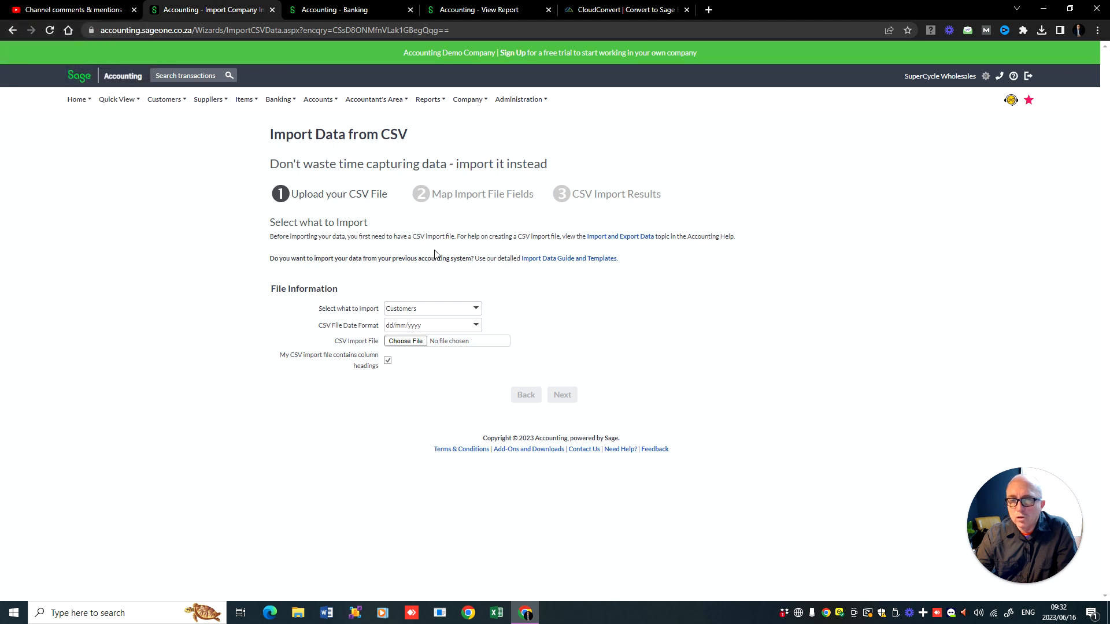
pyautogui.moveTo(263, 281)
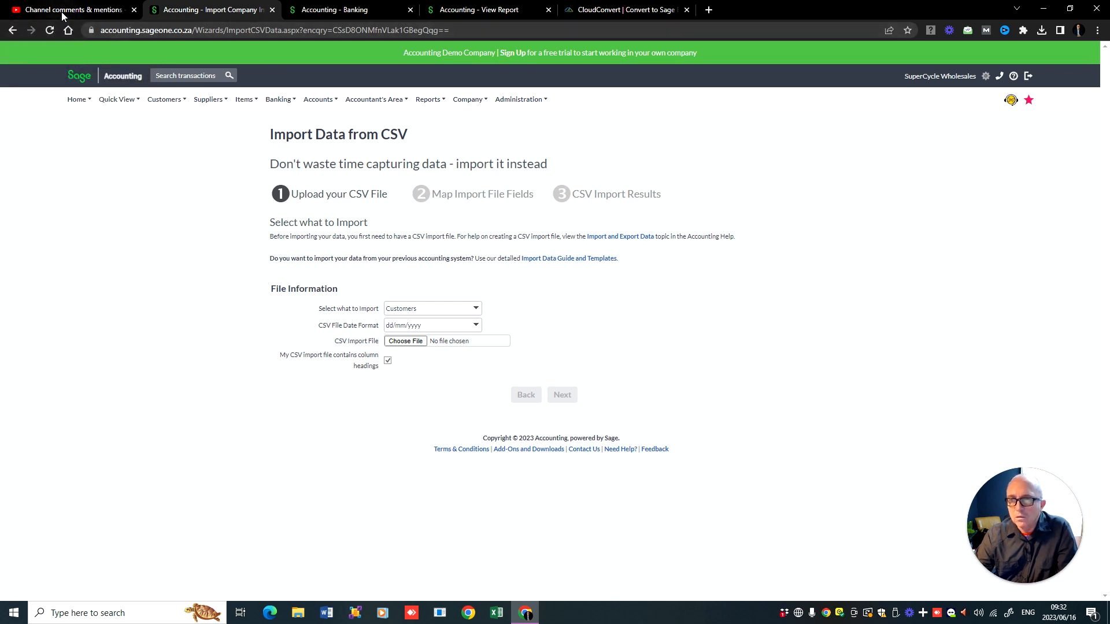
pyautogui.moveTo(626, 9)
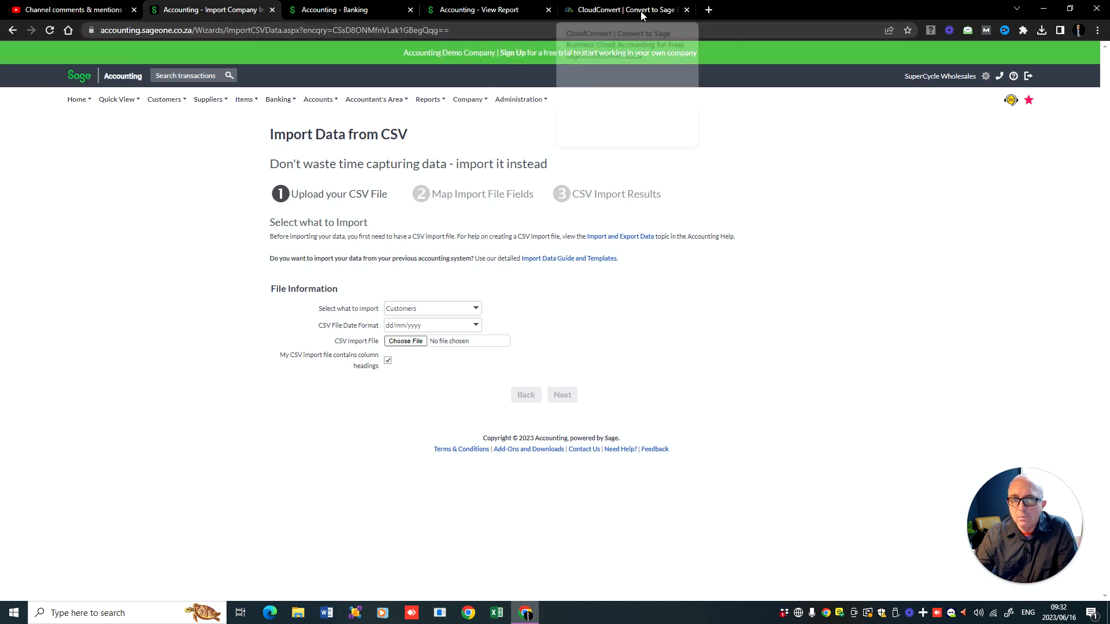
pyautogui.click(70, 9)
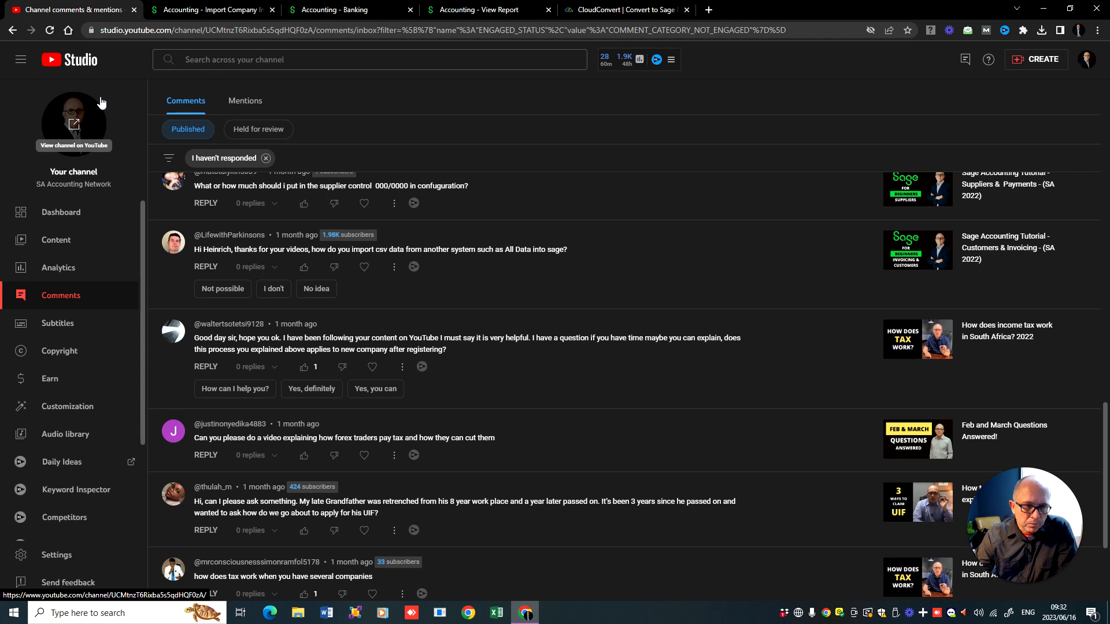
pyautogui.moveTo(366, 260)
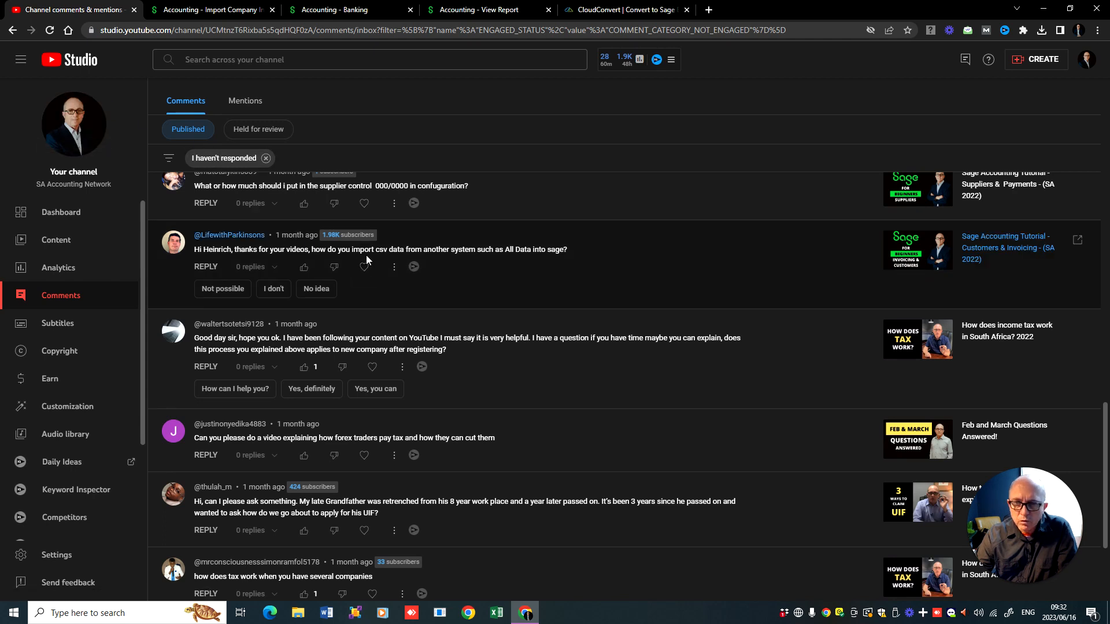
# Step: Scroll to the supplier control account comment and select its 000/0000 value
pyautogui.scroll(-3)
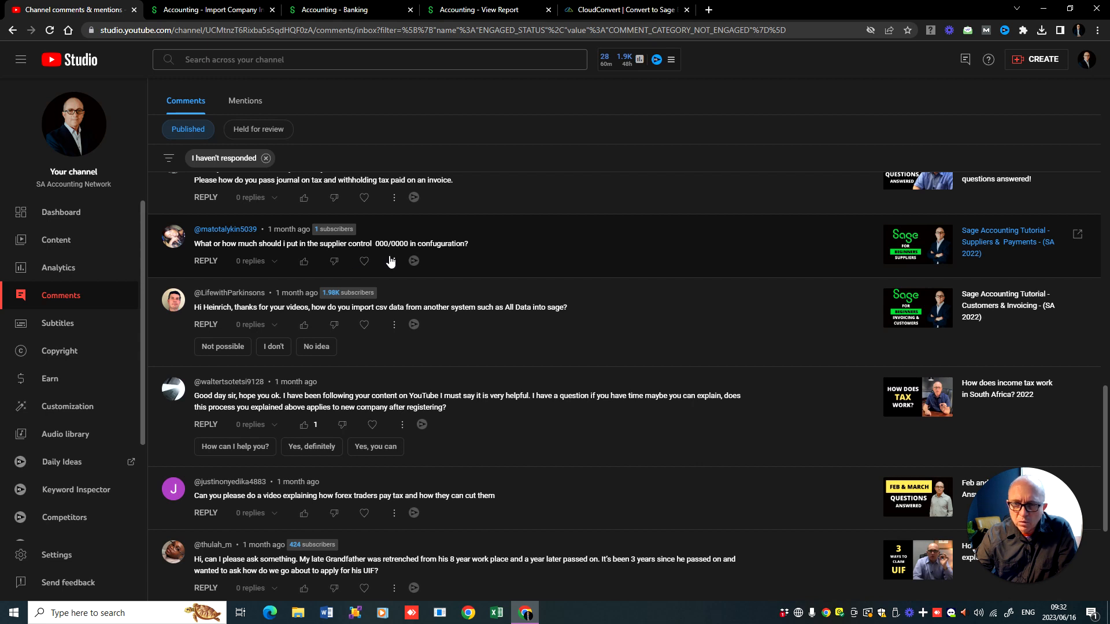
pyautogui.doubleClick(388, 244)
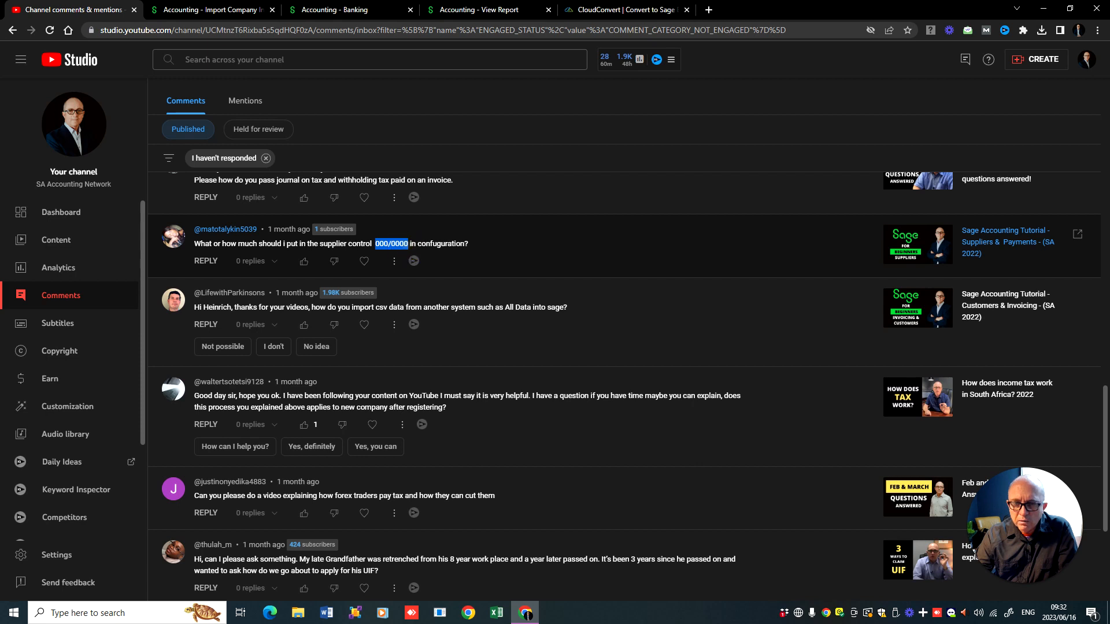
pyautogui.moveTo(304, 260)
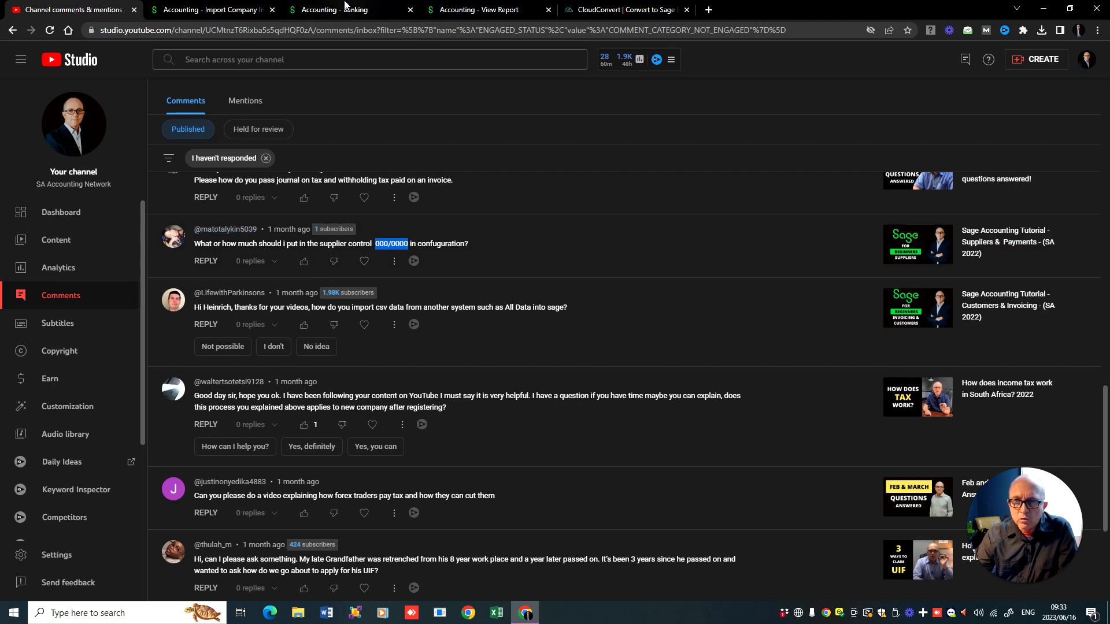
# Step: In the Sage demo company, show the List of Accounts from the Accounts menu
pyautogui.click(213, 9)
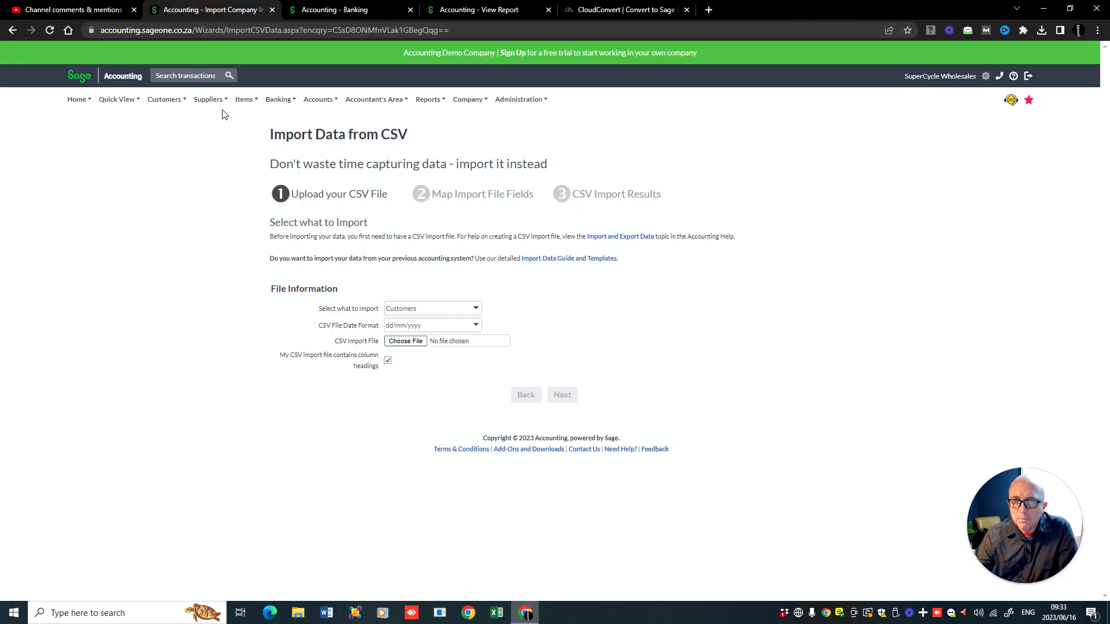
pyautogui.click(244, 99)
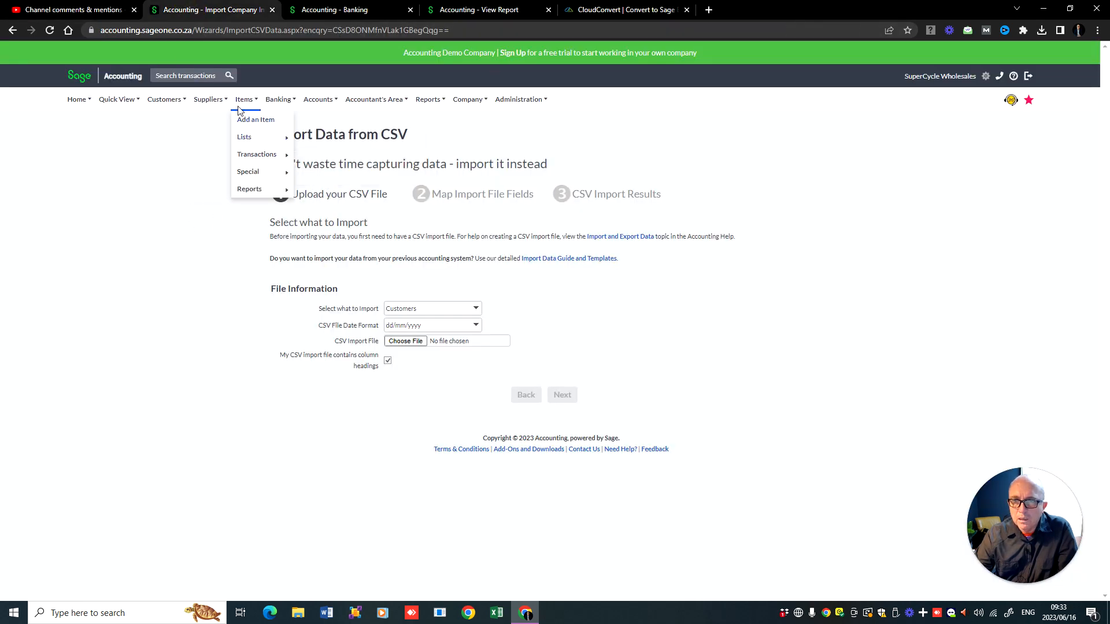
pyautogui.click(318, 99)
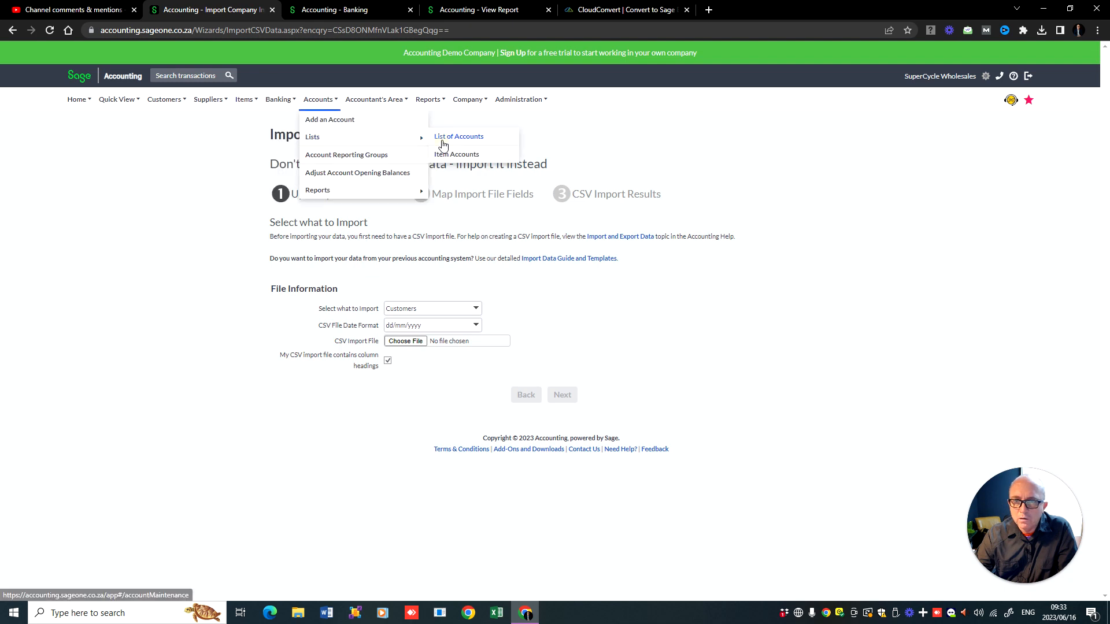
pyautogui.click(459, 136)
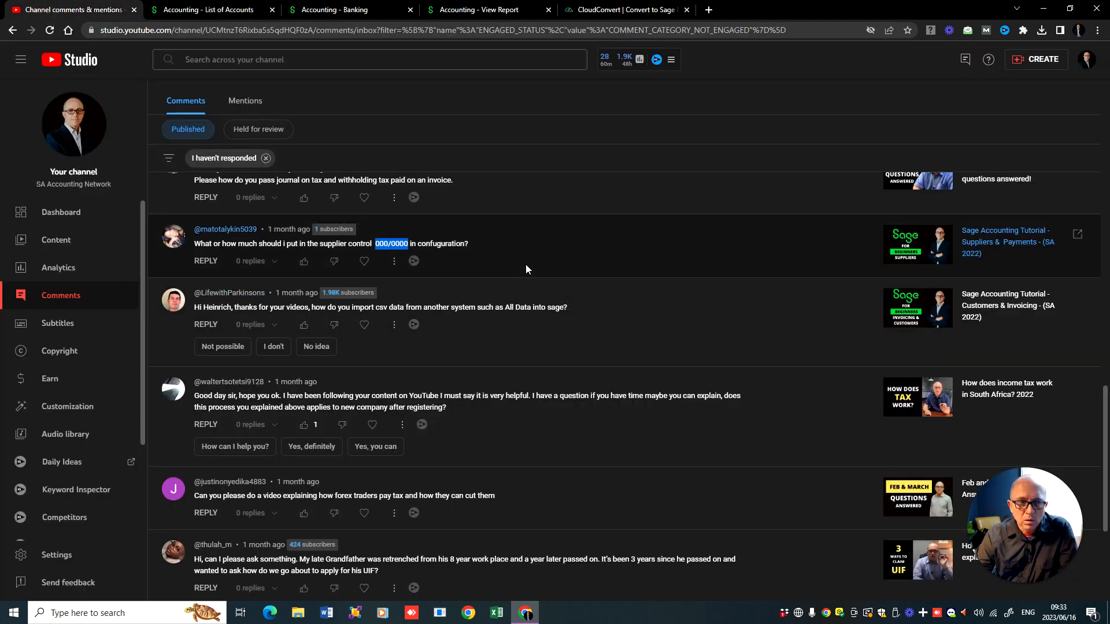
# Step: Scroll the unanswered comments up to the withholding tax journal question
pyautogui.scroll(3)
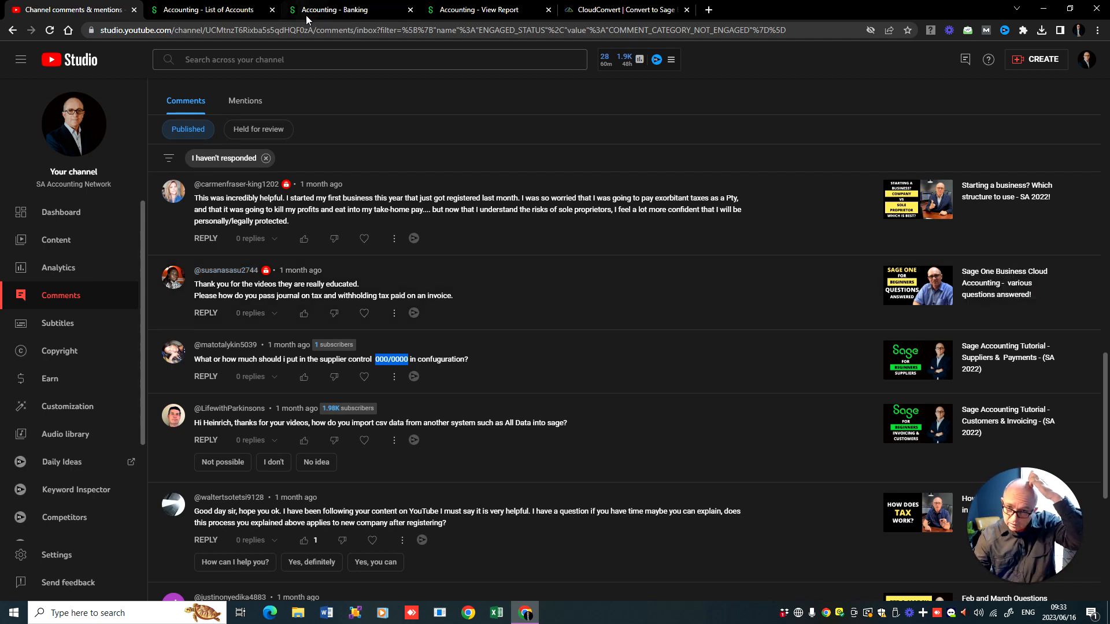
# Step: Go to page 2 of bank transactions and keep the 16/06/2023 line's type as Account
pyautogui.click(350, 9)
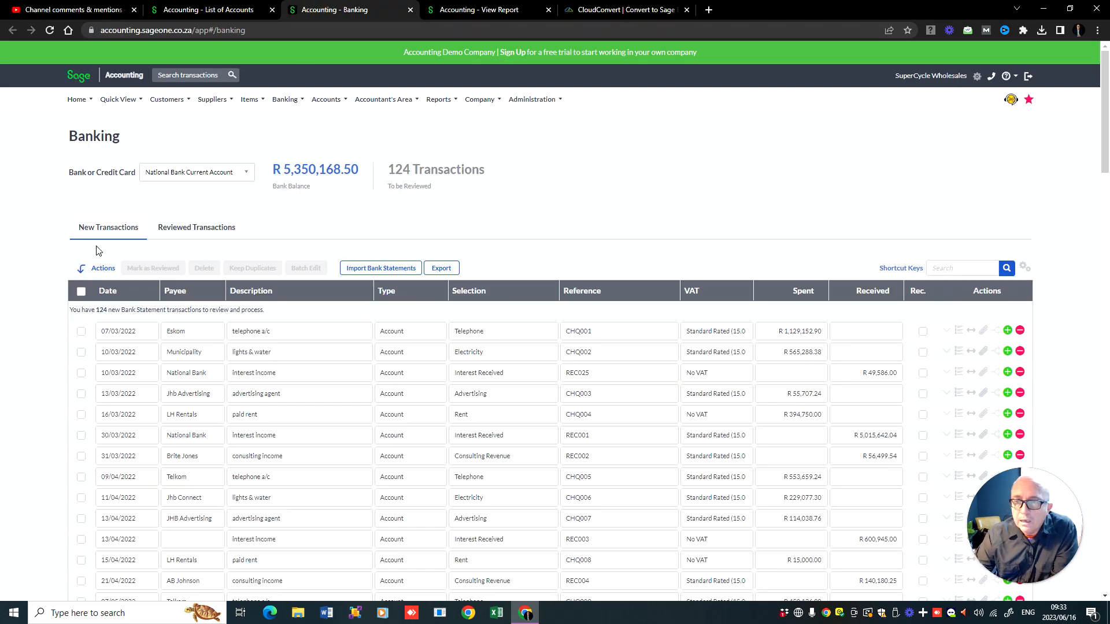
pyautogui.scroll(-3)
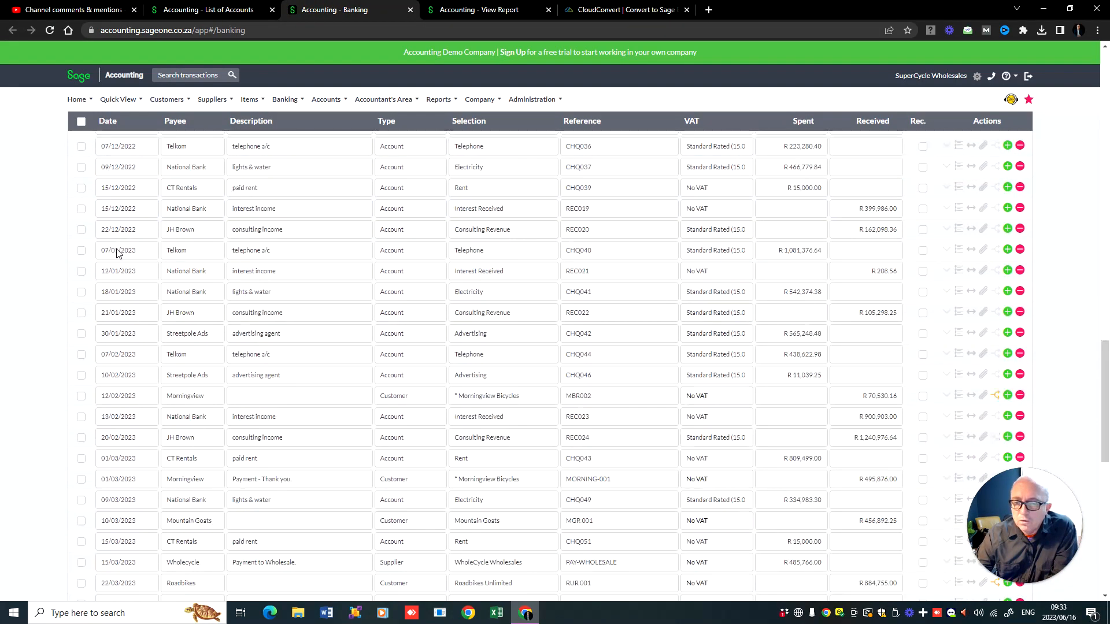
pyautogui.scroll(-3)
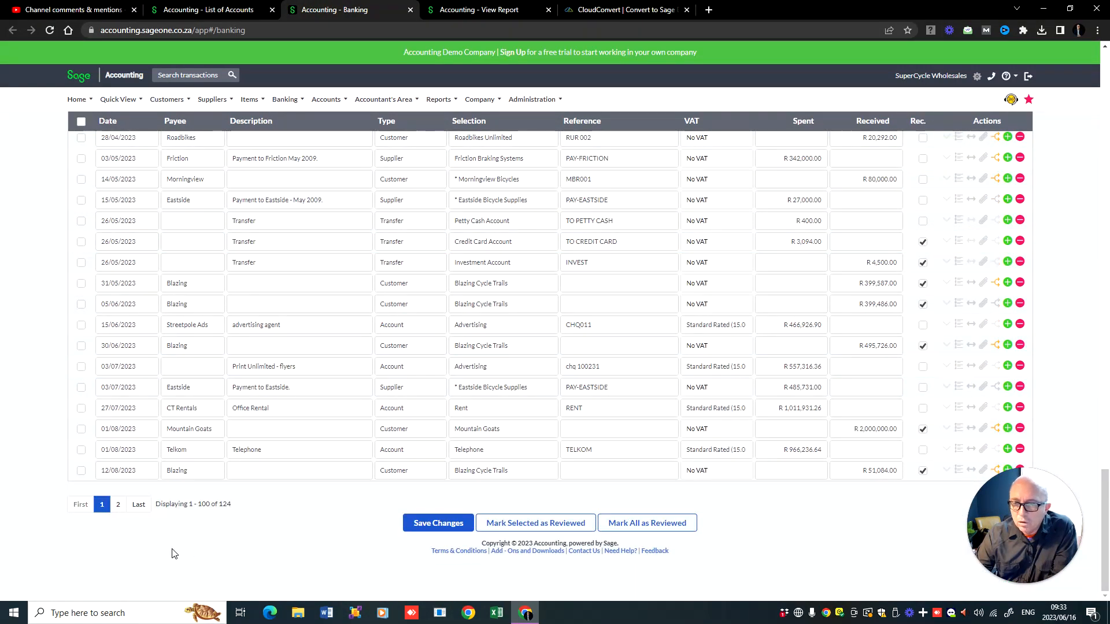
pyautogui.click(118, 505)
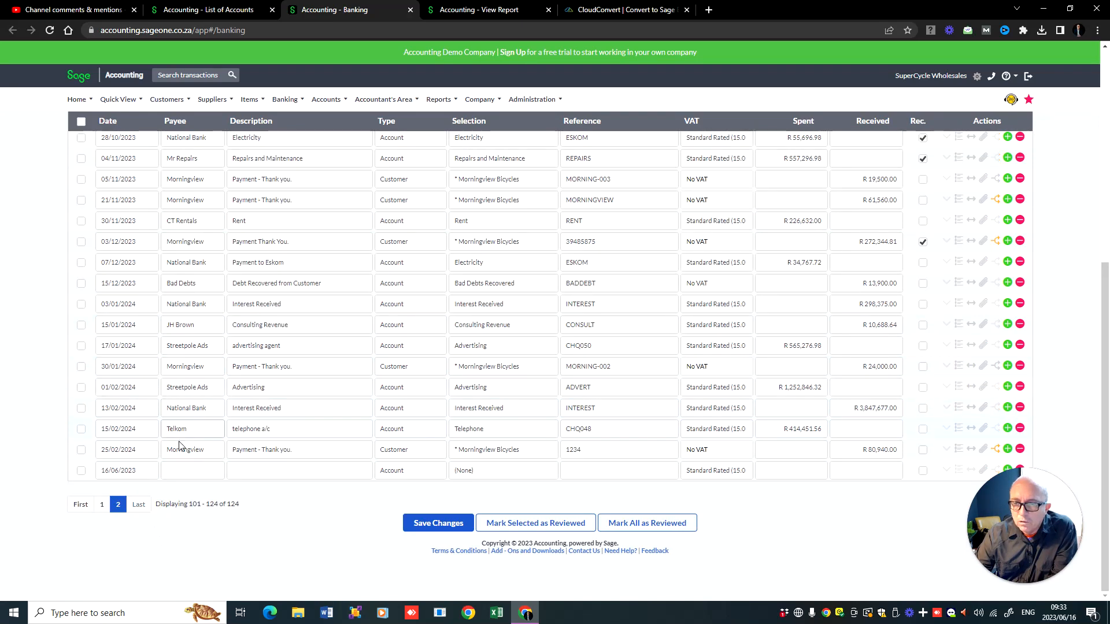
pyautogui.click(411, 470)
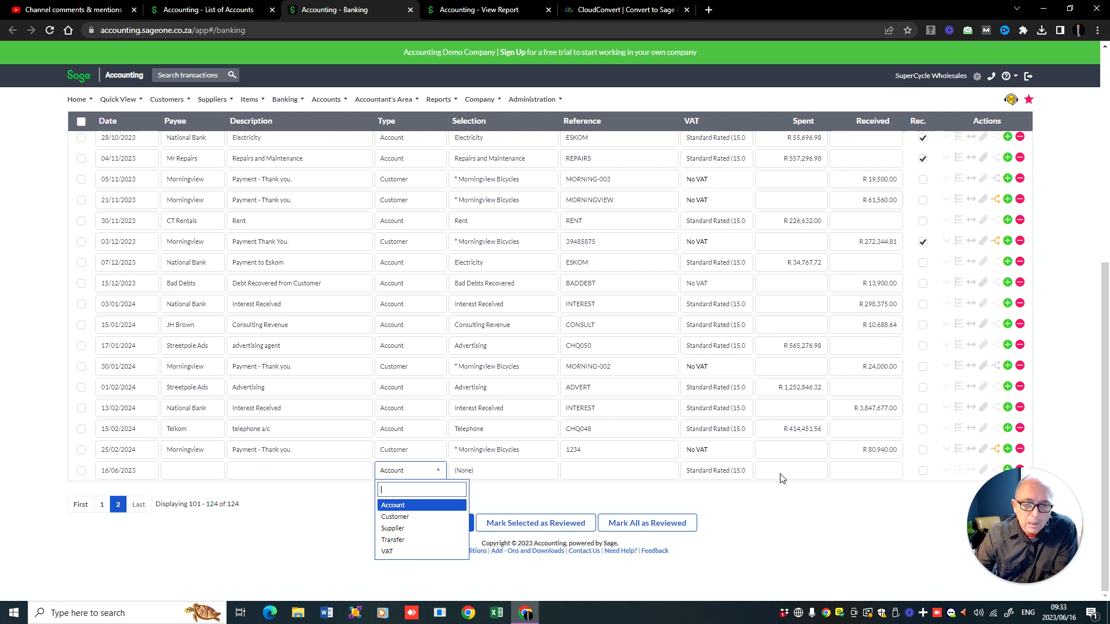
pyautogui.click(393, 505)
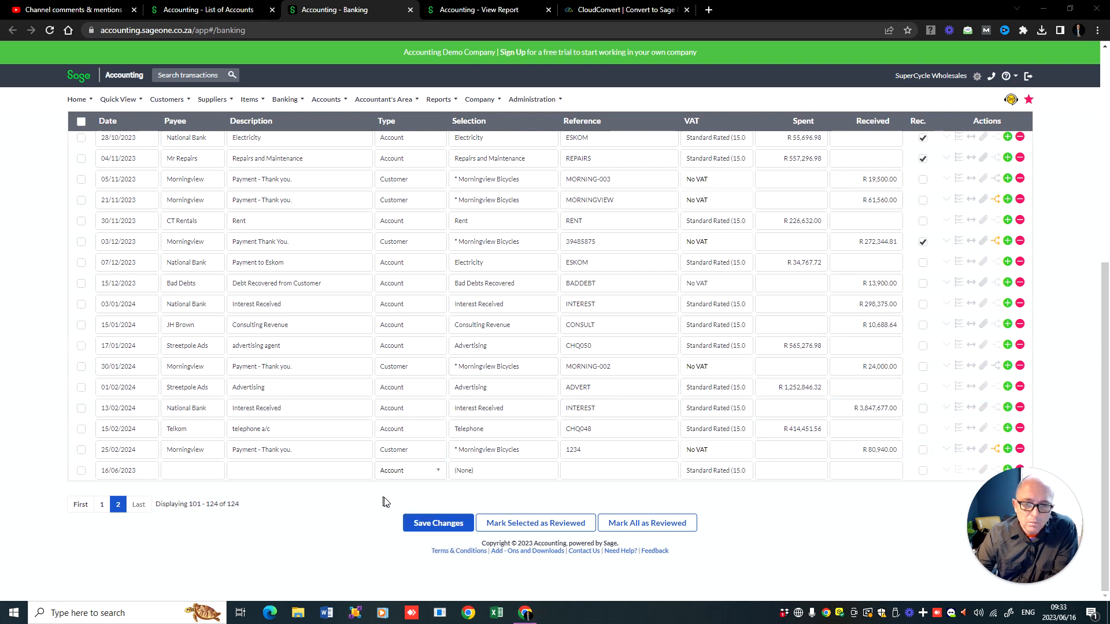
# Step: Add a blank transaction line with payee 'dem' and start splitting the 25/02/2024 Morningview receipt
pyautogui.click(409, 471)
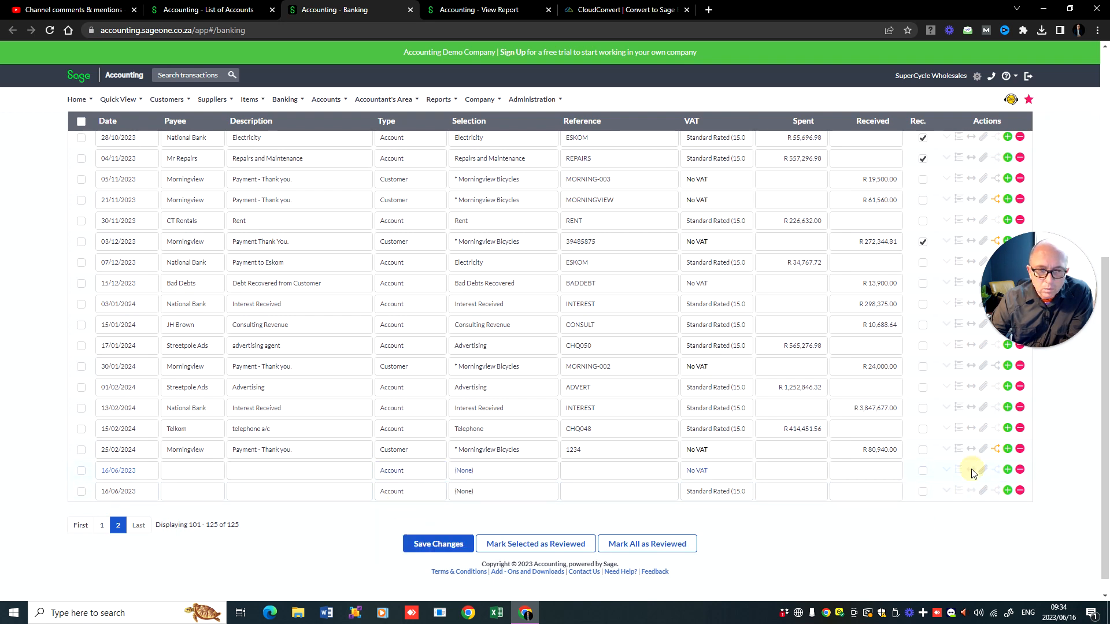
pyautogui.click(191, 471)
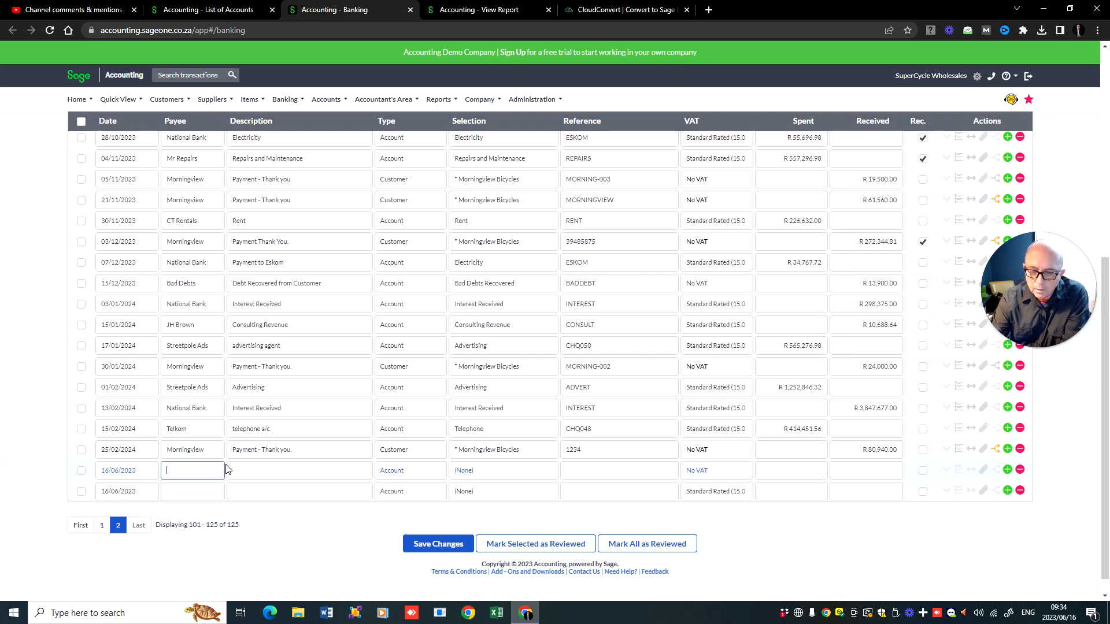
pyautogui.write('dem')
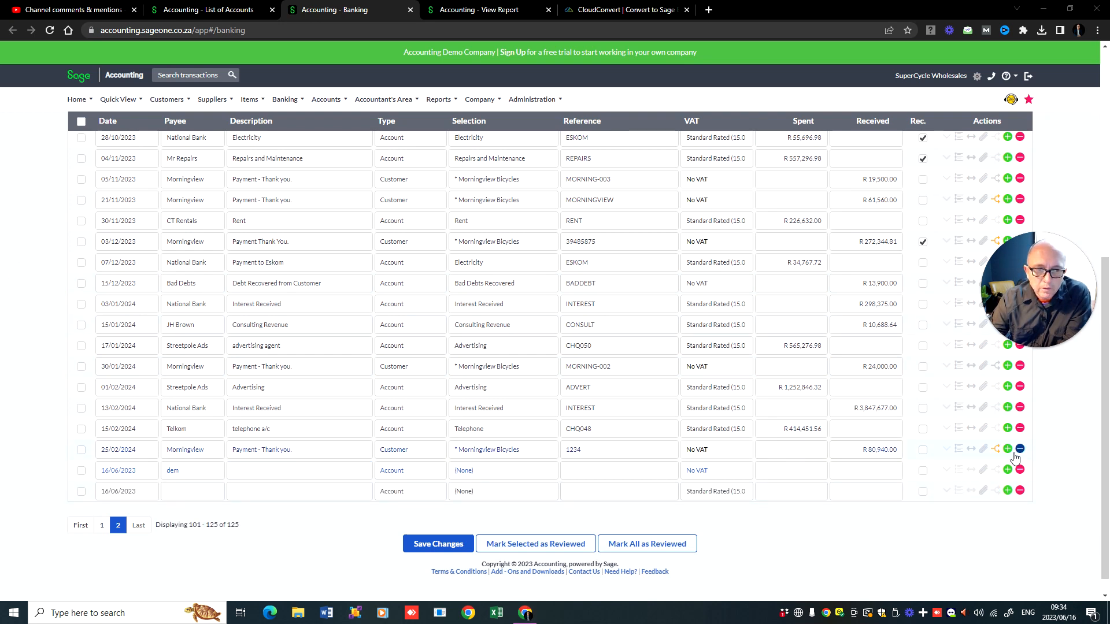
pyautogui.click(997, 449)
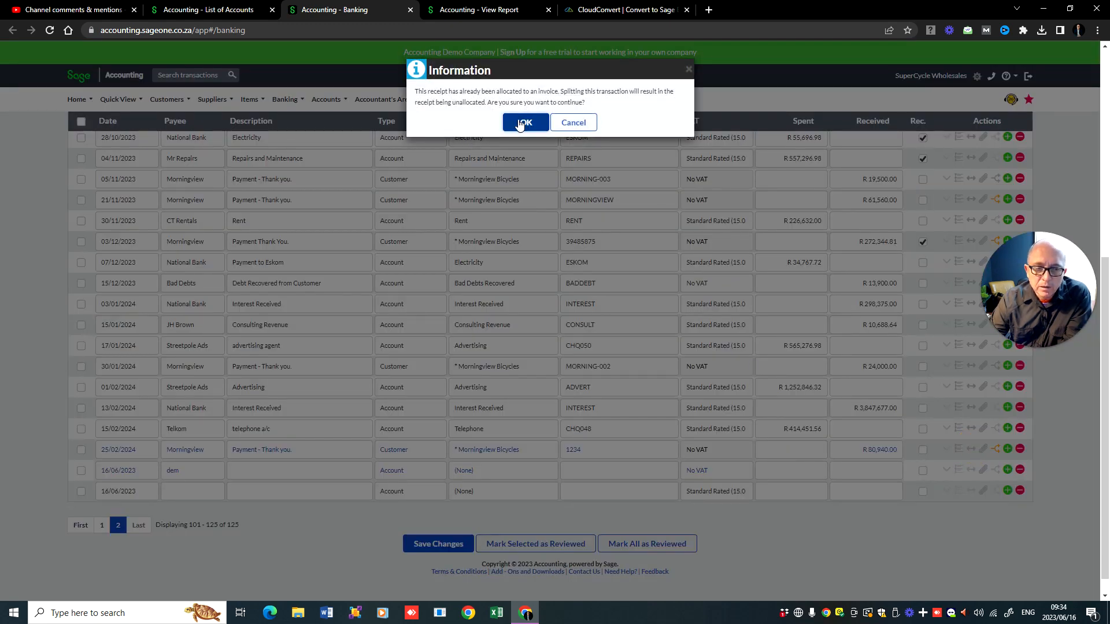
# Step: Confirm the split, set line one to R100,000 and allocate line two to 613 Transports
pyautogui.click(525, 123)
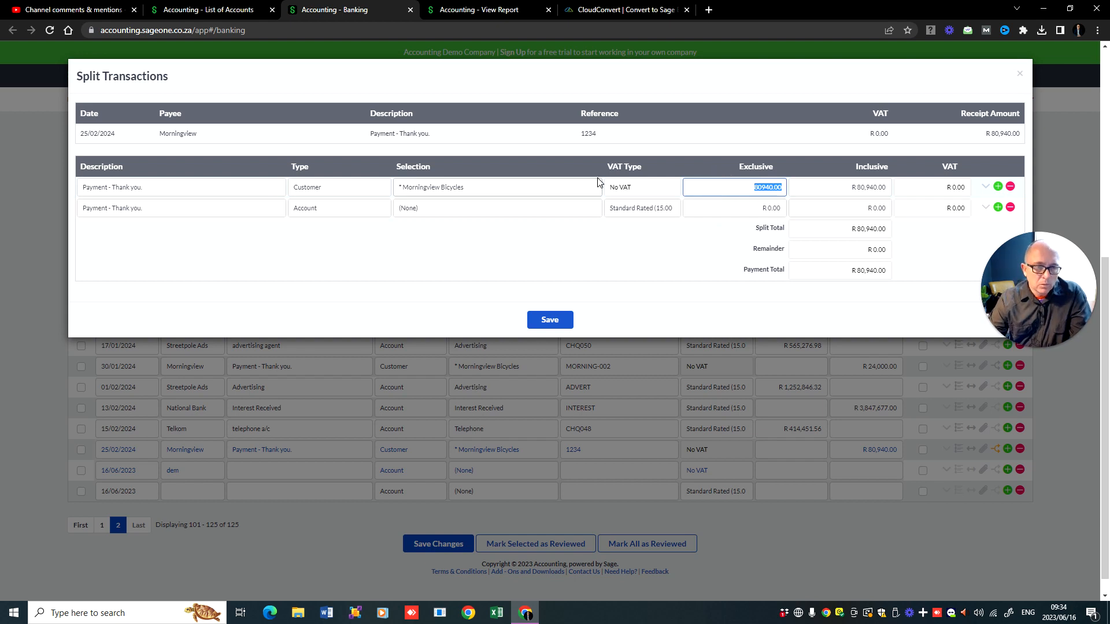
pyautogui.write('10000')
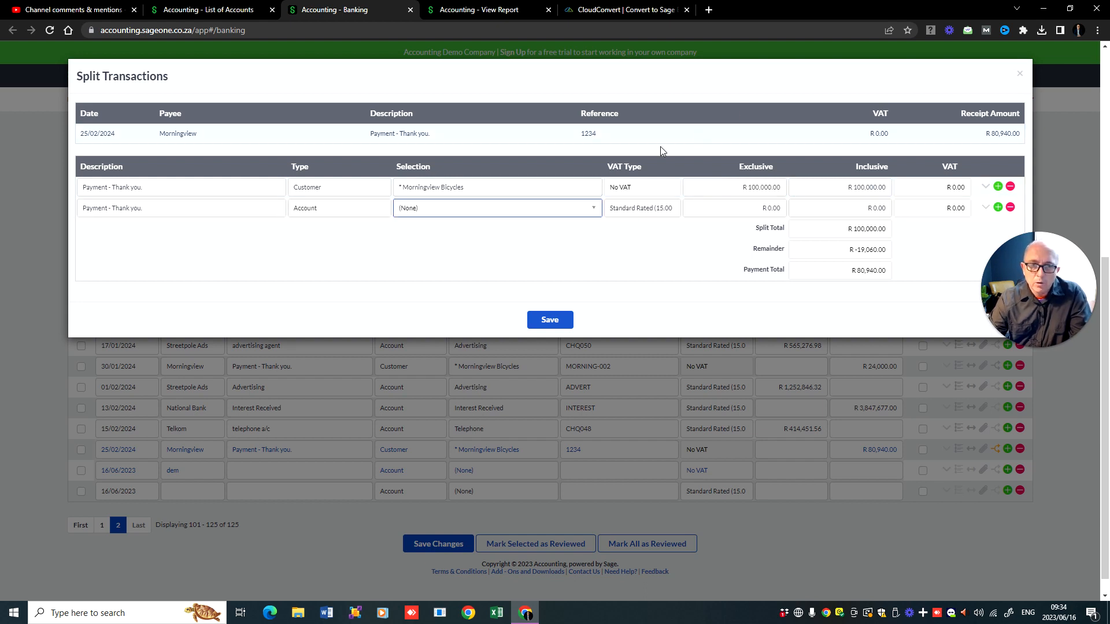
pyautogui.click(496, 207)
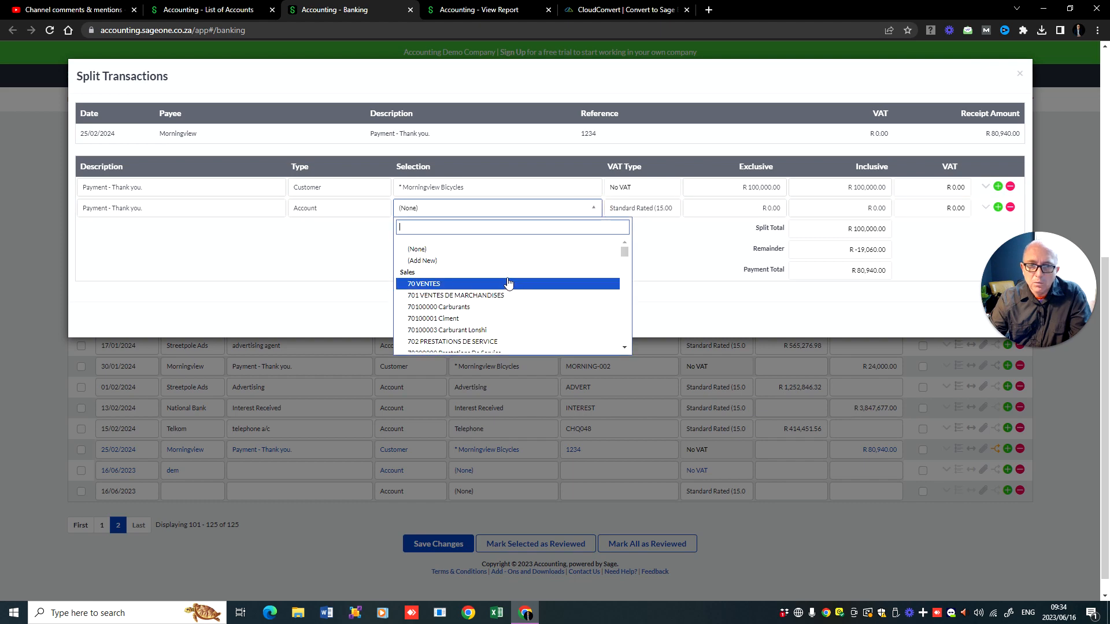
pyautogui.scroll(-3)
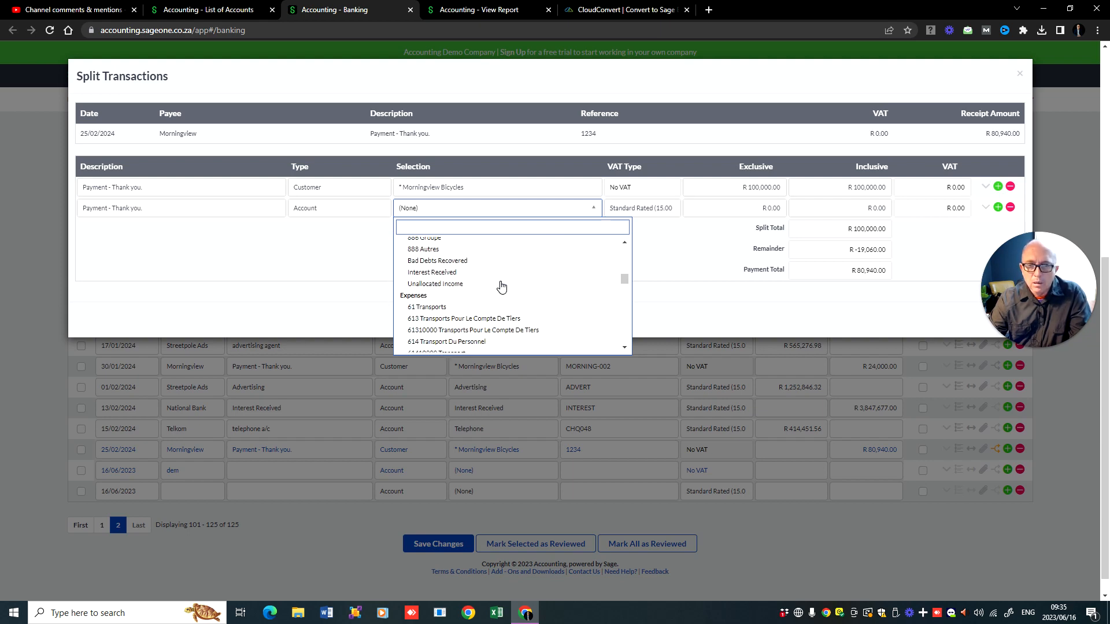
pyautogui.click(464, 318)
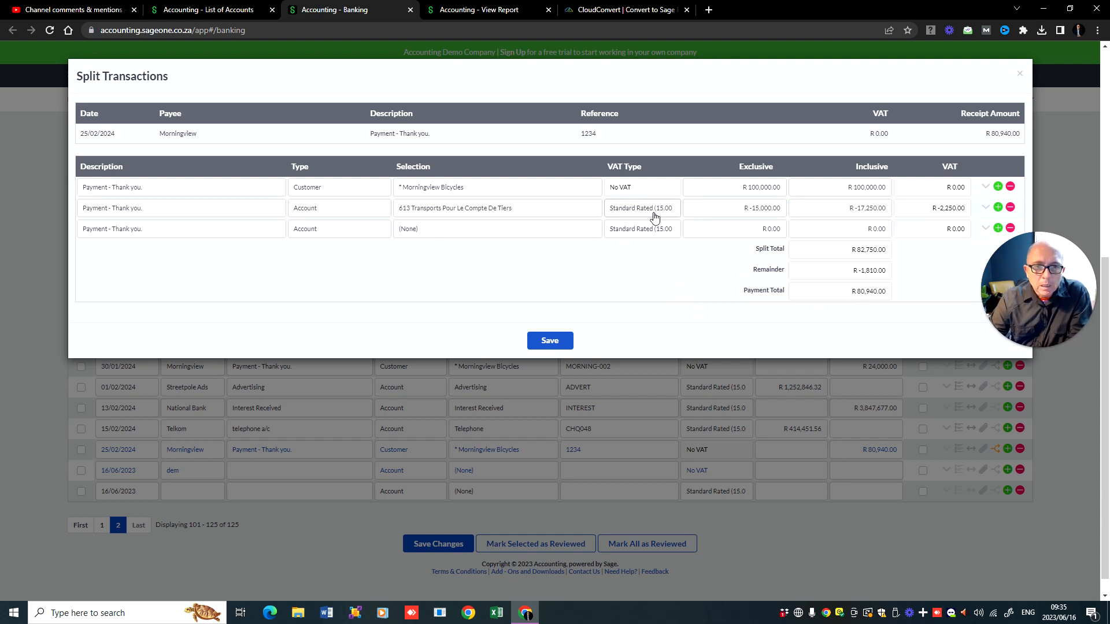
# Step: Set the transport line to No VAT with amount R-19,060, leaving zero remaining
pyautogui.click(641, 207)
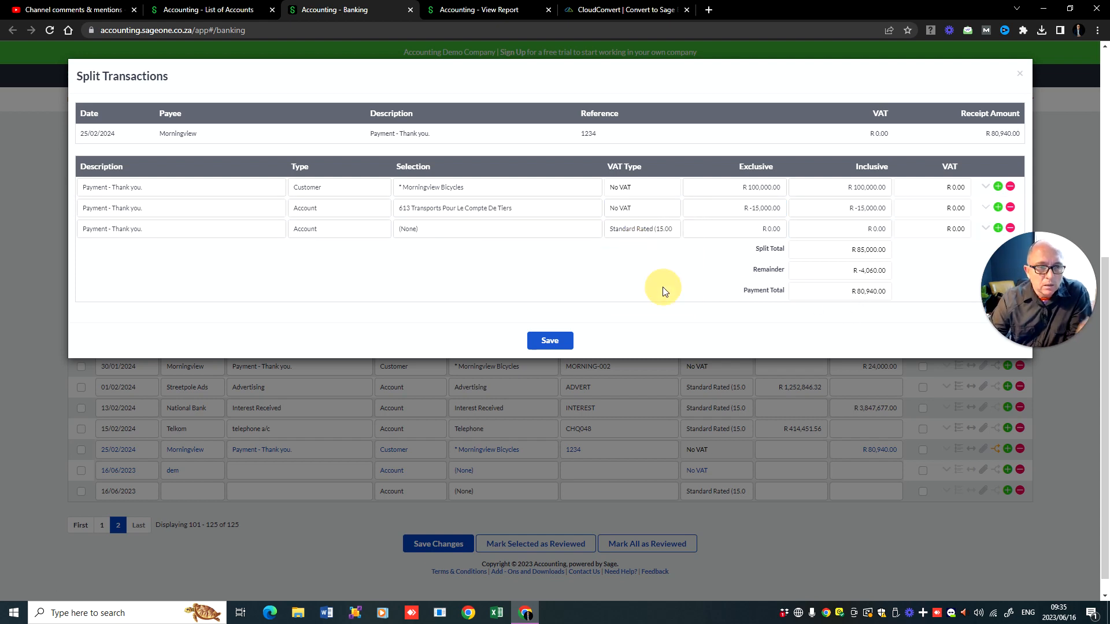
pyautogui.moveTo(853, 257)
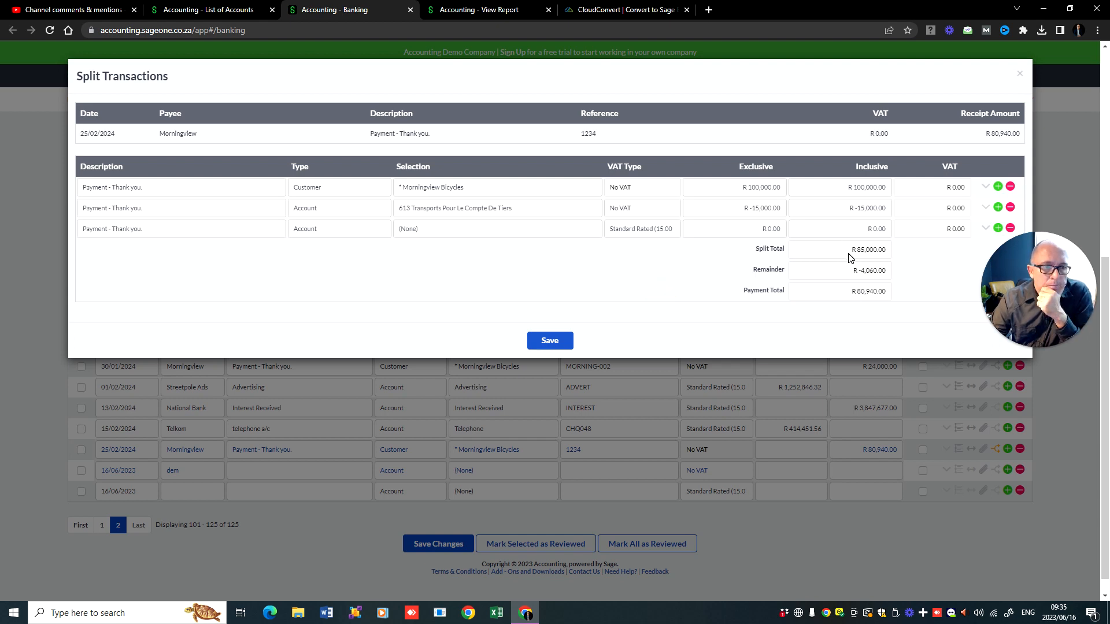
pyautogui.moveTo(846, 295)
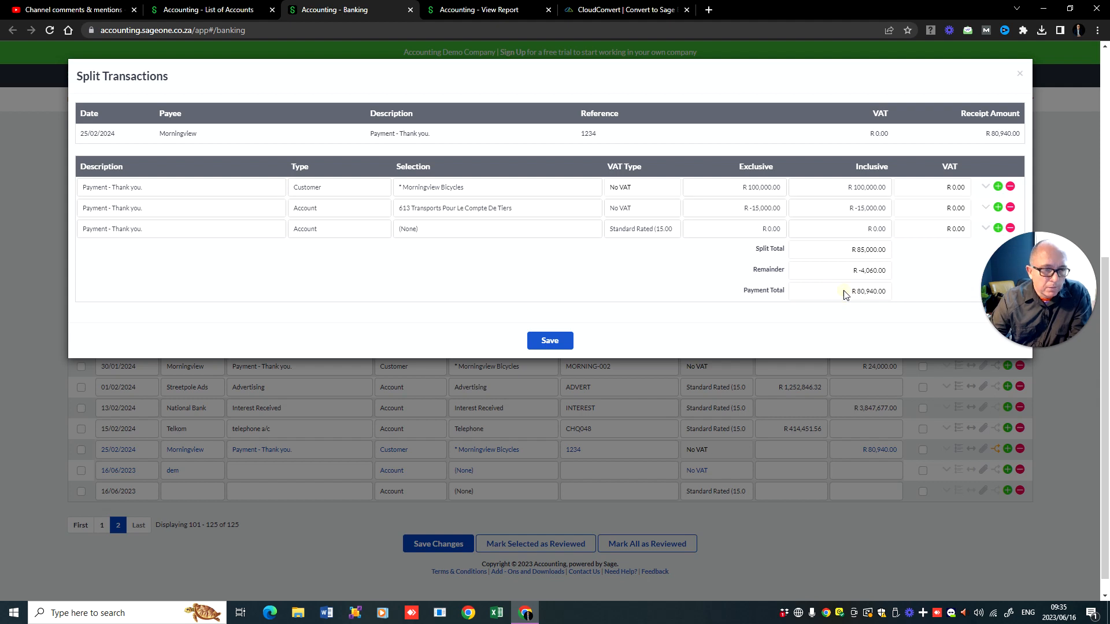
pyautogui.doubleClick(869, 291)
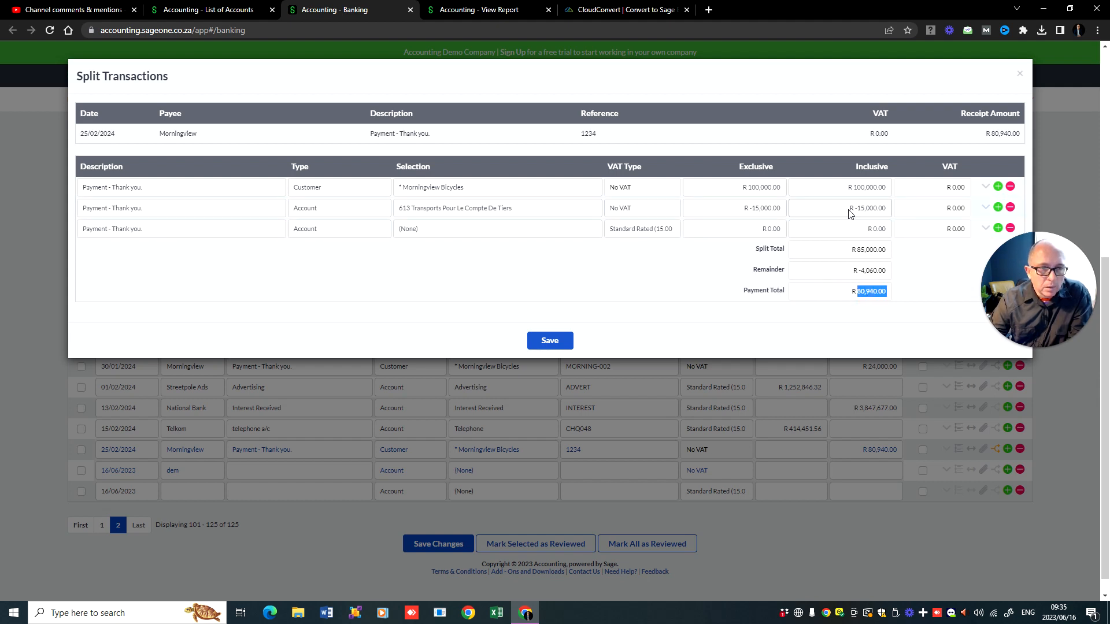
pyautogui.click(840, 207)
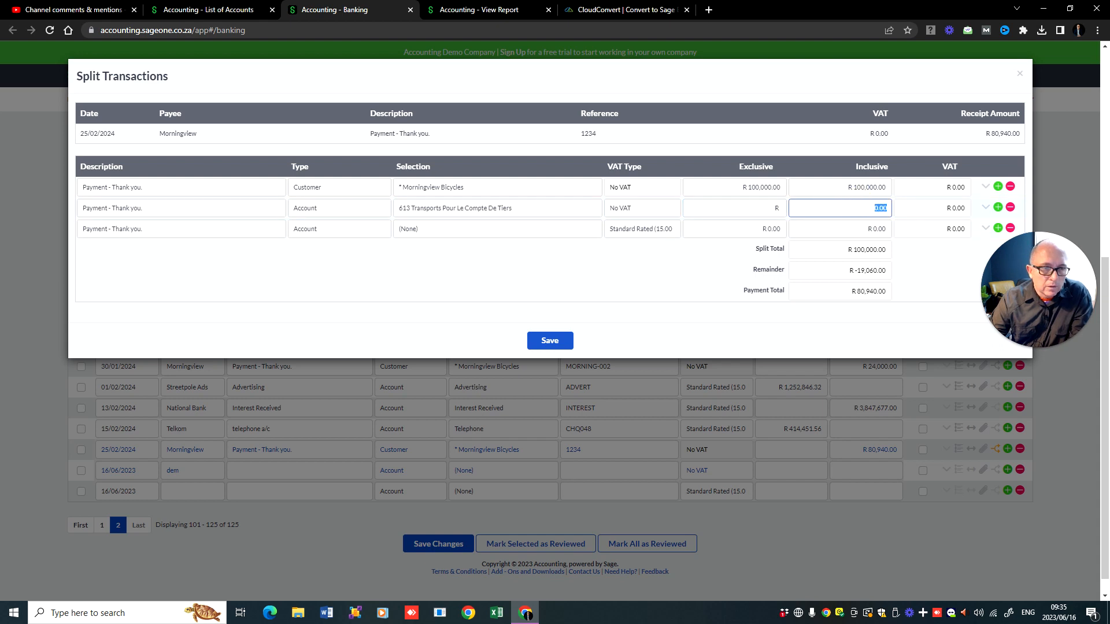
pyautogui.write('-190')
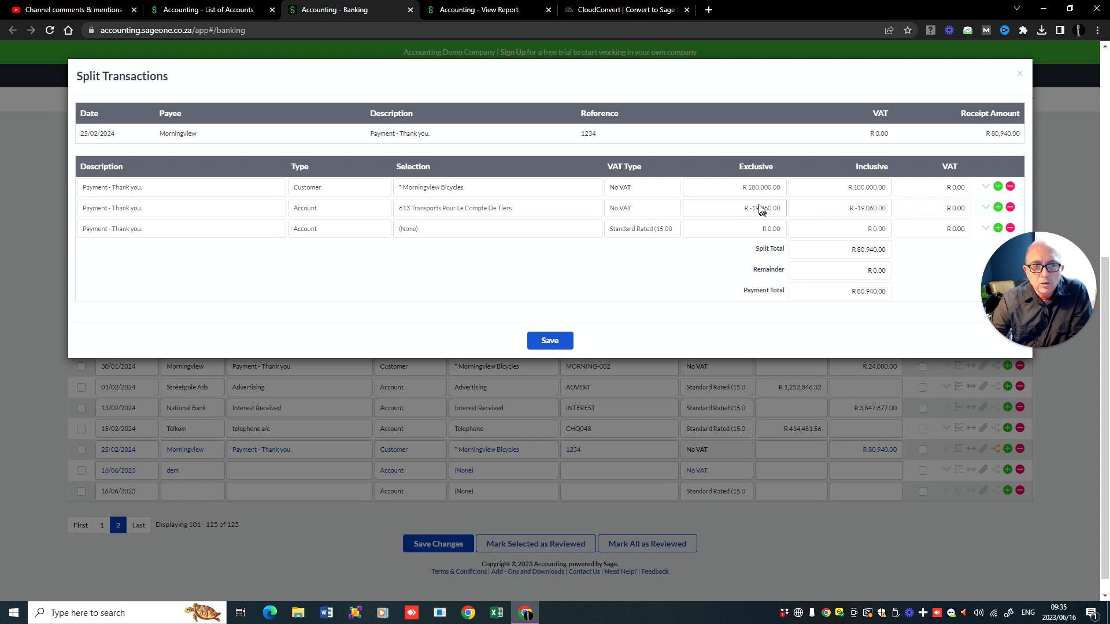
pyautogui.moveTo(769, 206)
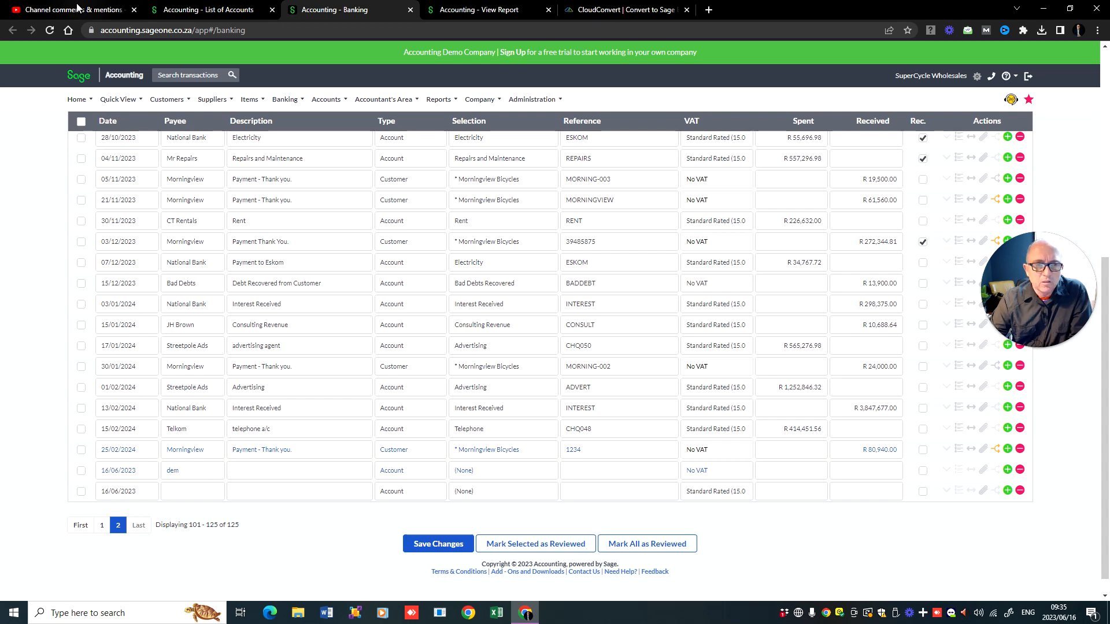
pyautogui.click(71, 10)
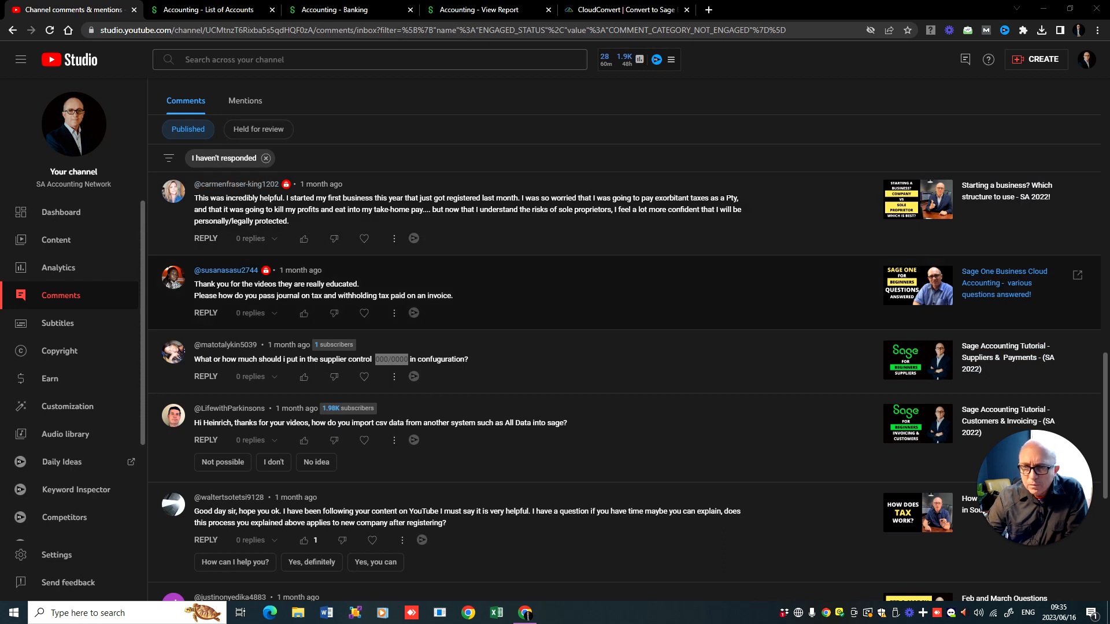
pyautogui.moveTo(310, 273)
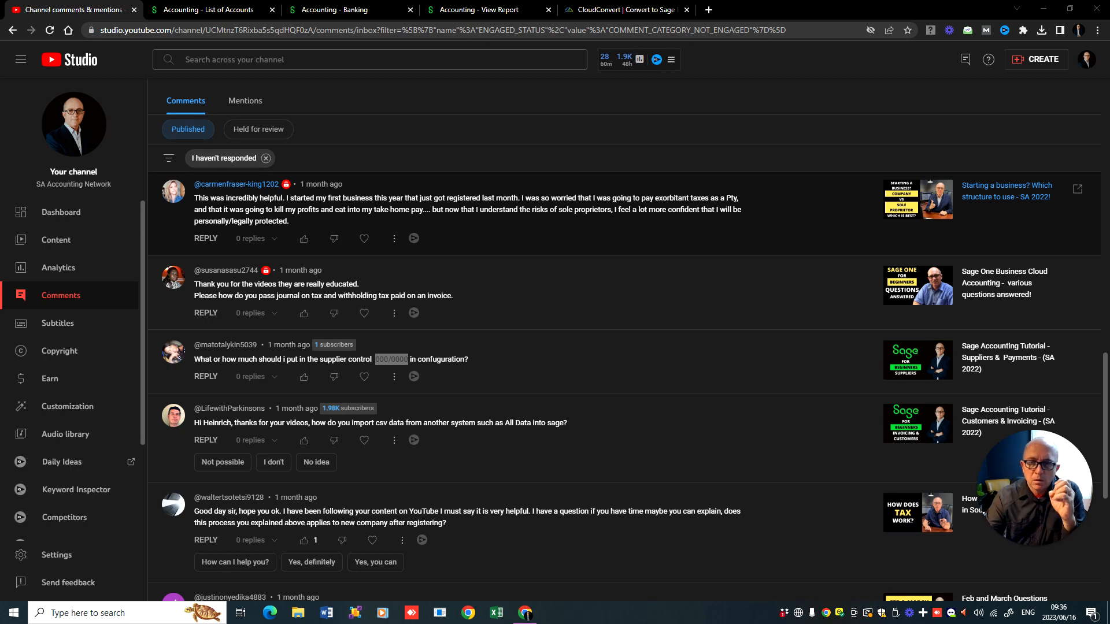
pyautogui.scroll(-3)
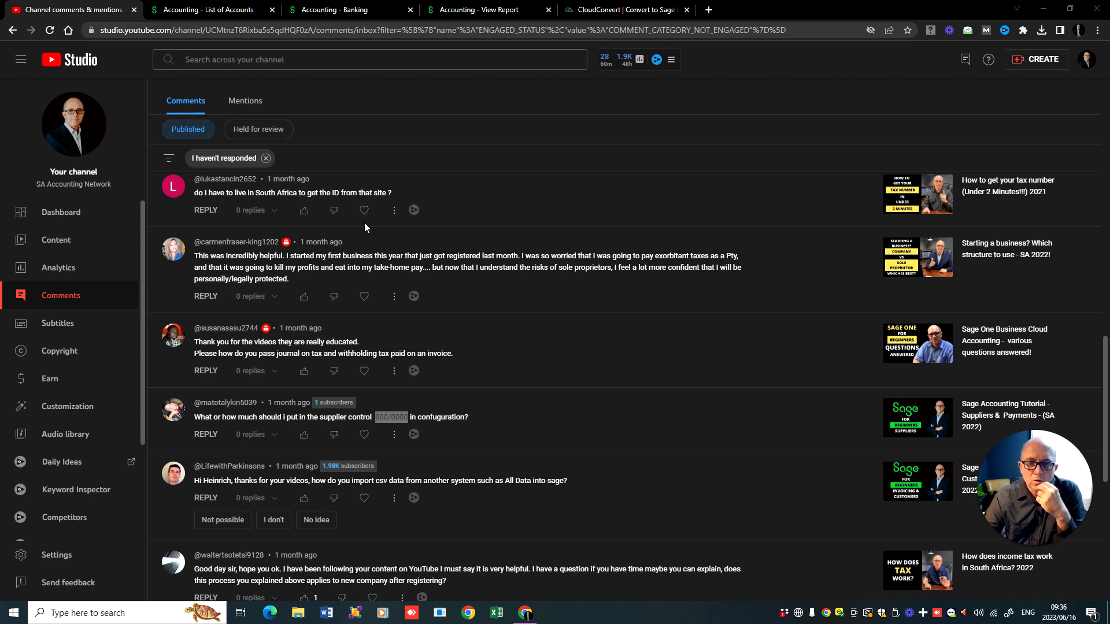
pyautogui.scroll(-3)
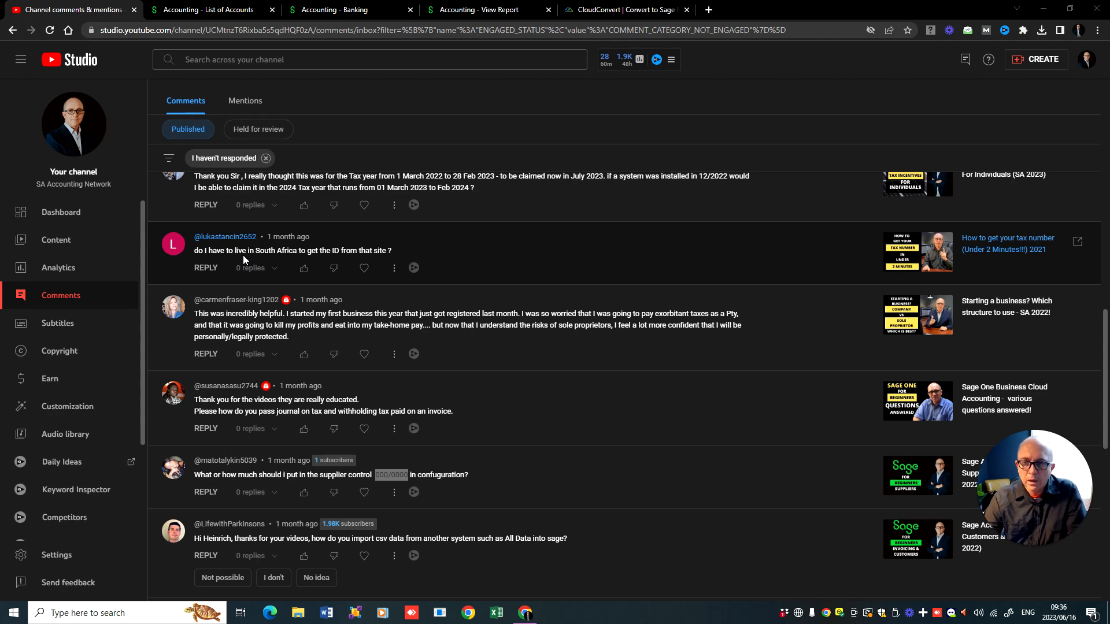
# Step: Scroll the comments to the Selection column question, then switch to Sage Accounting's List of Accounts
pyautogui.scroll(-3)
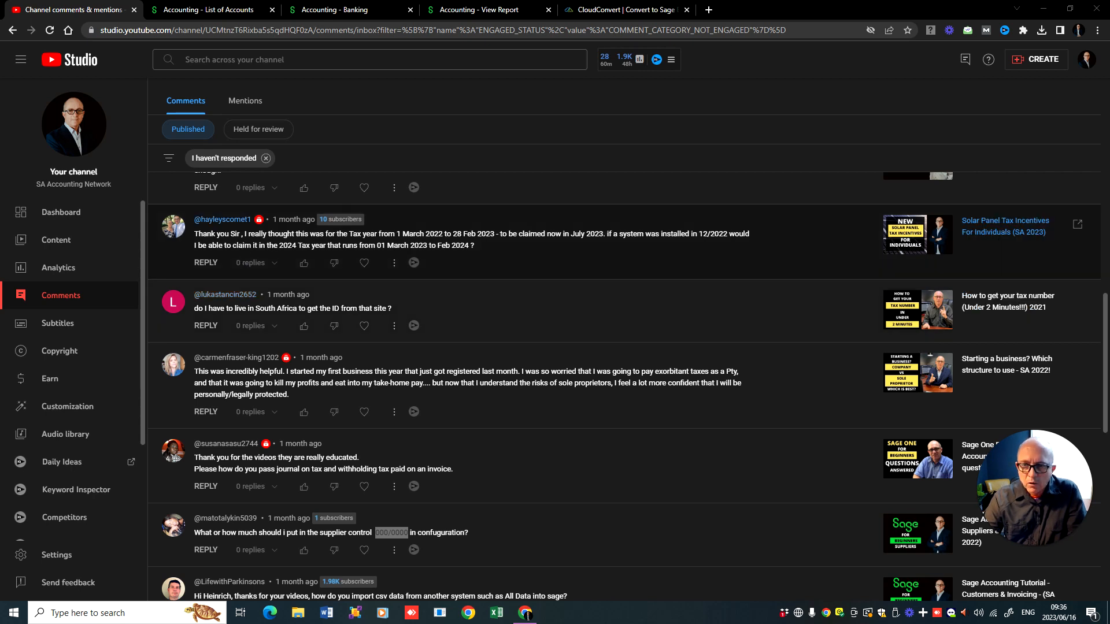
pyautogui.moveTo(417, 244)
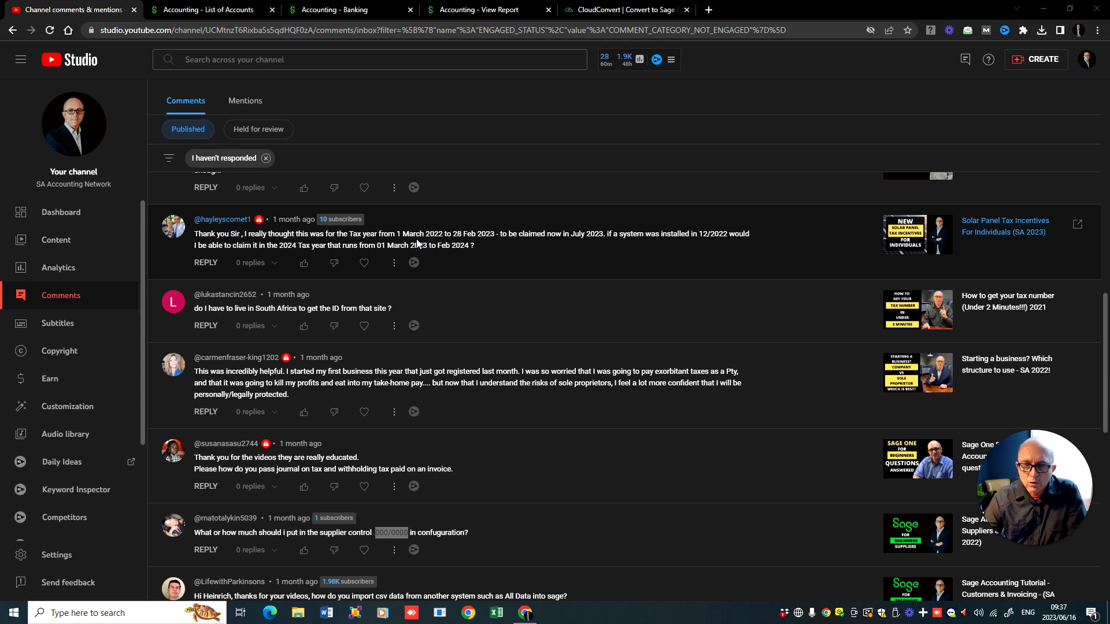
pyautogui.moveTo(584, 247)
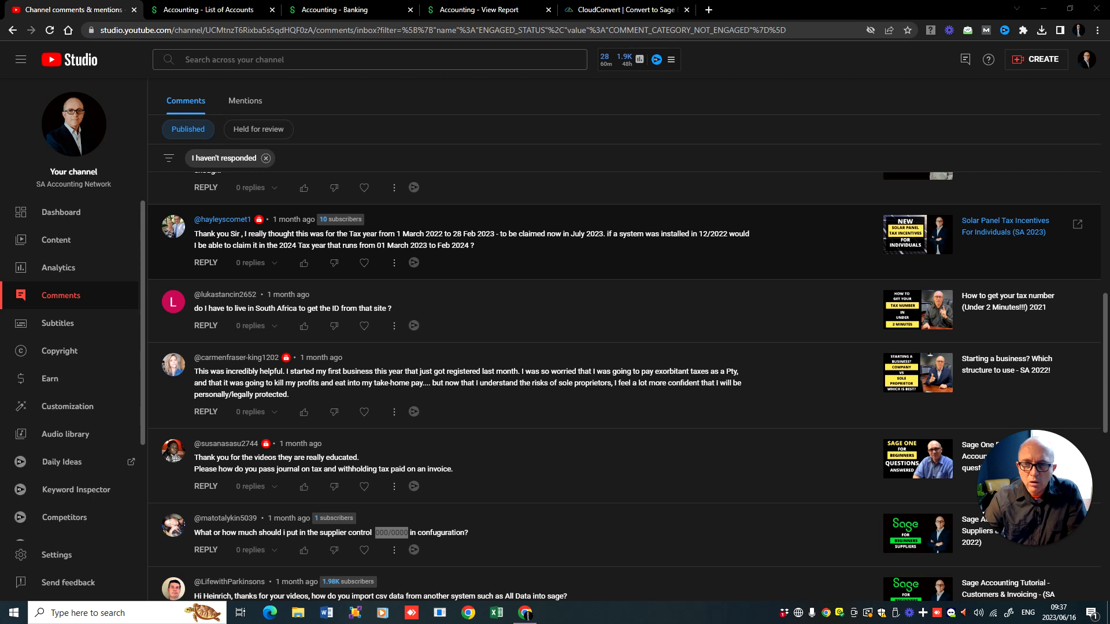
pyautogui.moveTo(427, 244)
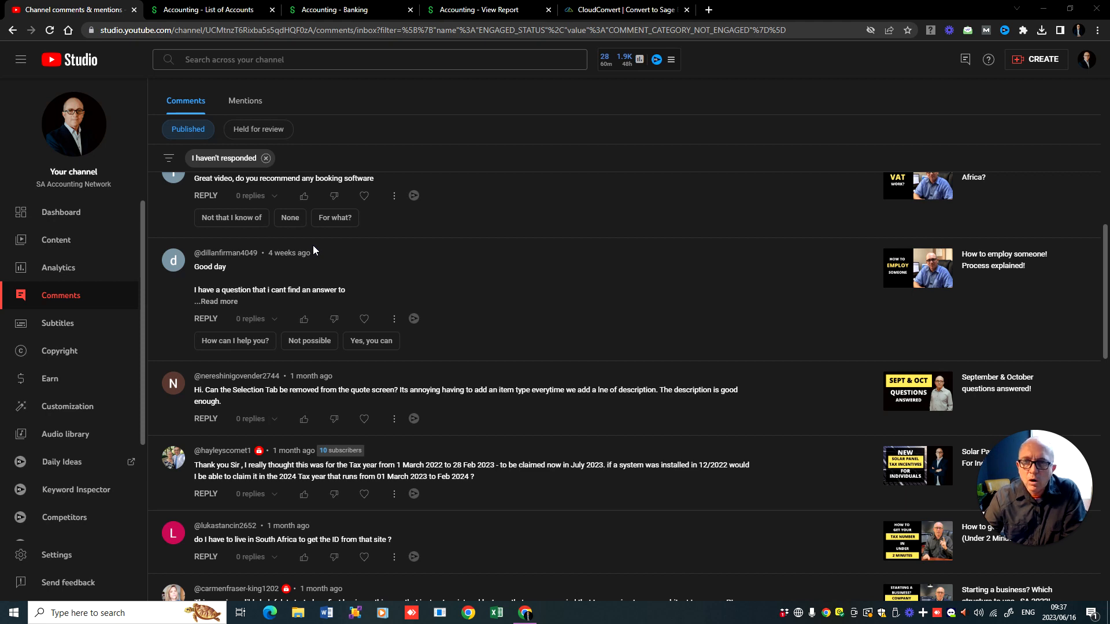
pyautogui.click(211, 10)
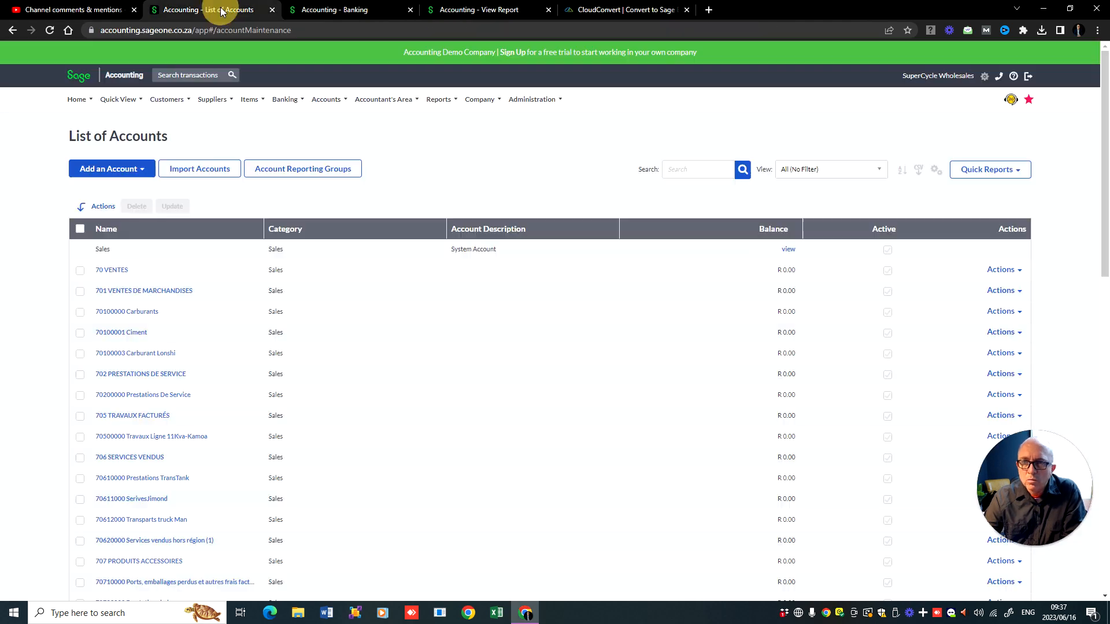
# Step: From Customers > Customer Quotes, add a new blank quote in the demo company
pyautogui.click(166, 100)
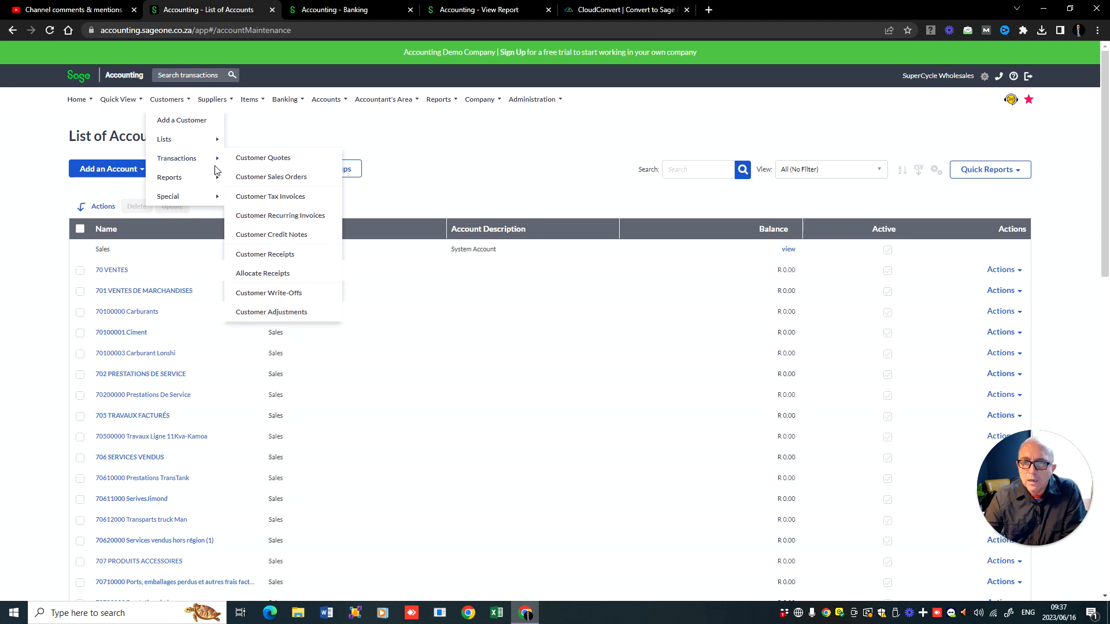
pyautogui.click(262, 157)
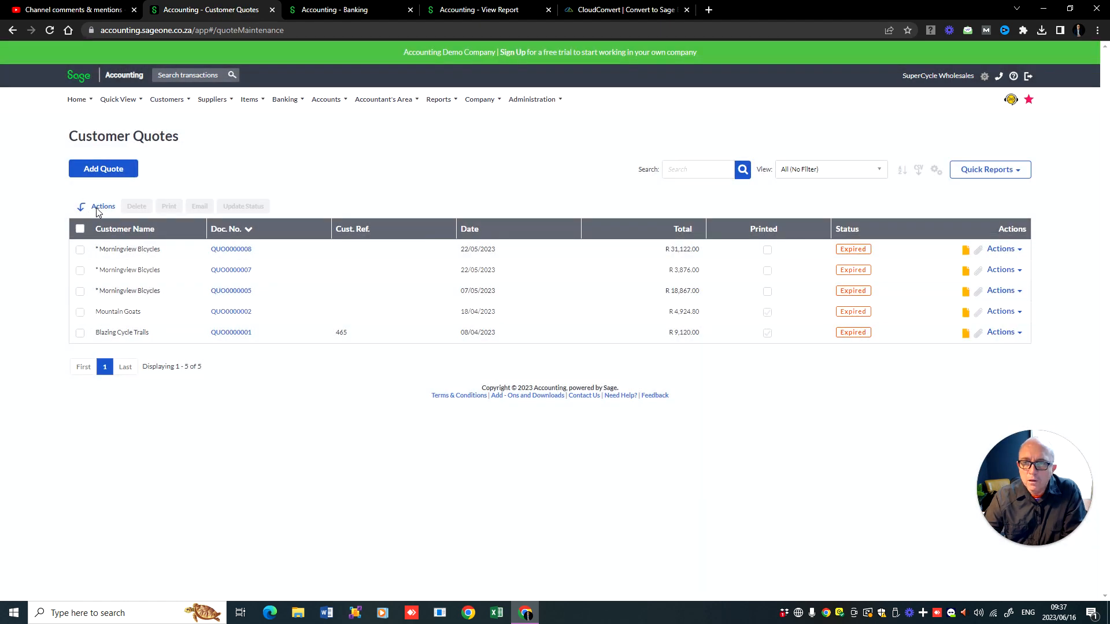
pyautogui.click(103, 168)
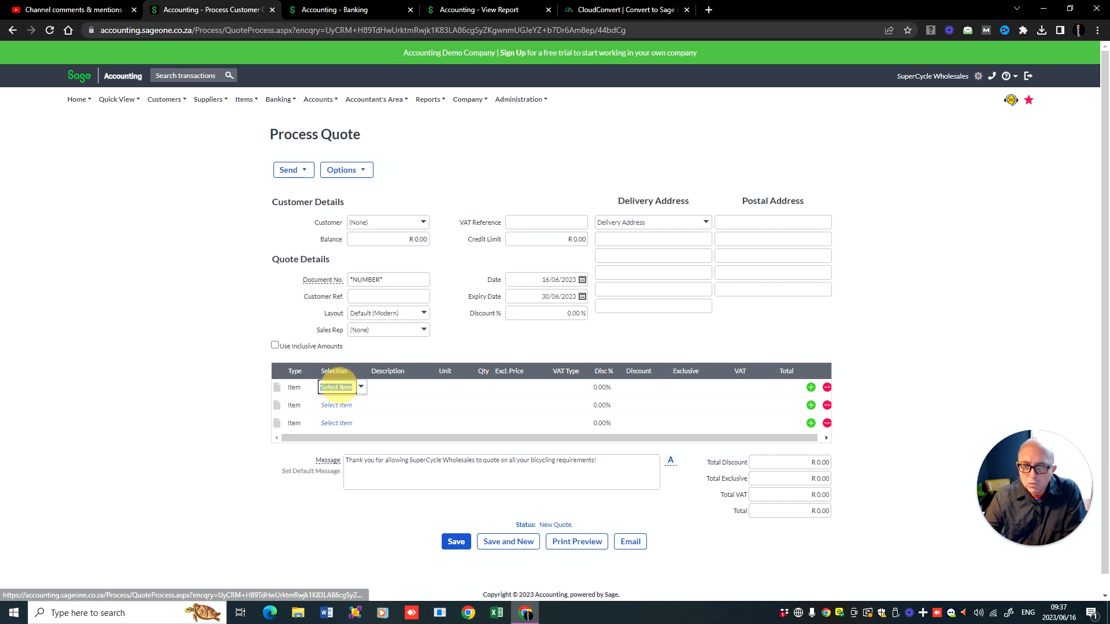
# Step: Make the first quote line an Account line for Consulting Revenue worth R1,000, then return to YouTube Studio
pyautogui.click(310, 387)
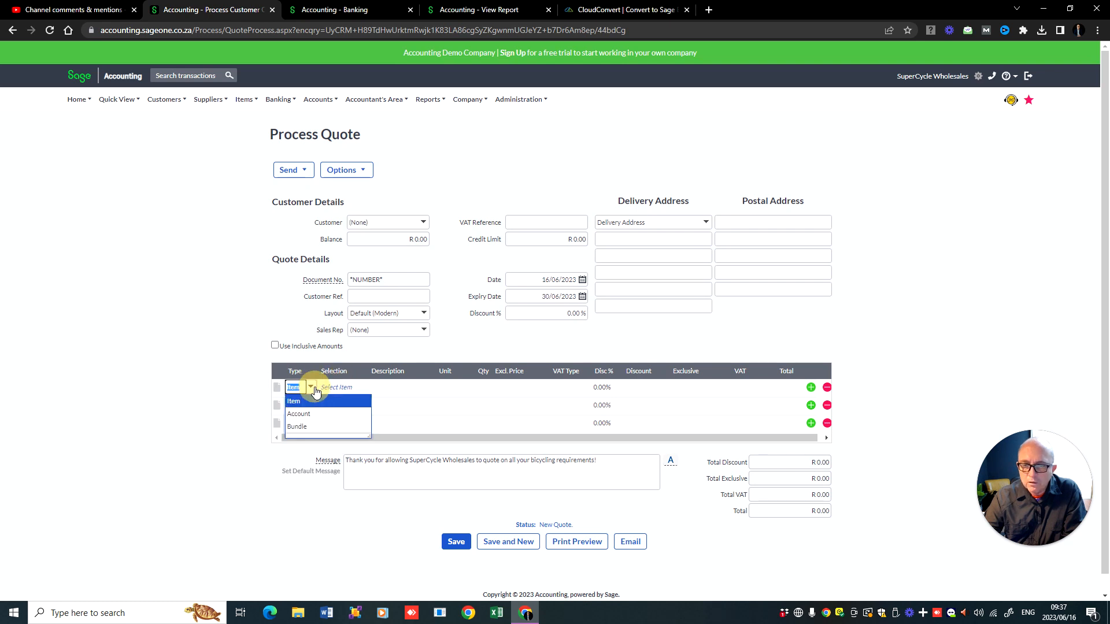
pyautogui.click(298, 414)
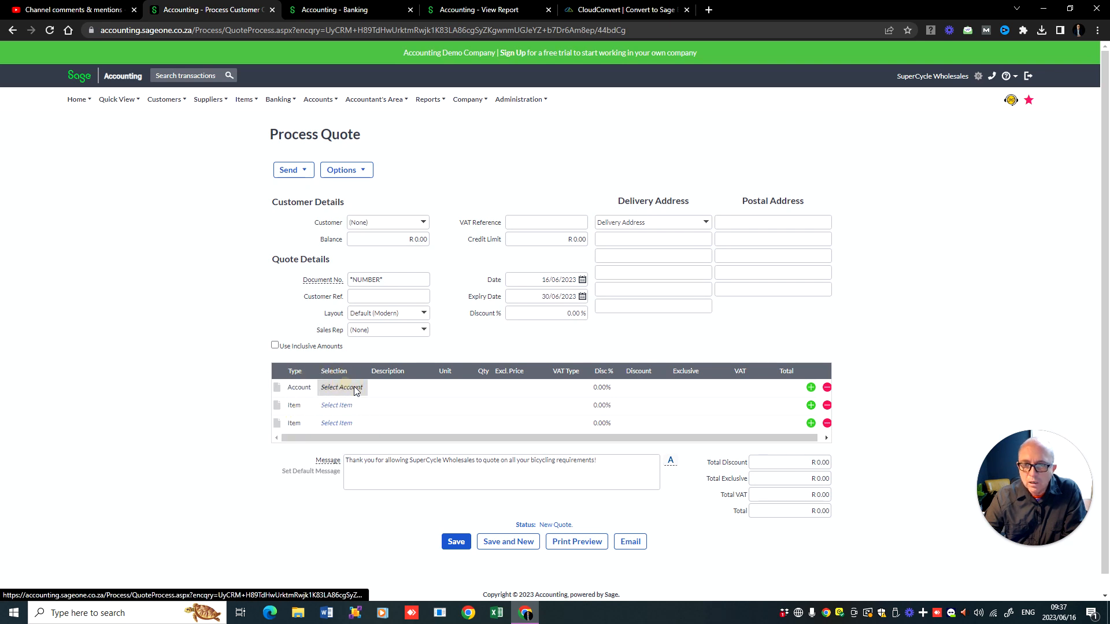
pyautogui.click(340, 388)
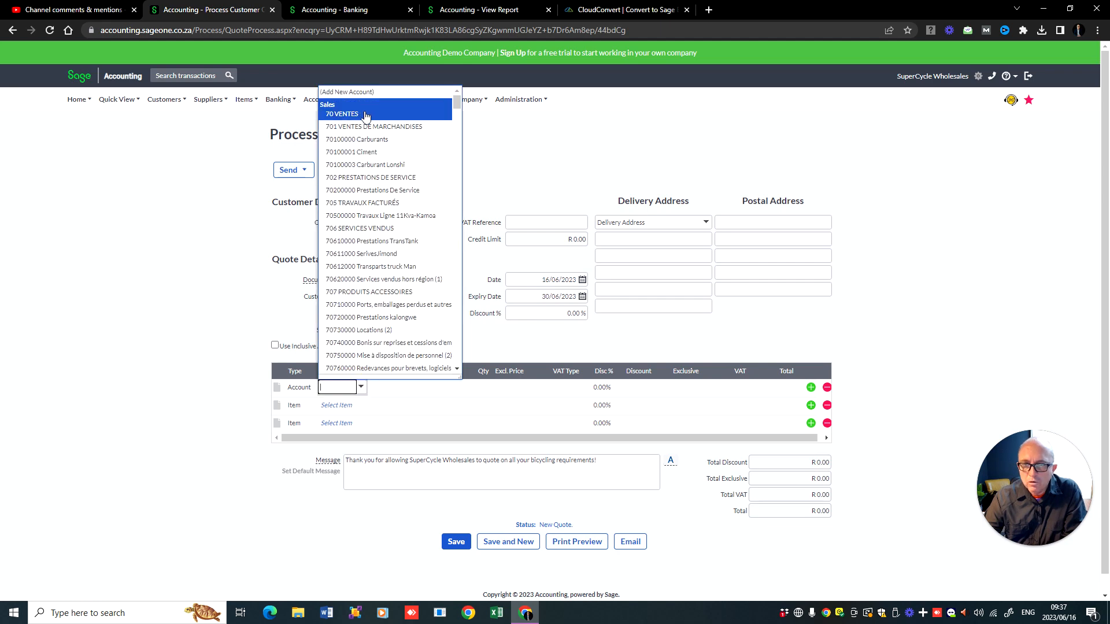
pyautogui.scroll(-3)
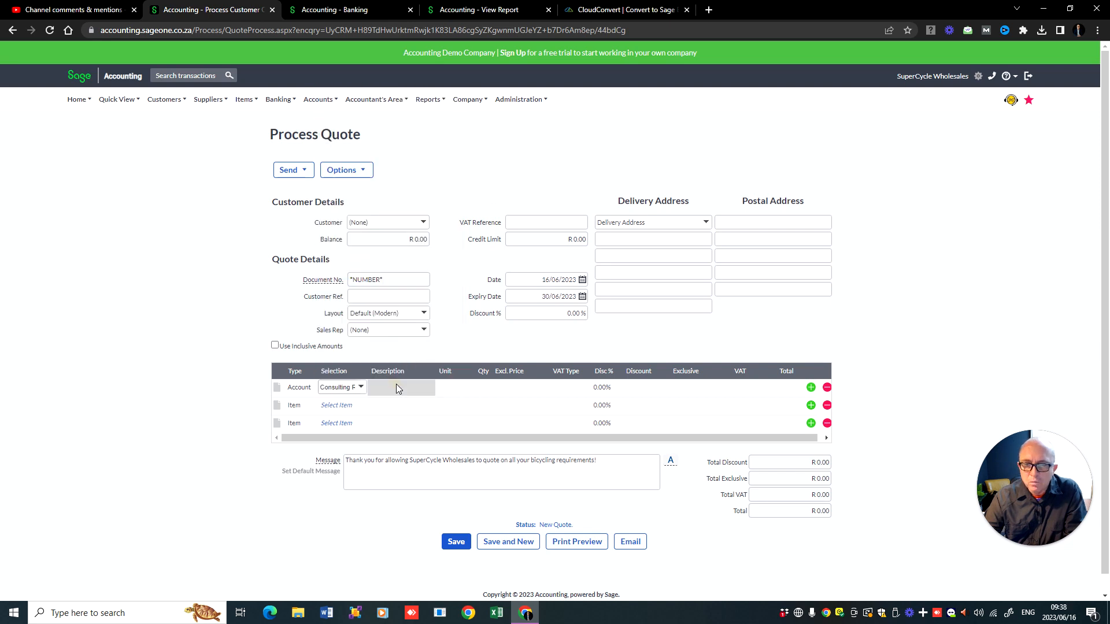
pyautogui.click(342, 387)
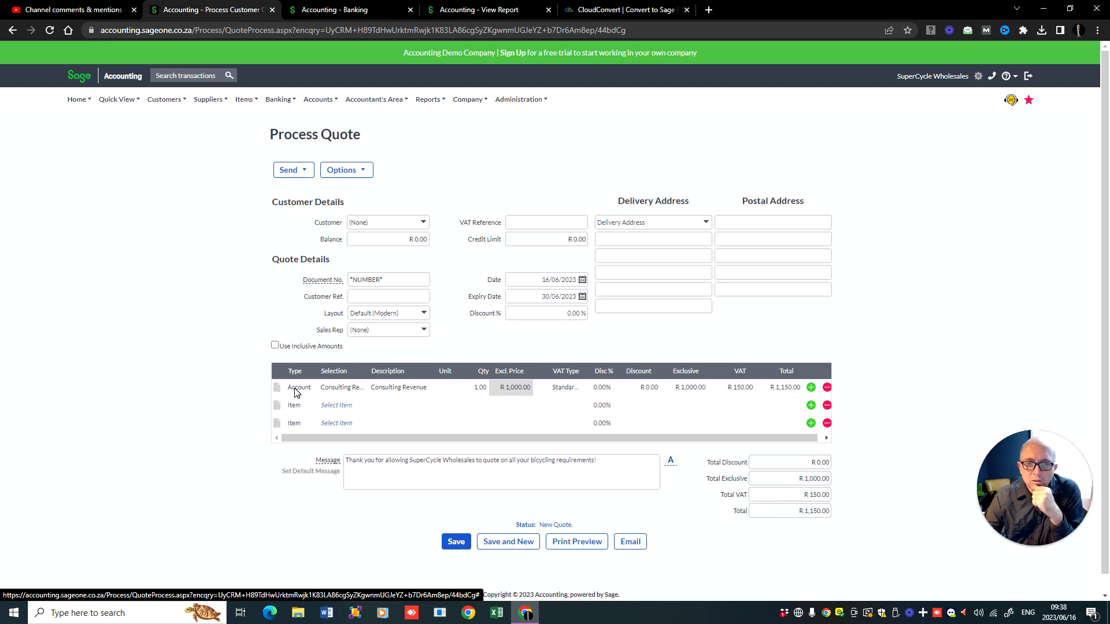
pyautogui.moveTo(178, 137)
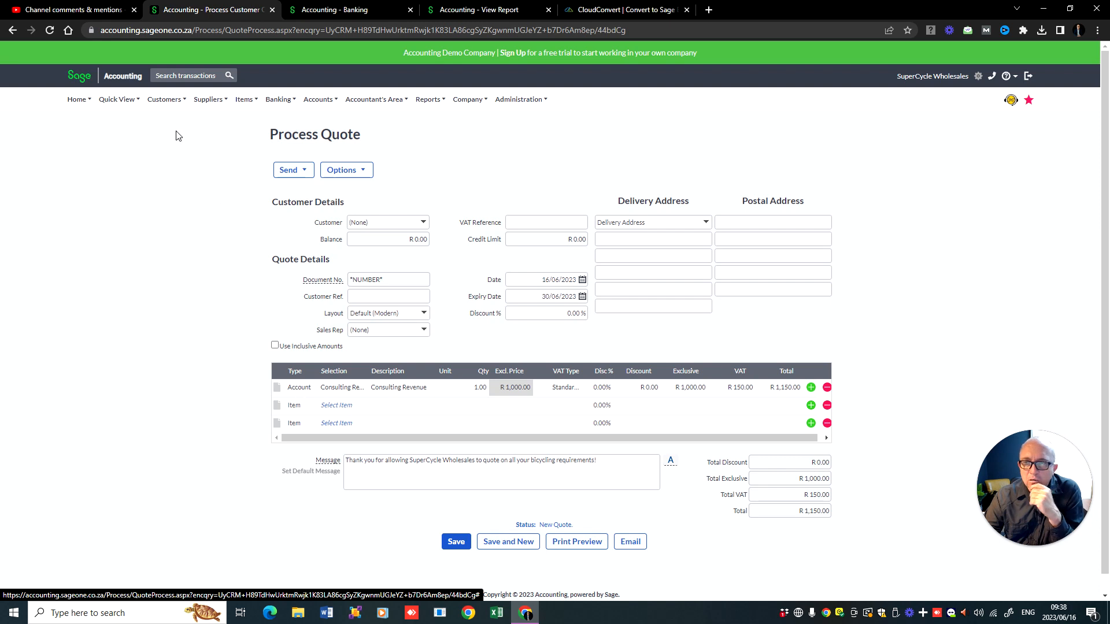
pyautogui.moveTo(307, 414)
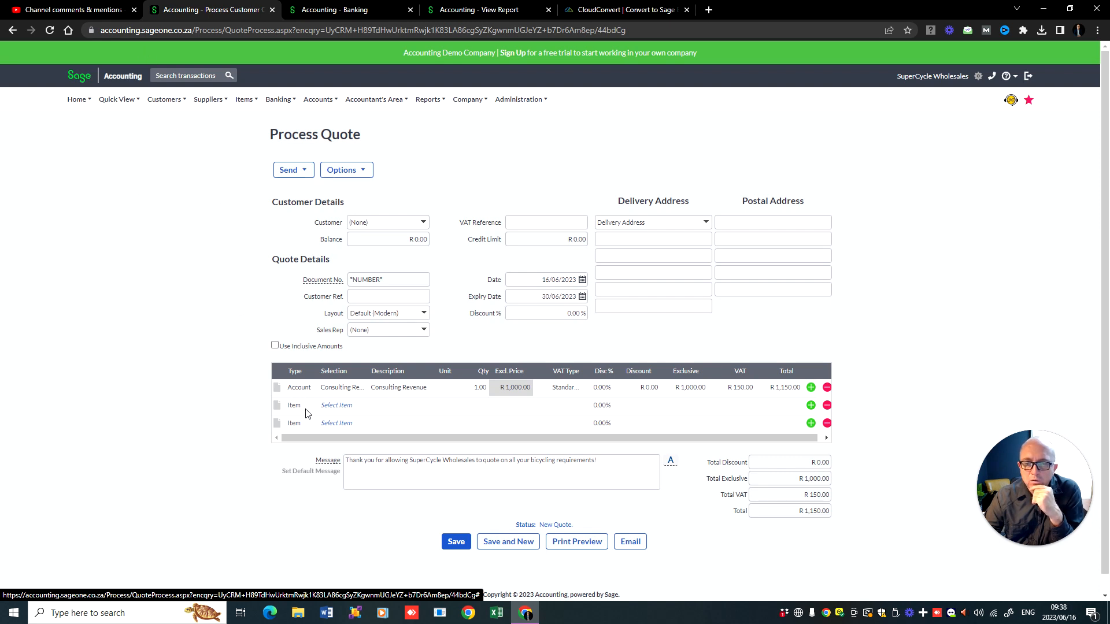
pyautogui.click(337, 404)
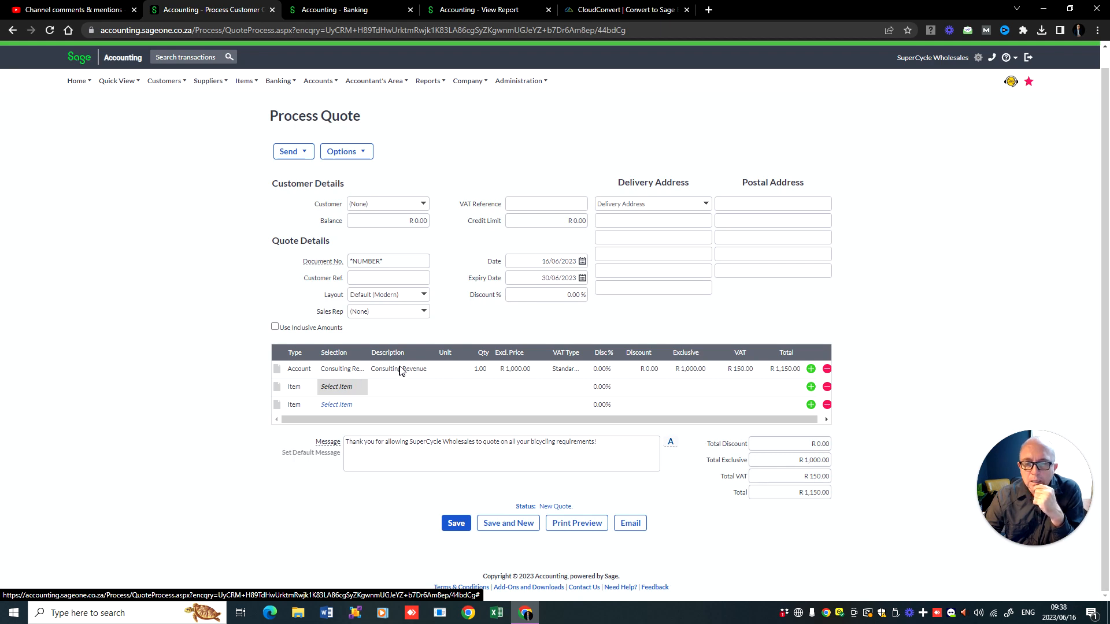
pyautogui.click(71, 9)
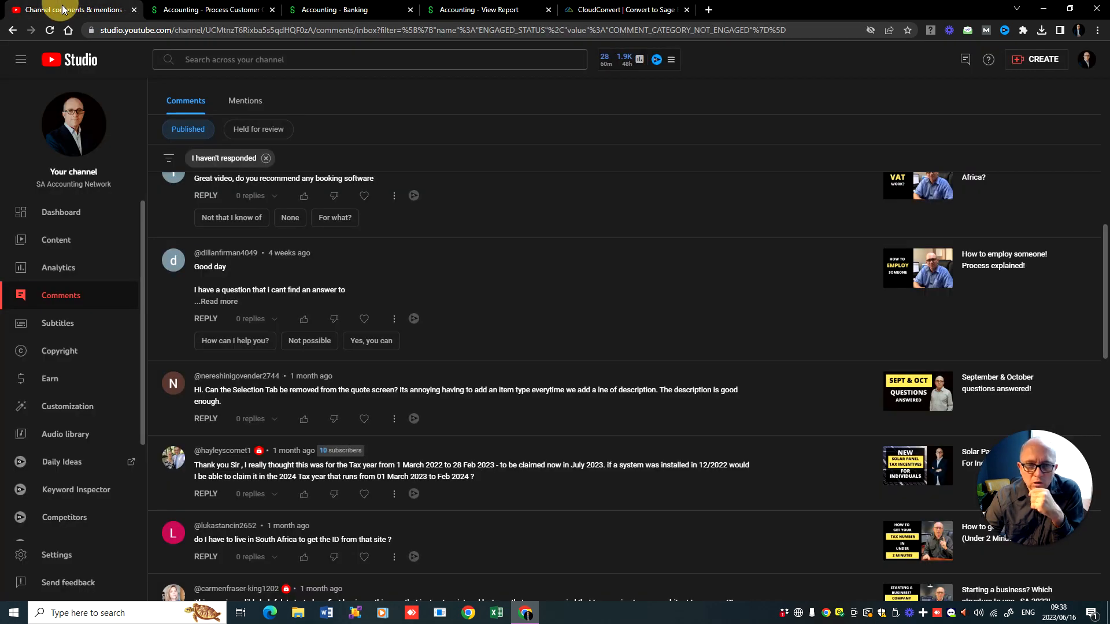
pyautogui.moveTo(276, 263)
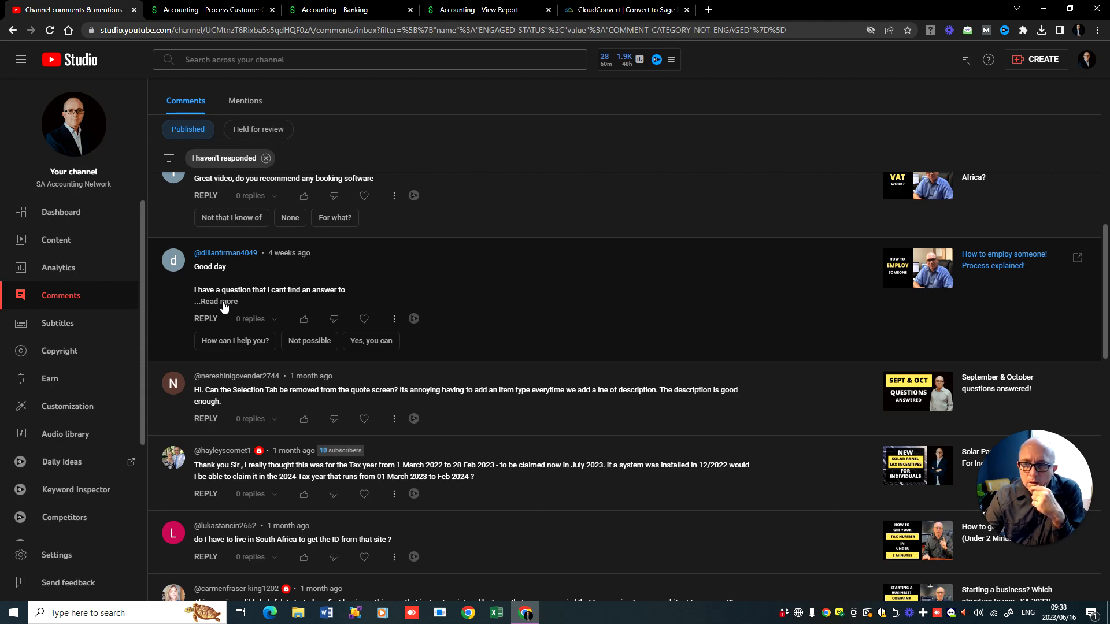
# Step: Expand the viewer's full question about tax on YouTube income alongside a salary
pyautogui.click(216, 302)
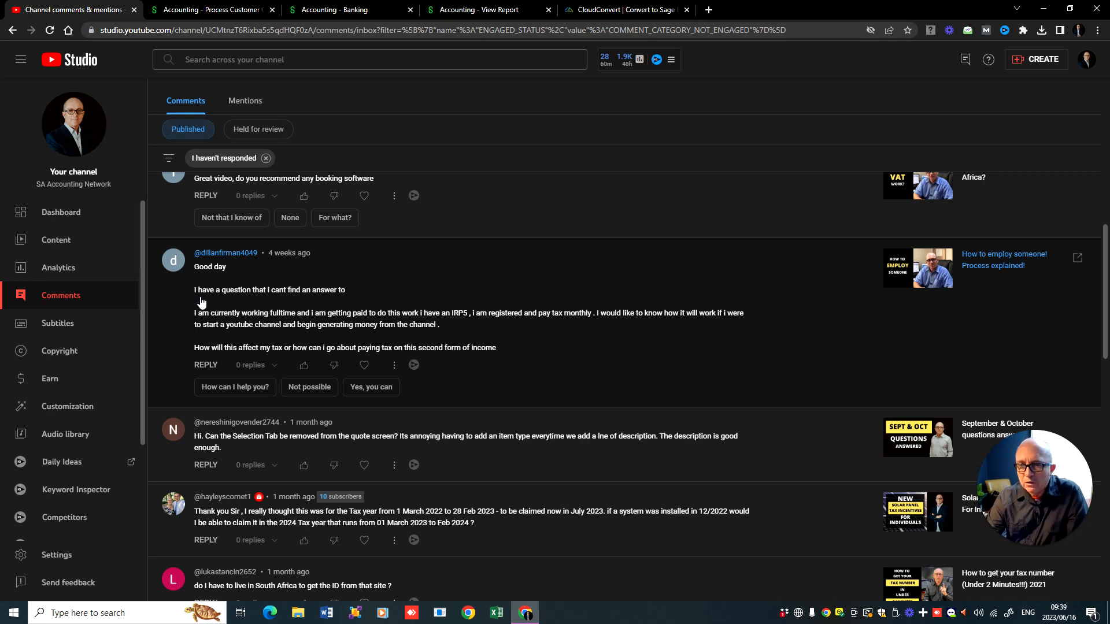
pyautogui.moveTo(230, 300)
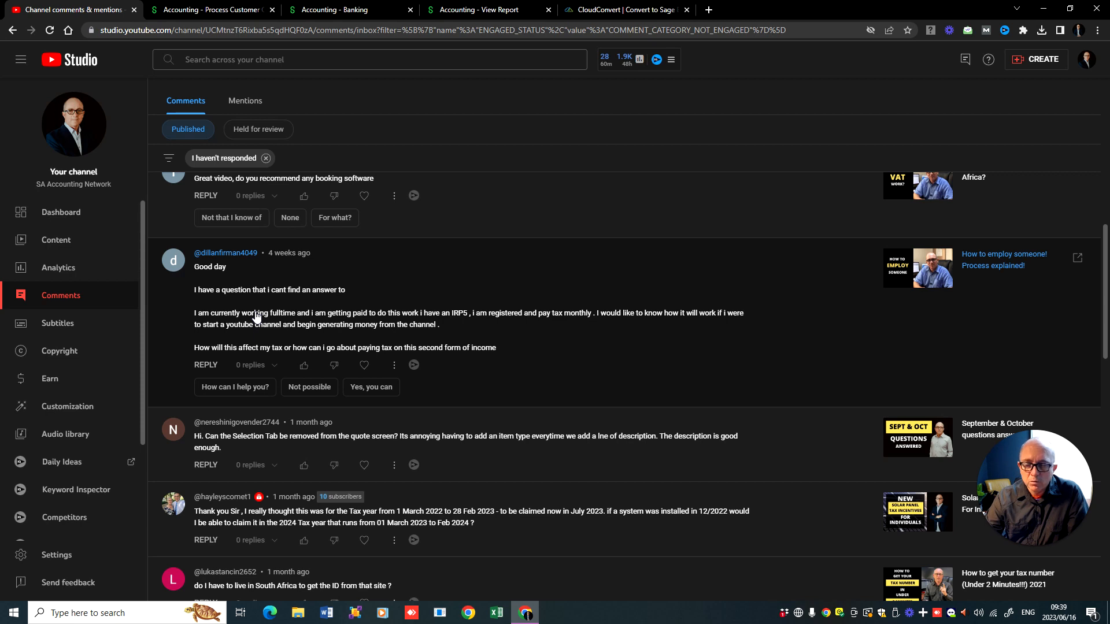
pyautogui.moveTo(290, 311)
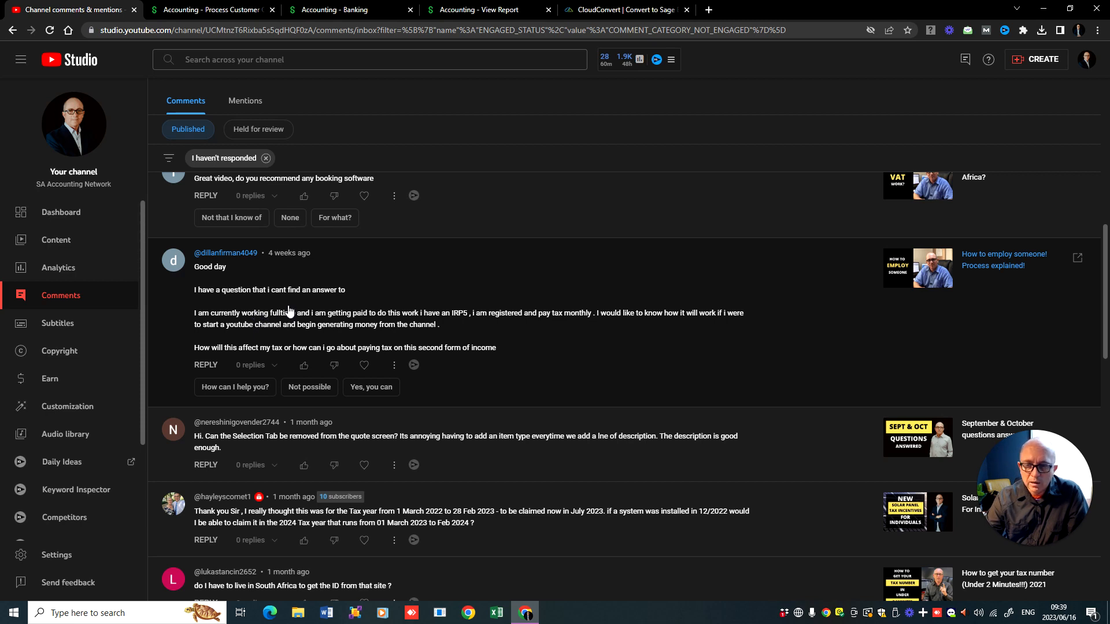
pyautogui.moveTo(266, 340)
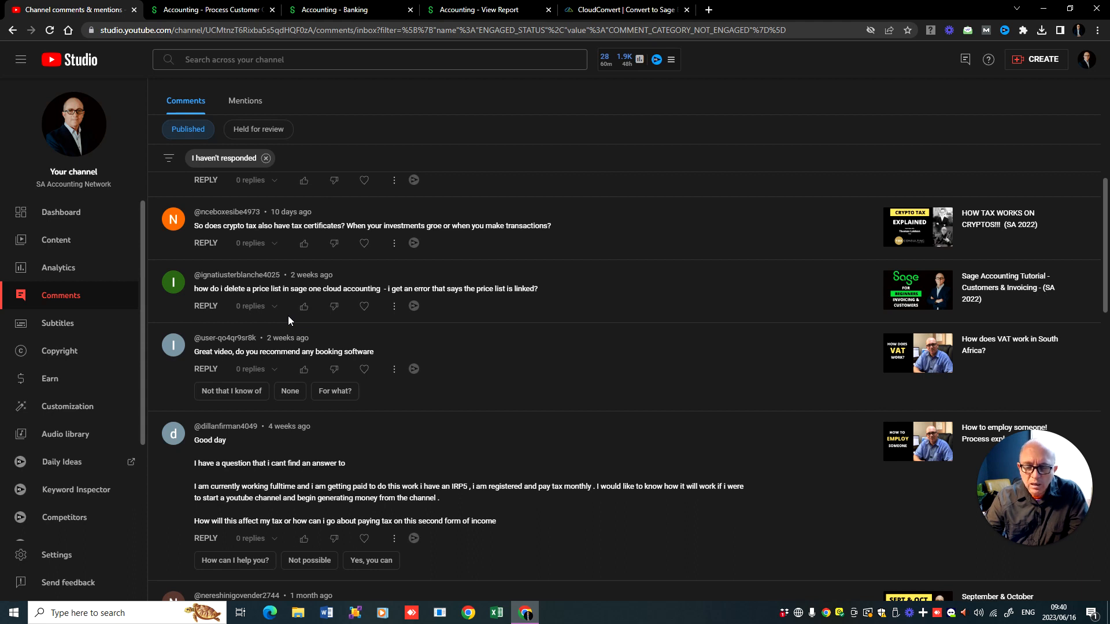
pyautogui.moveTo(288, 320)
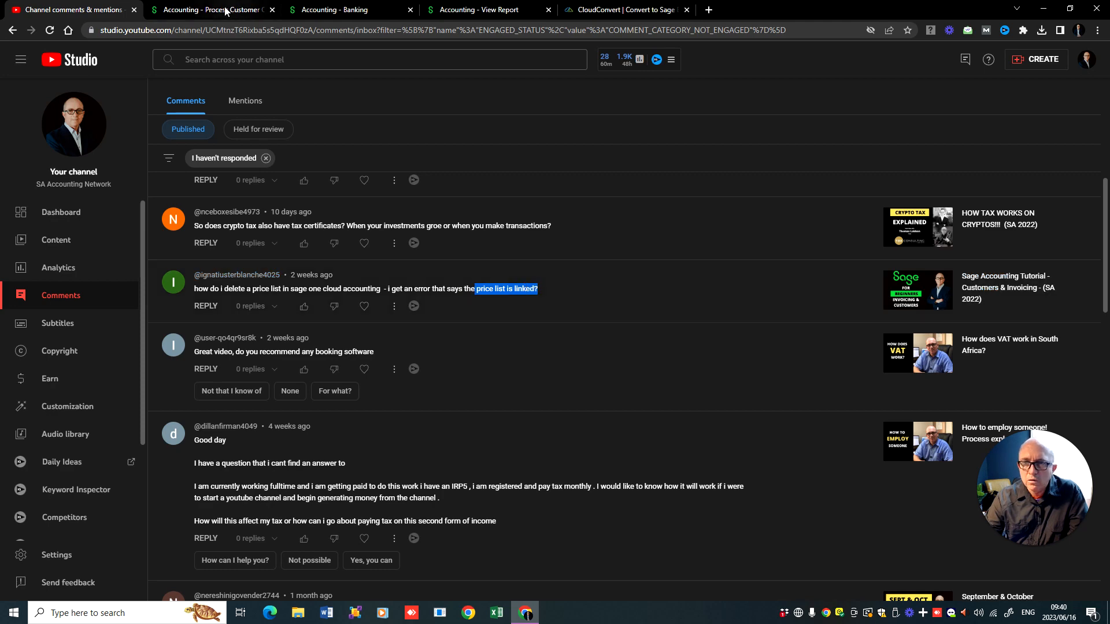
# Step: Leave the unsaved quote and open the Carbon Road Frame item from the items list
pyautogui.click(209, 9)
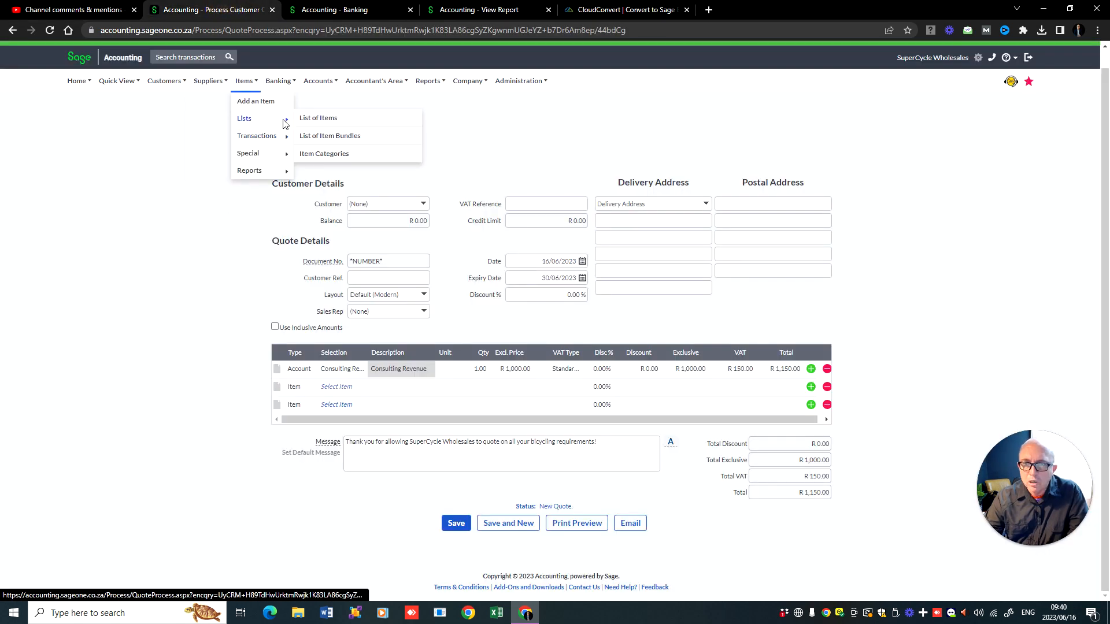
pyautogui.click(317, 118)
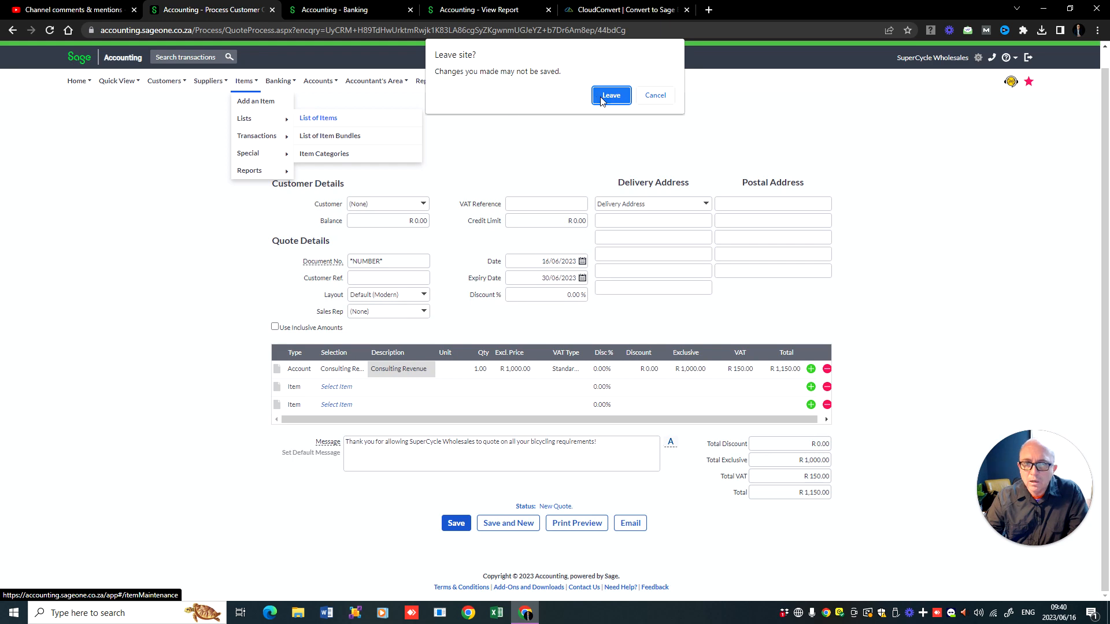
pyautogui.click(610, 95)
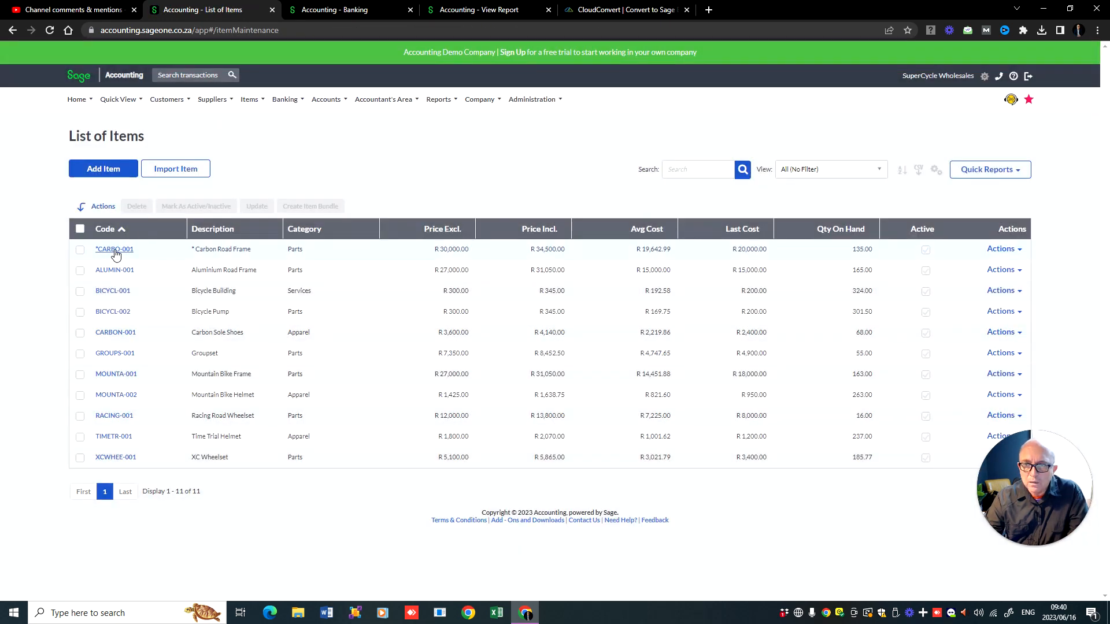
pyautogui.click(114, 248)
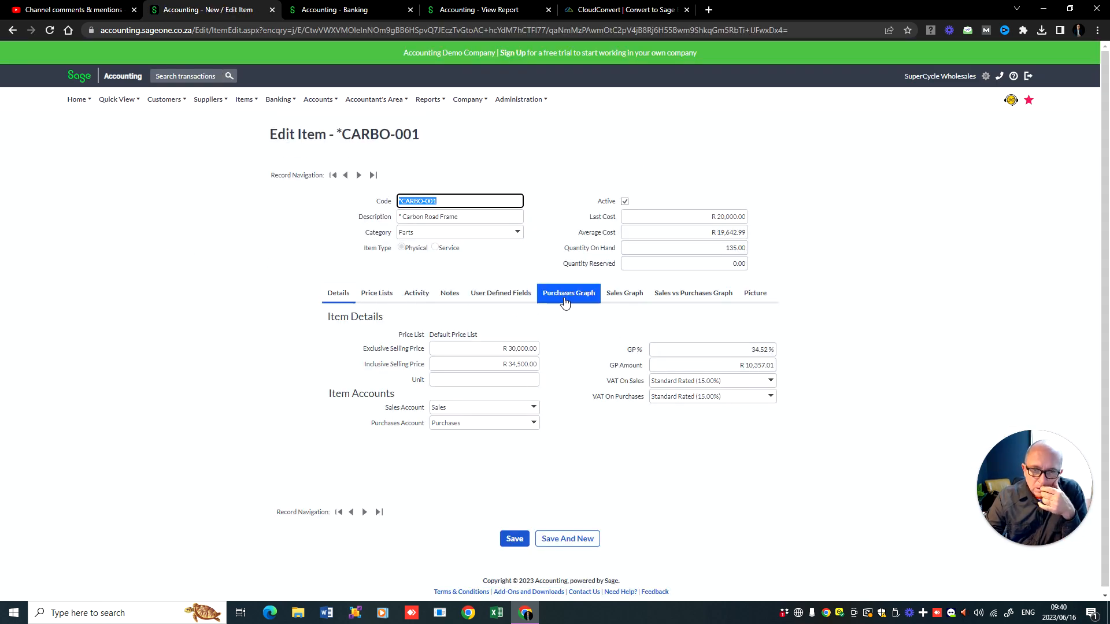
# Step: Show the item's Price Lists with the Default Price List entry, then return to the channel comments
pyautogui.click(375, 293)
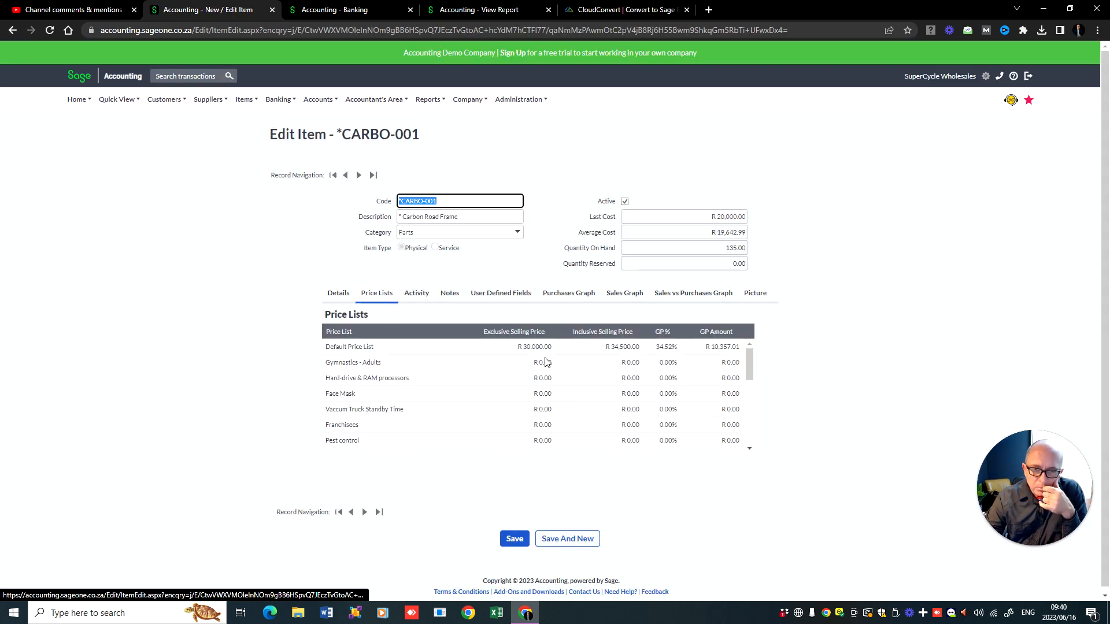
pyautogui.click(349, 346)
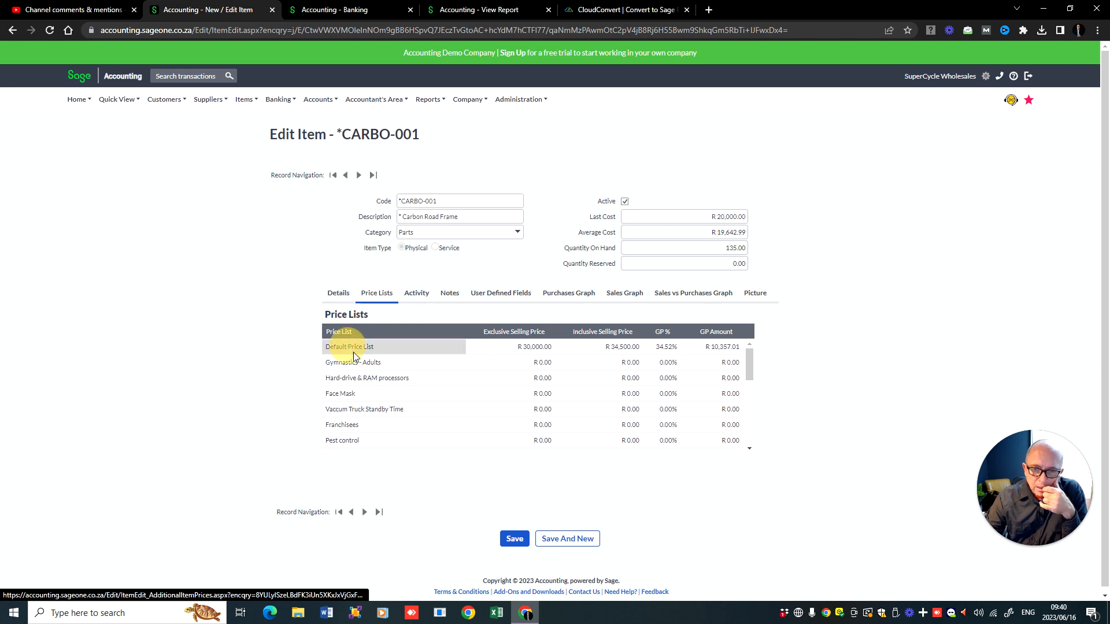
pyautogui.scroll(-3)
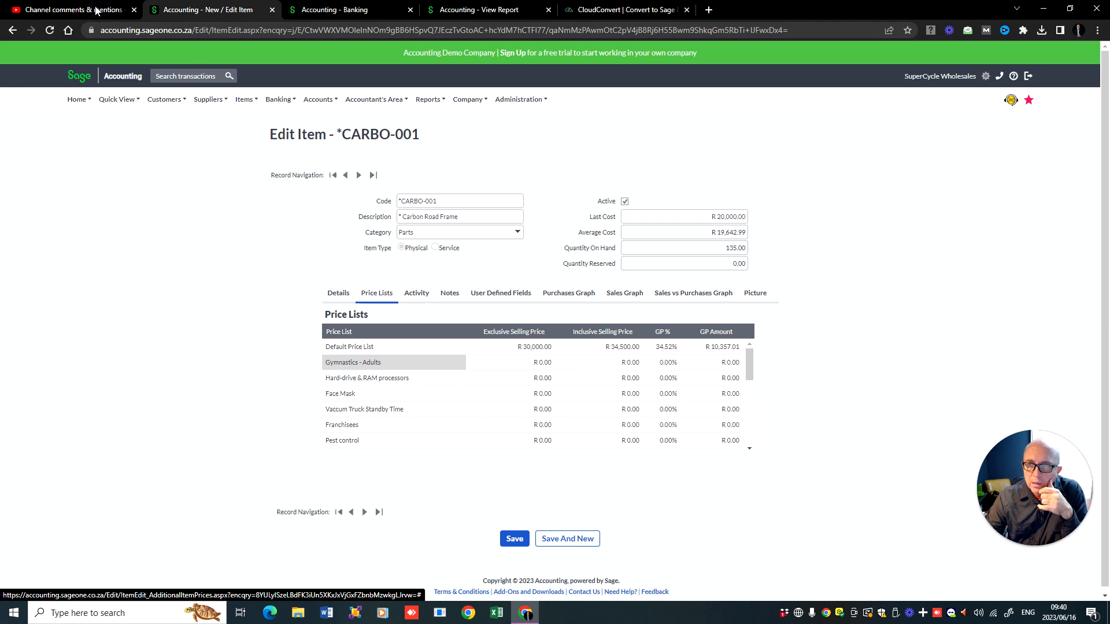
pyautogui.click(67, 10)
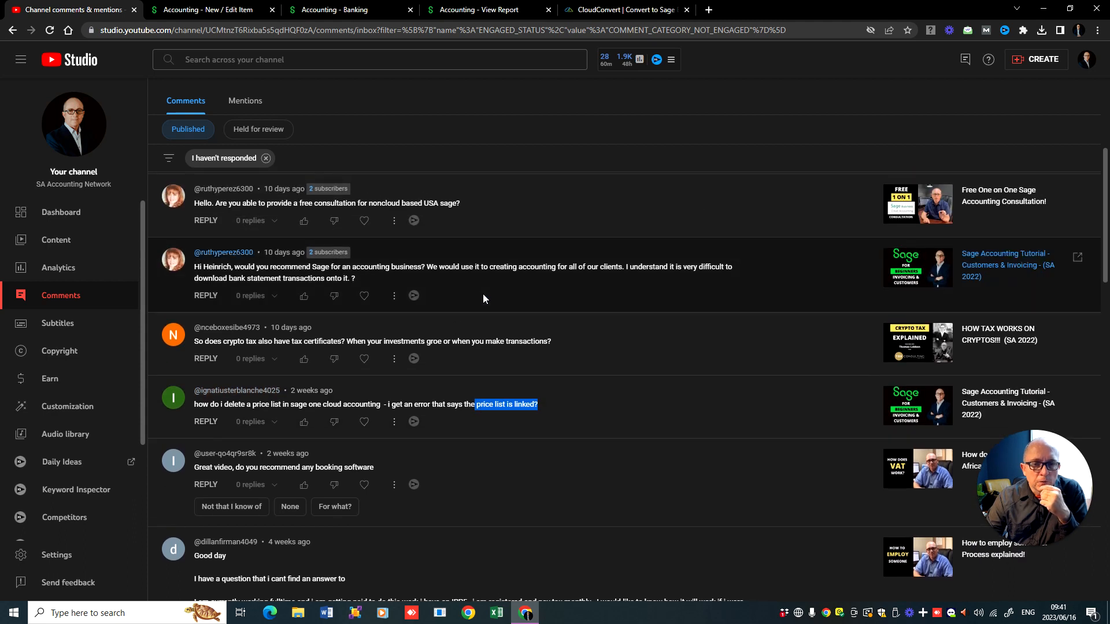
pyautogui.moveTo(490, 297)
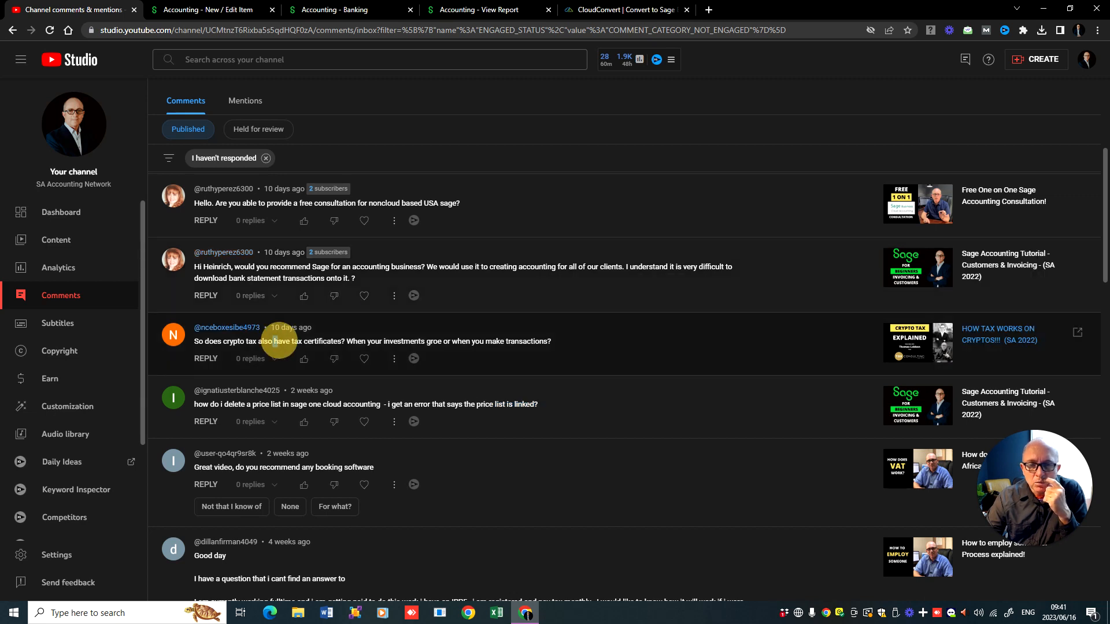
# Step: Highlight the crypto tax certificates question, review the unanswered list, and start a new tab for the tax calculator
pyautogui.moveTo(277, 341); pyautogui.dragTo(343, 341)
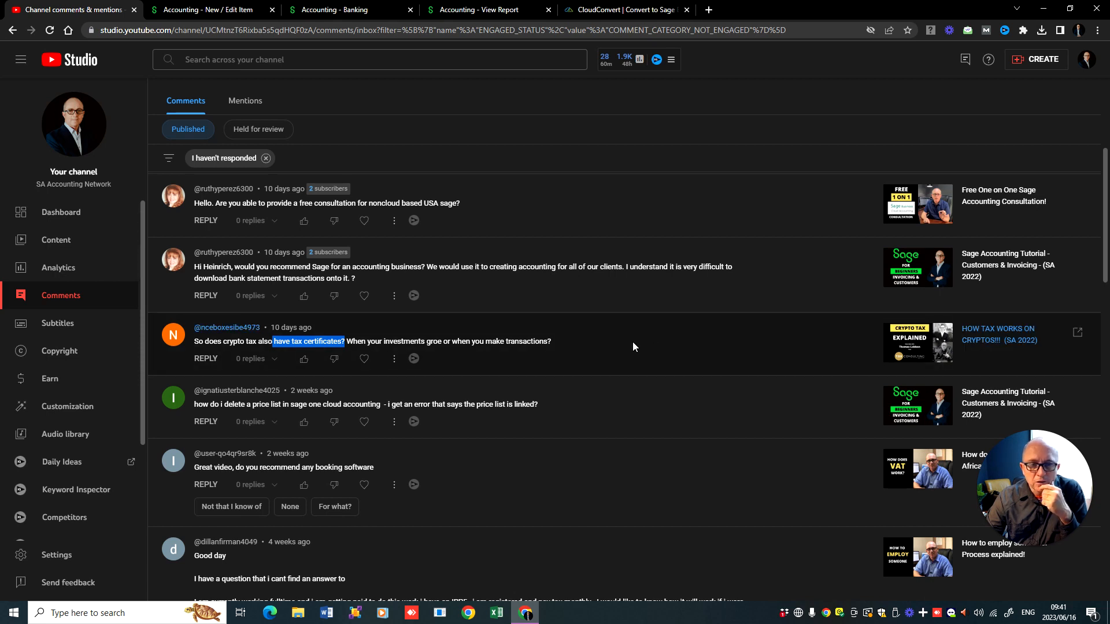
pyautogui.scroll(3)
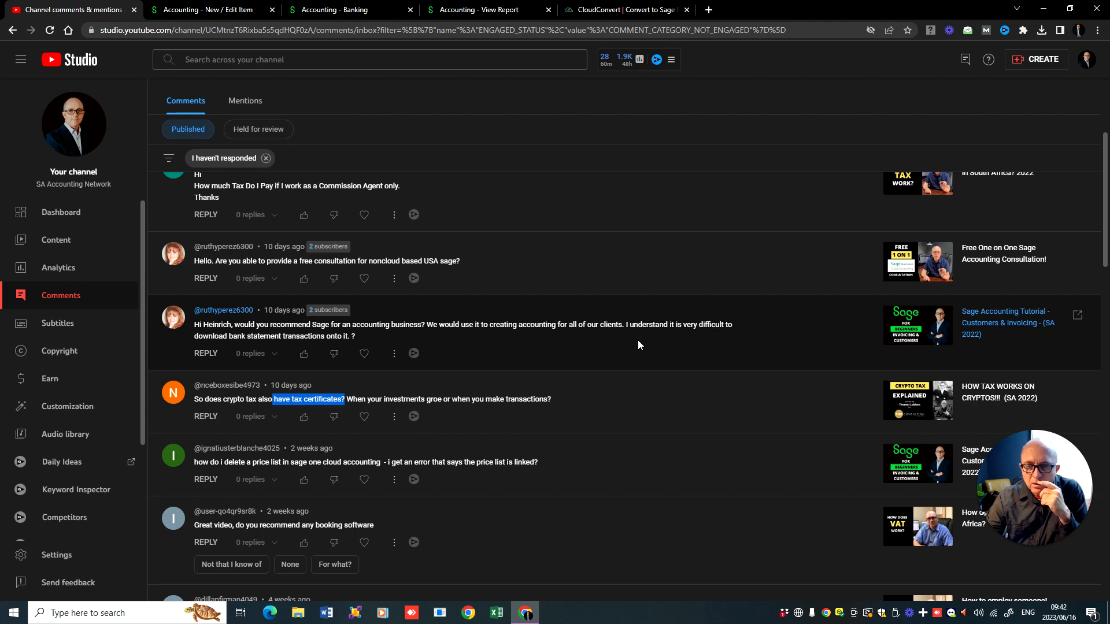
pyautogui.moveTo(640, 345)
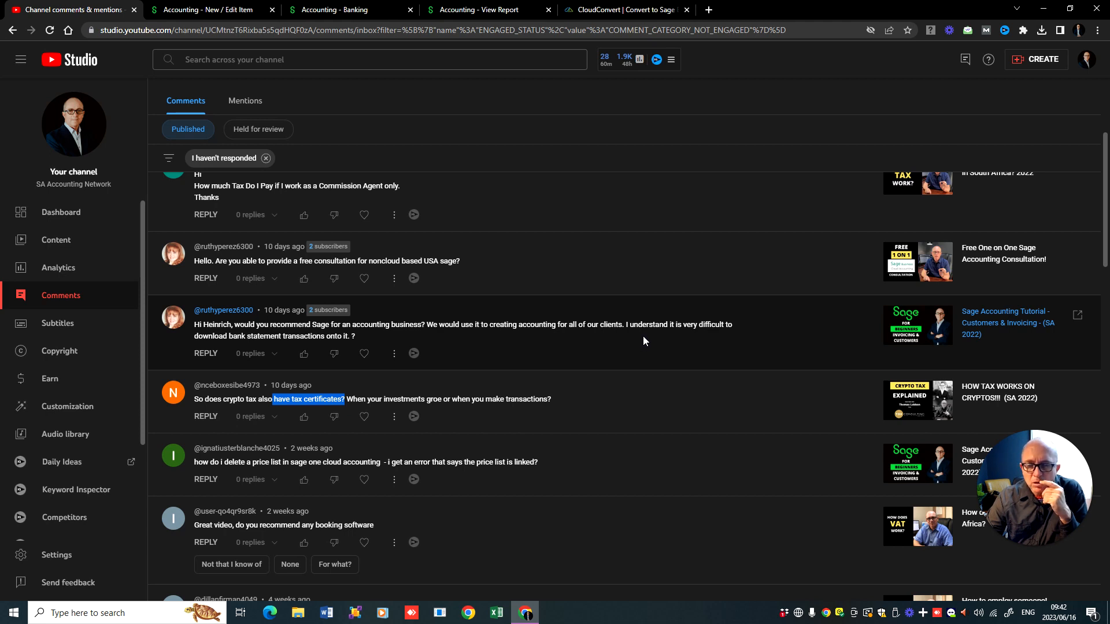
pyautogui.moveTo(644, 340)
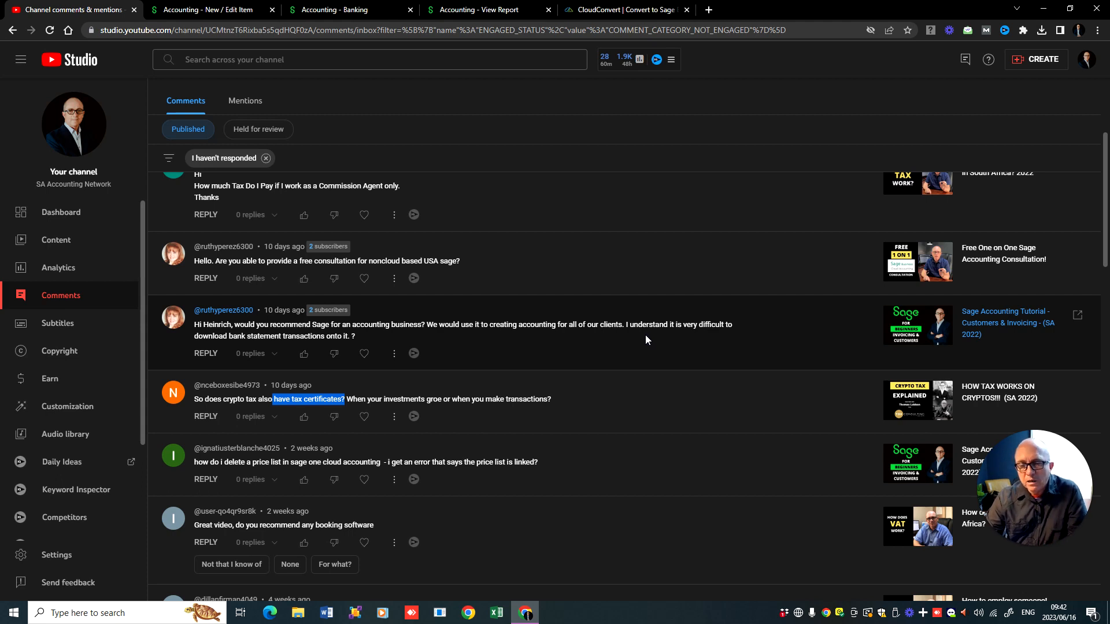
pyautogui.moveTo(650, 340)
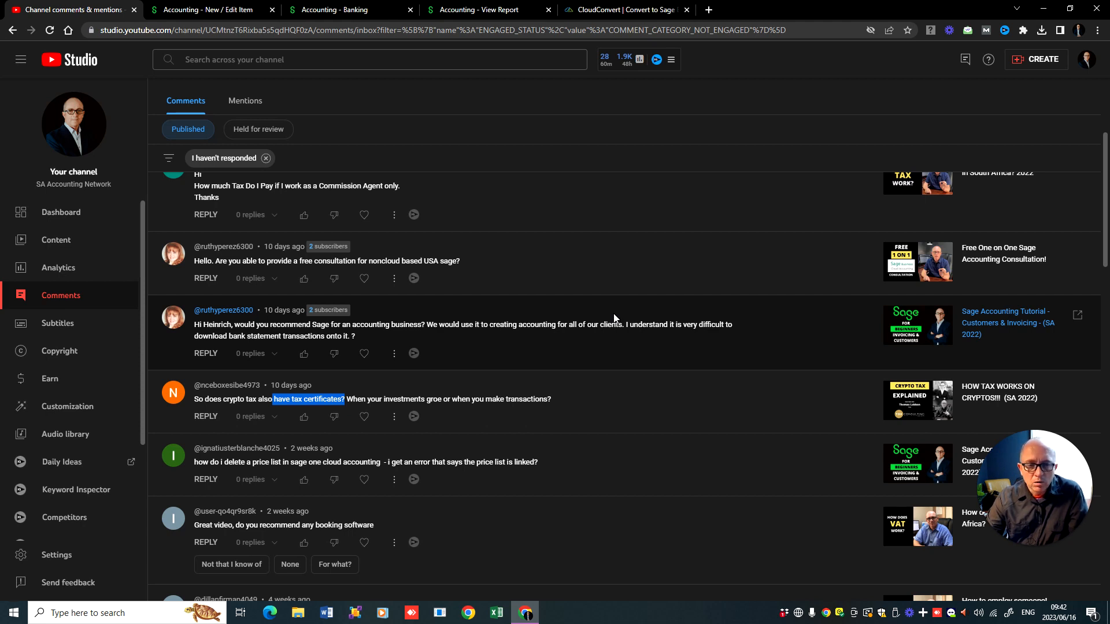
pyautogui.moveTo(605, 317)
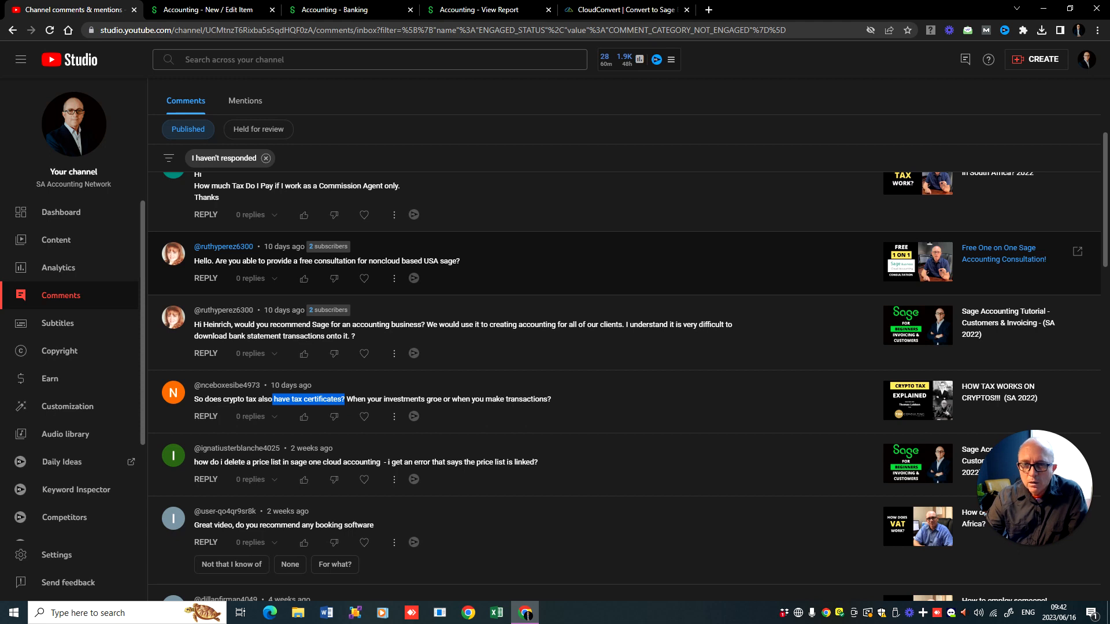
pyautogui.doubleClick(392, 262)
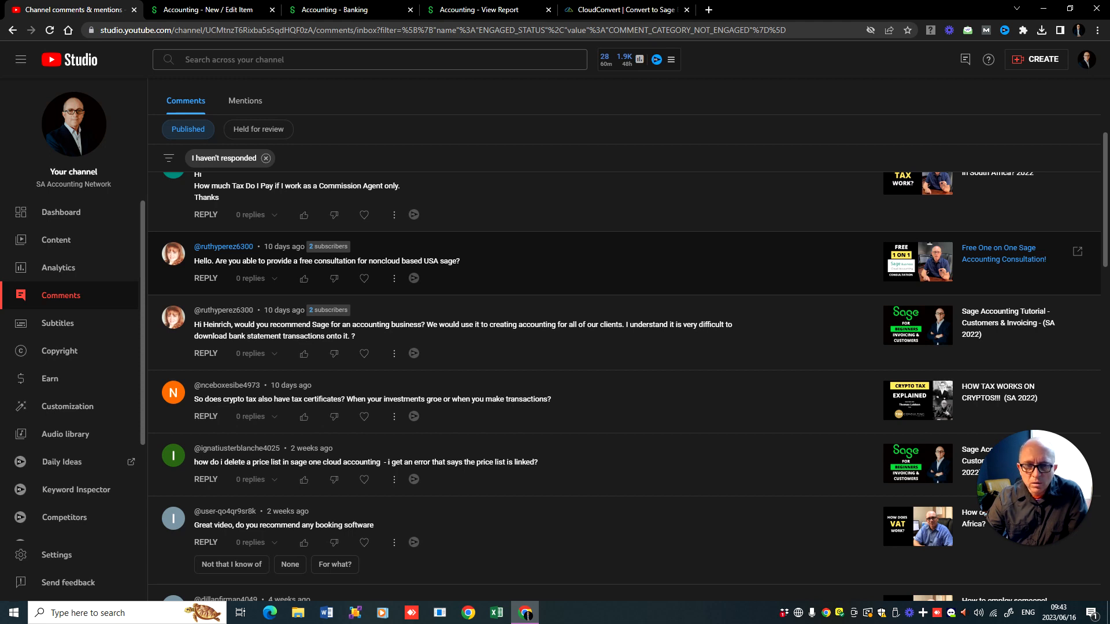
pyautogui.scroll(-3)
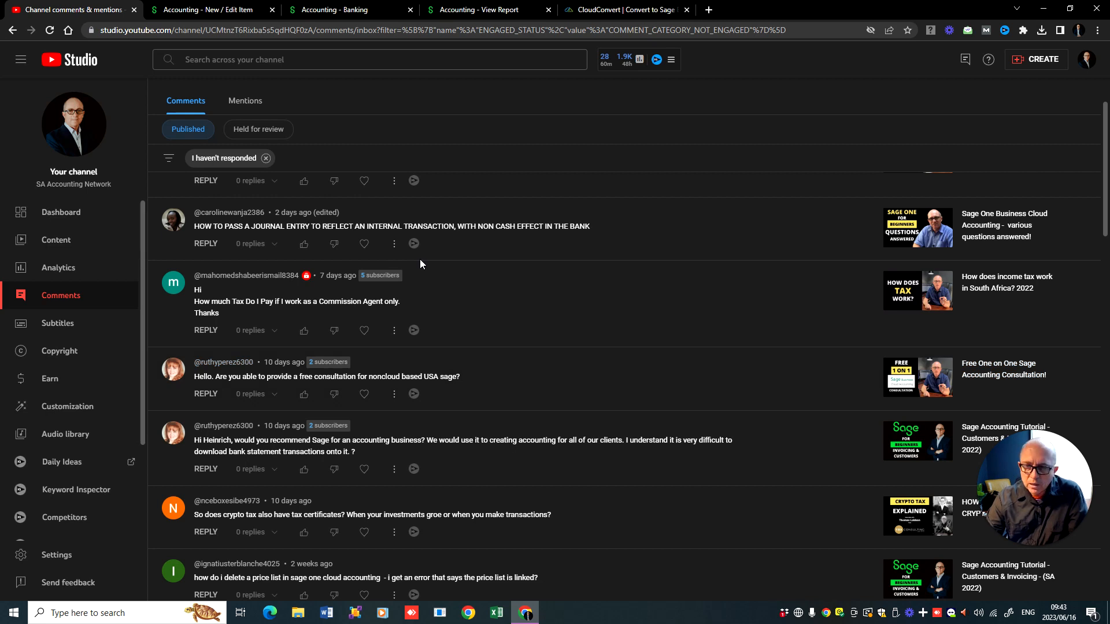
pyautogui.moveTo(424, 263)
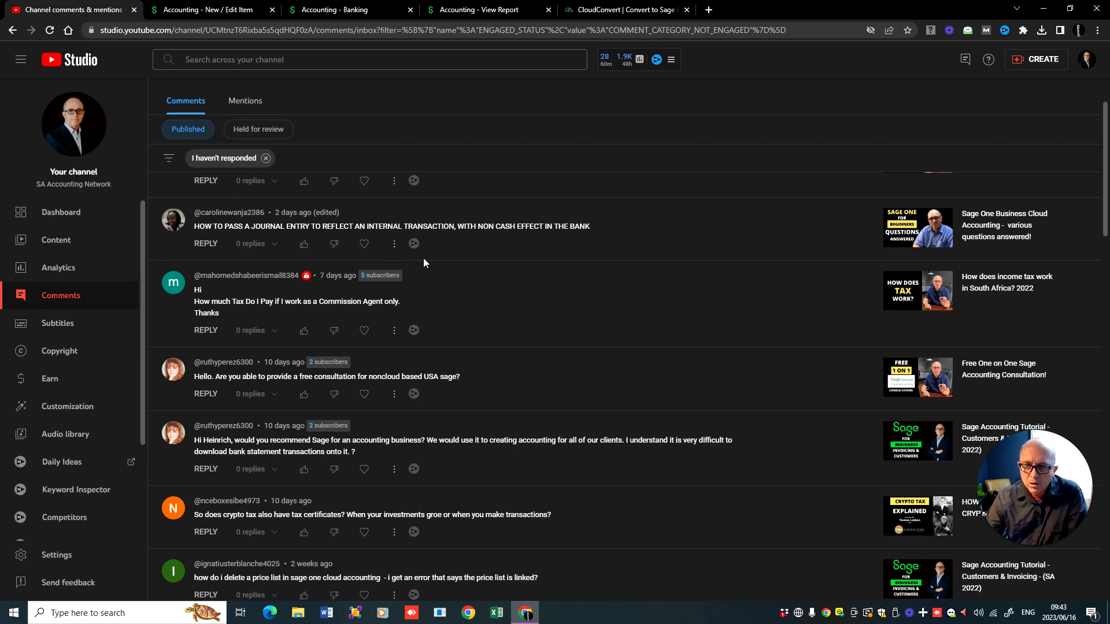
pyautogui.moveTo(233, 321)
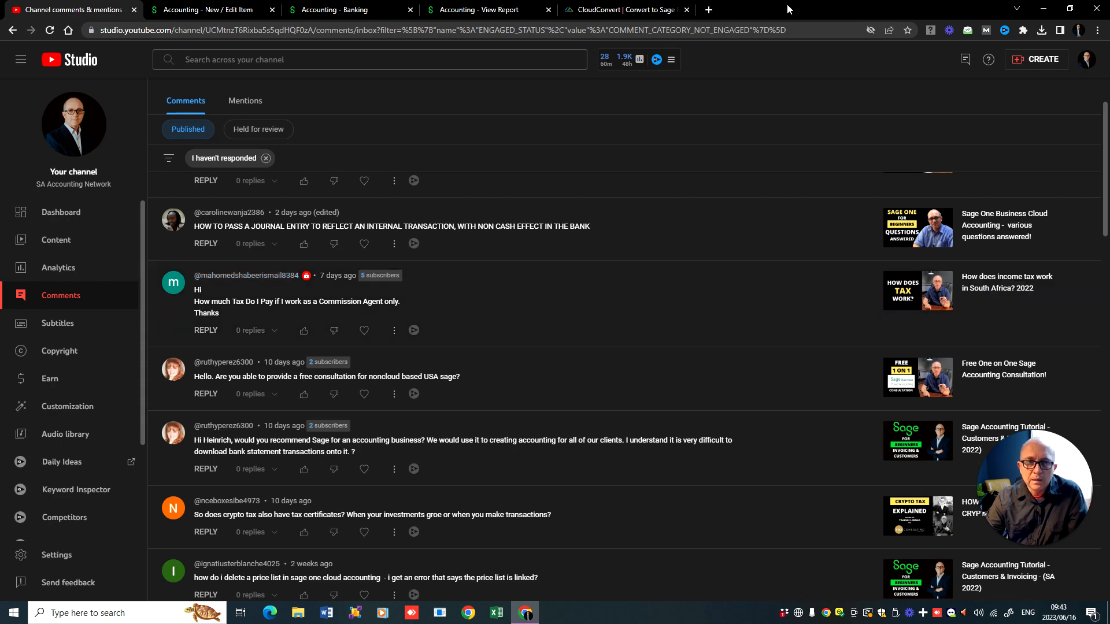
pyautogui.click(705, 10)
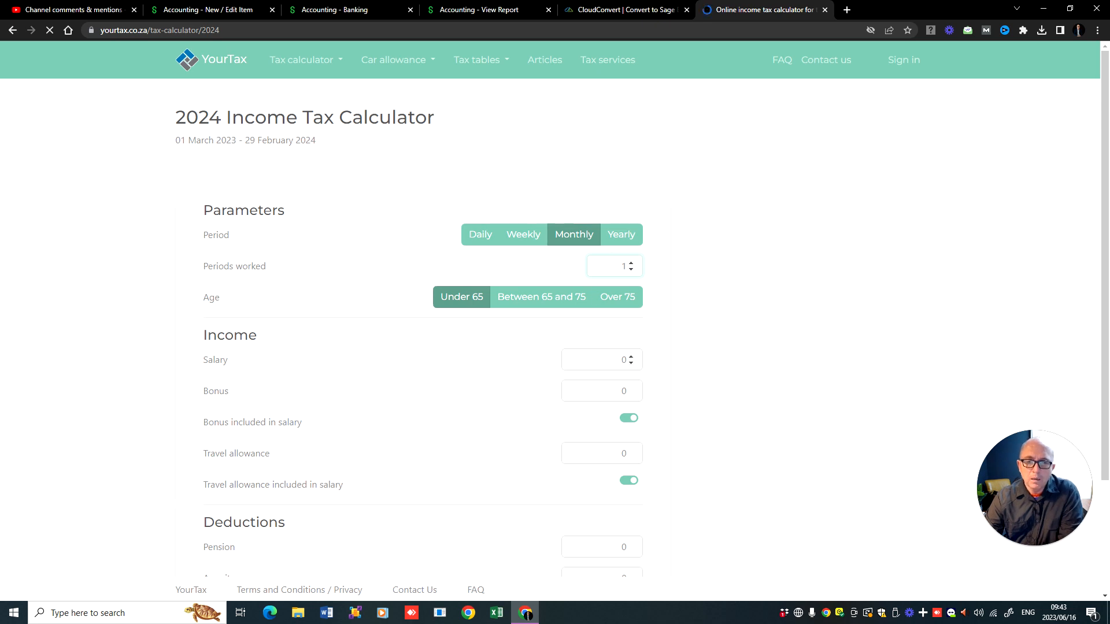
# Step: Calculate tax on a 50000 salary, then recalculate with three periods worked
pyautogui.write('50000')
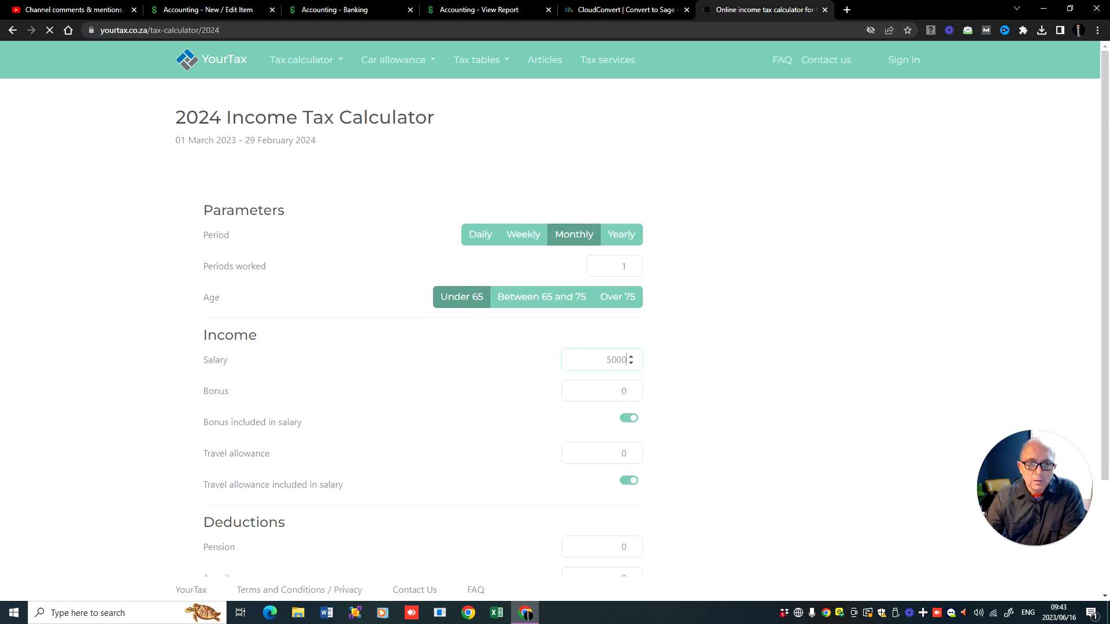
pyautogui.click(423, 496)
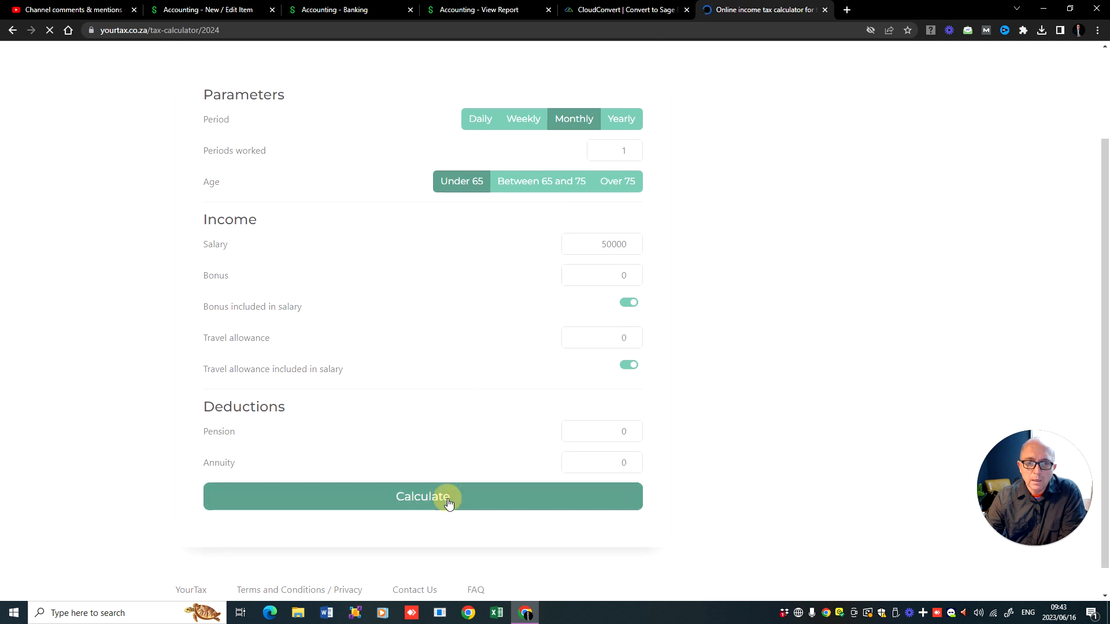
pyautogui.click(423, 496)
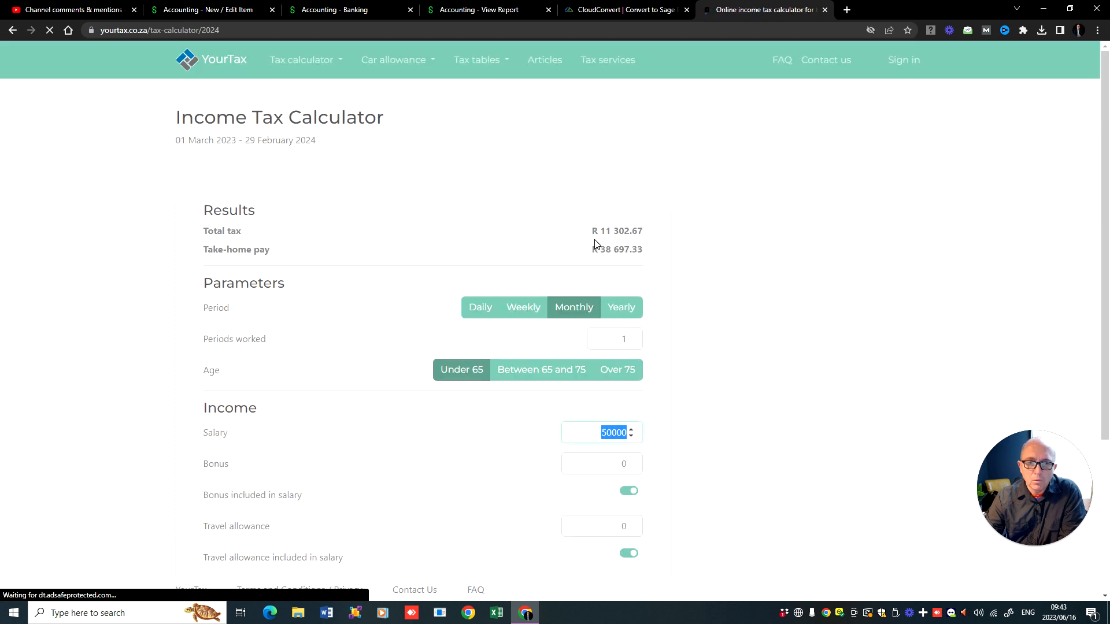
pyautogui.click(631, 335)
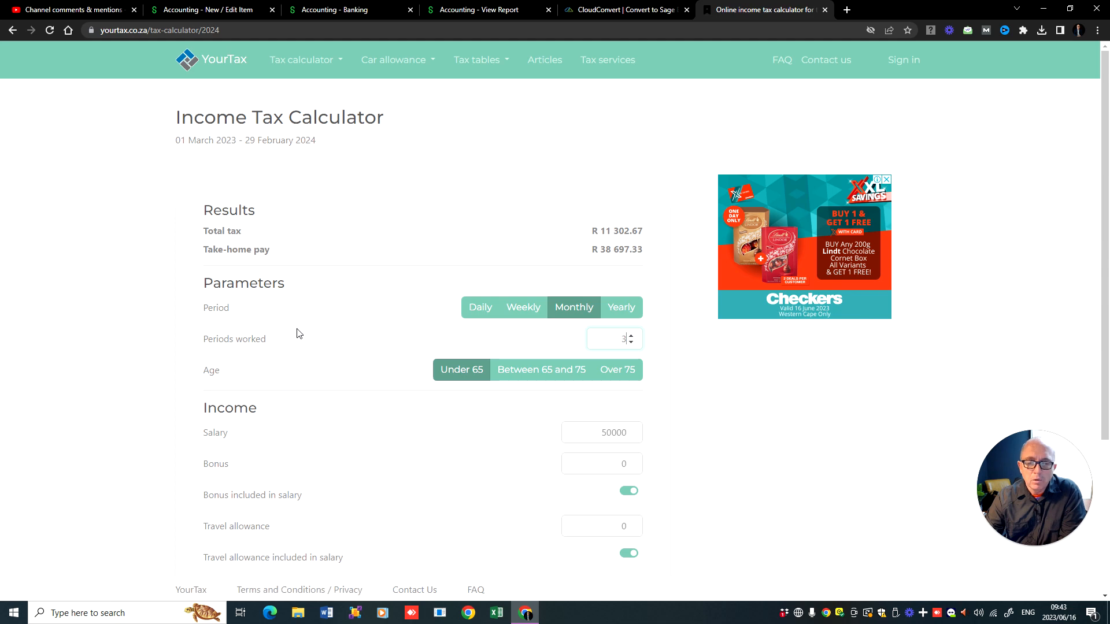
pyautogui.scroll(-3)
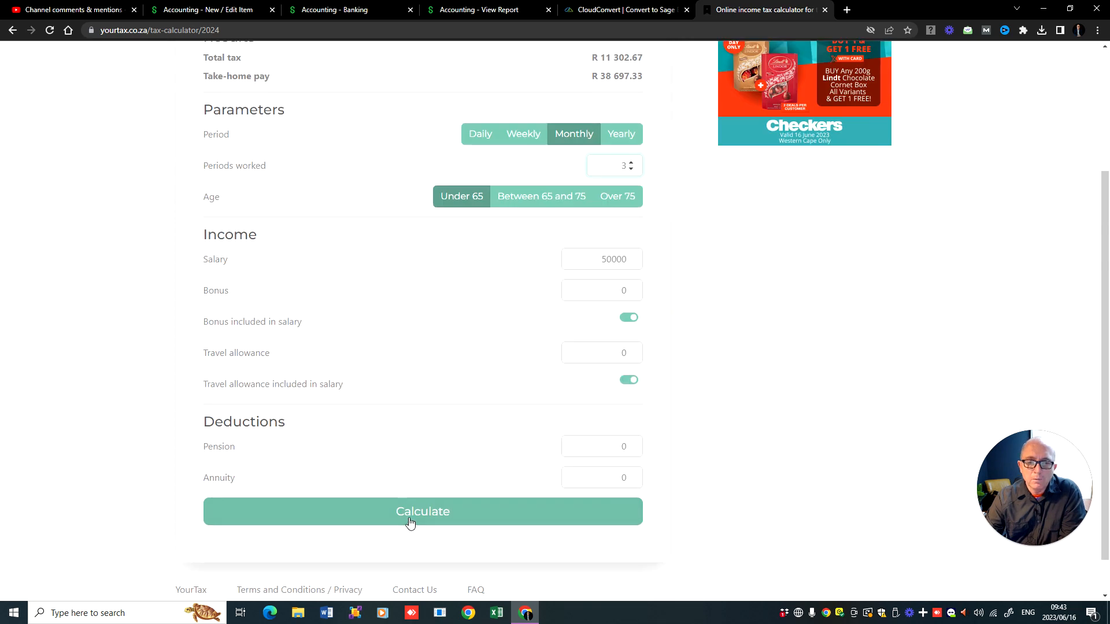
pyautogui.click(424, 511)
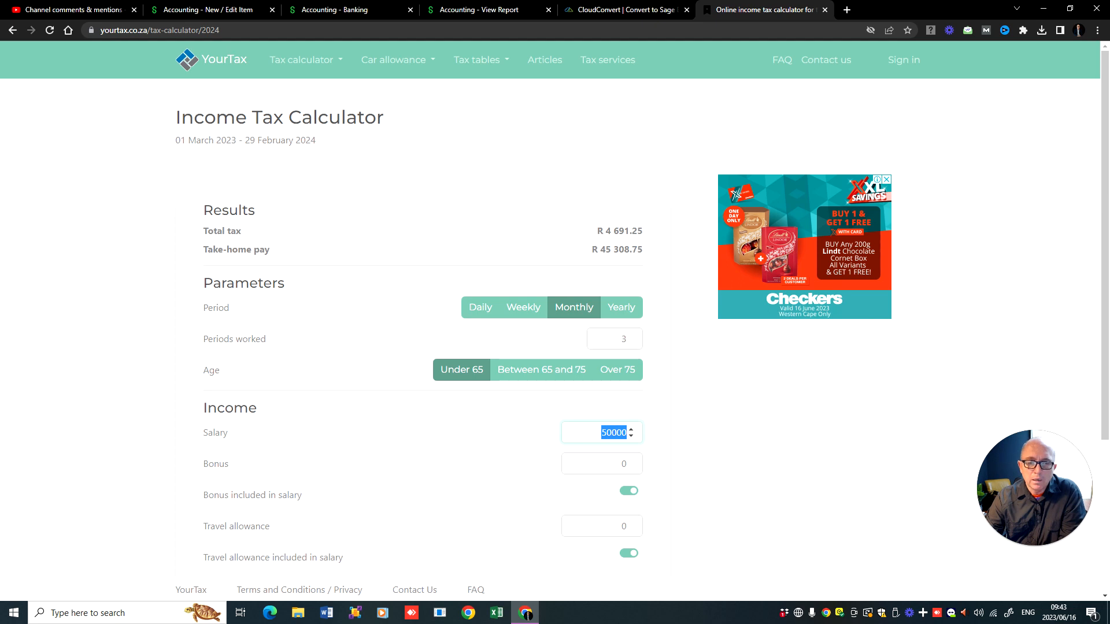
pyautogui.moveTo(540, 268)
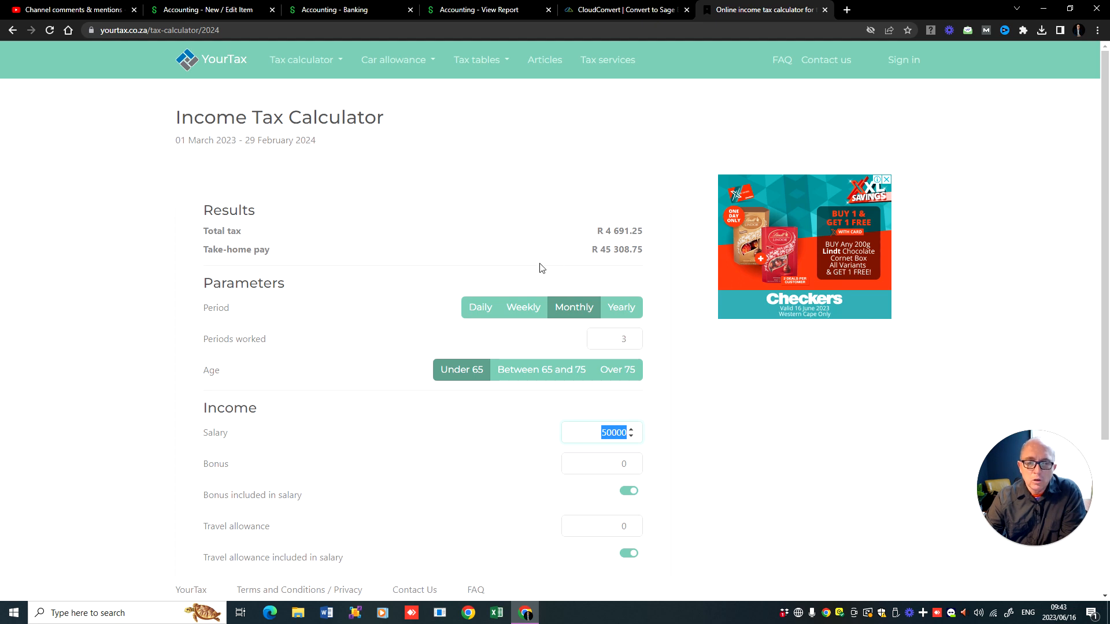
pyautogui.moveTo(644, 352)
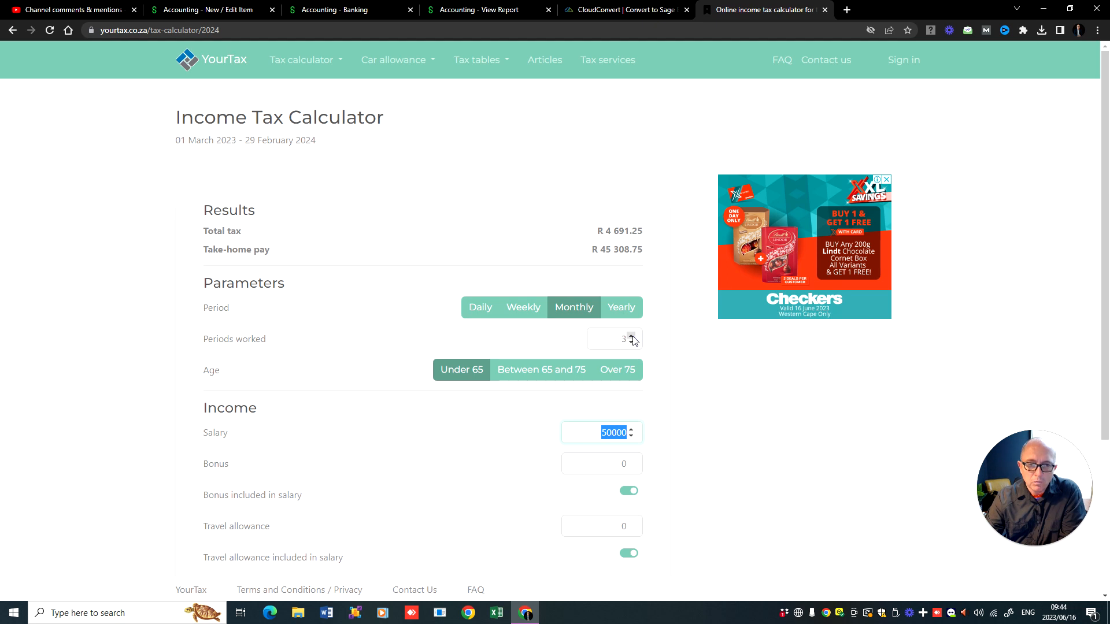
# Step: Recalculate for a 100000 monthly salary over 4 periods, giving R 13 932.33 total tax
pyautogui.click(631, 336)
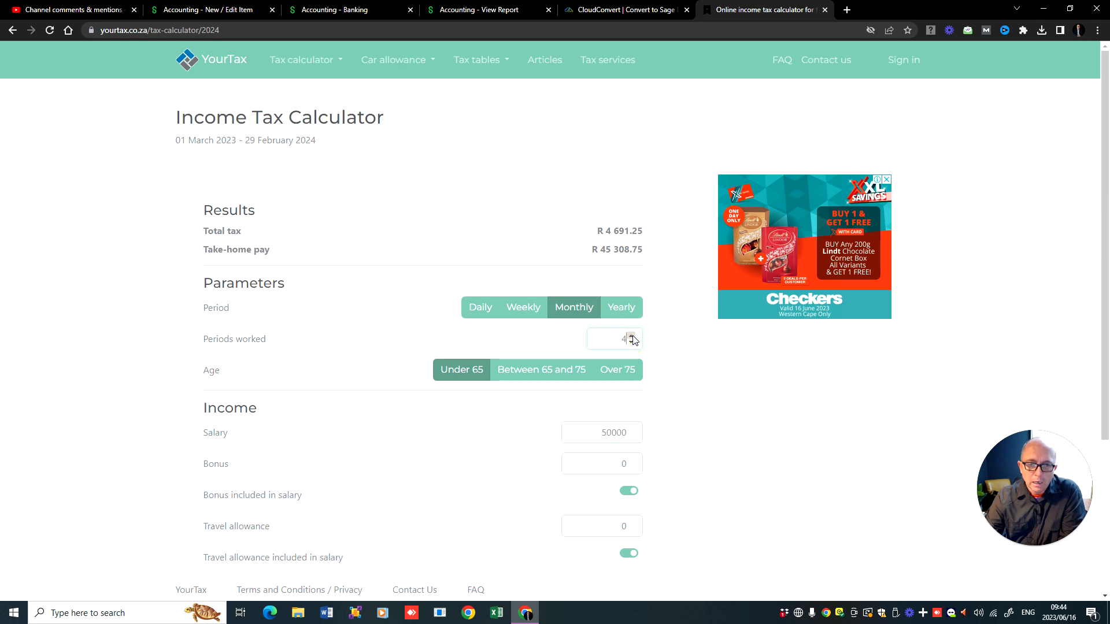
pyautogui.moveTo(634, 266)
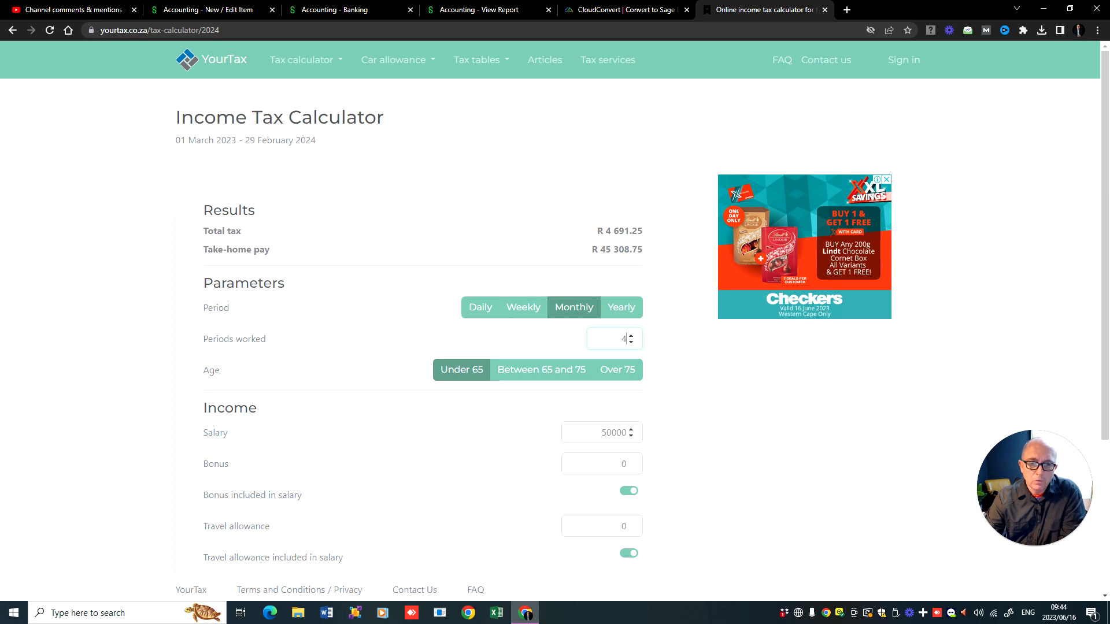
pyautogui.write('10000')
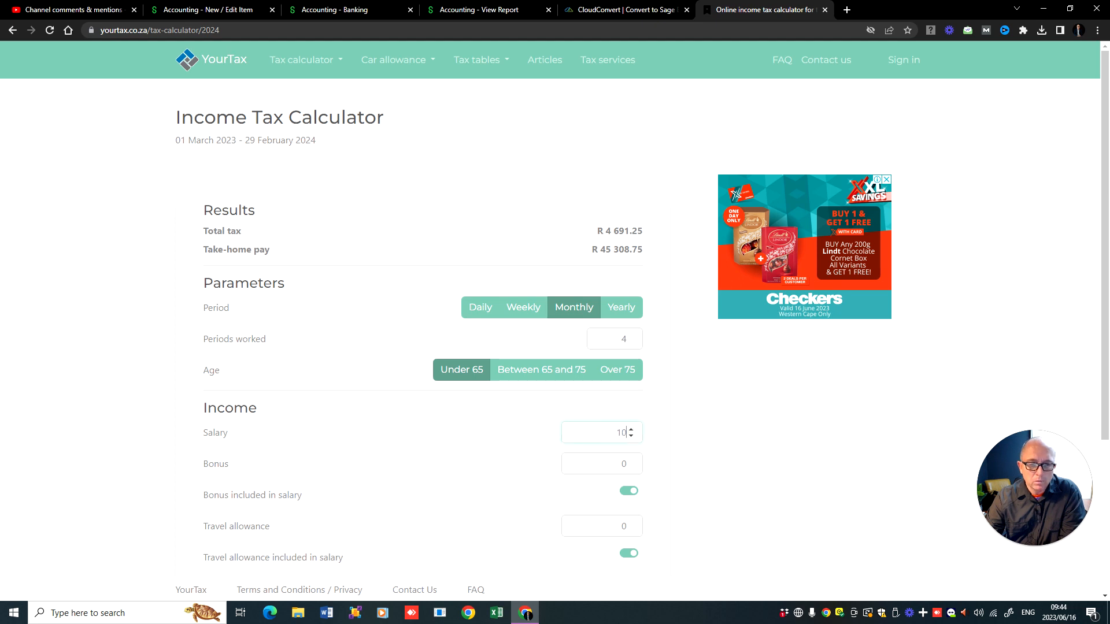
pyautogui.write('100000')
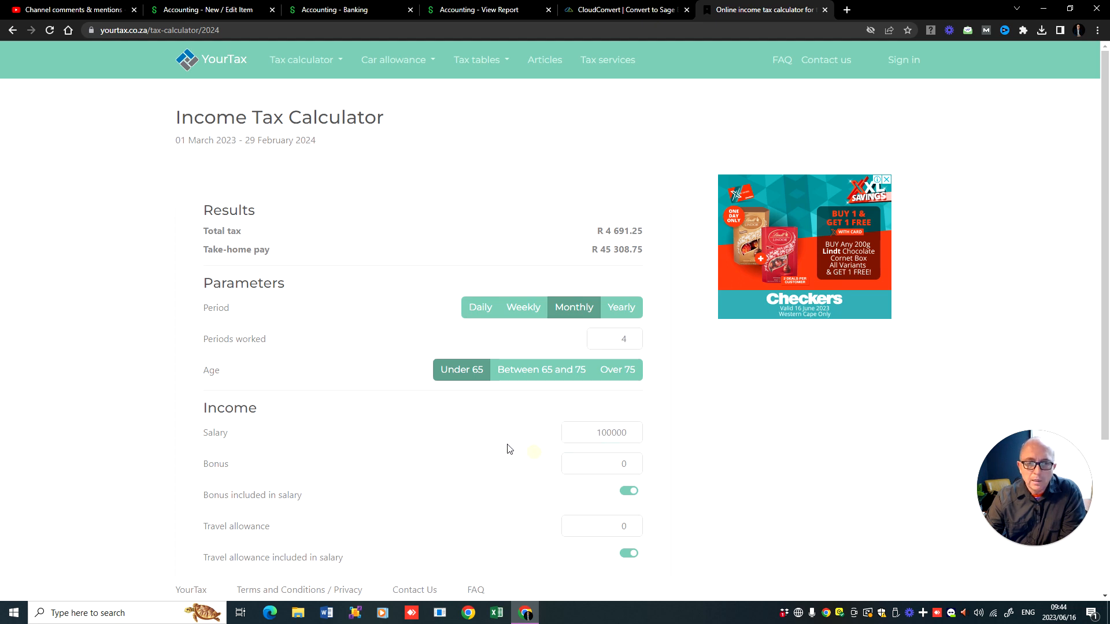
pyautogui.scroll(-3)
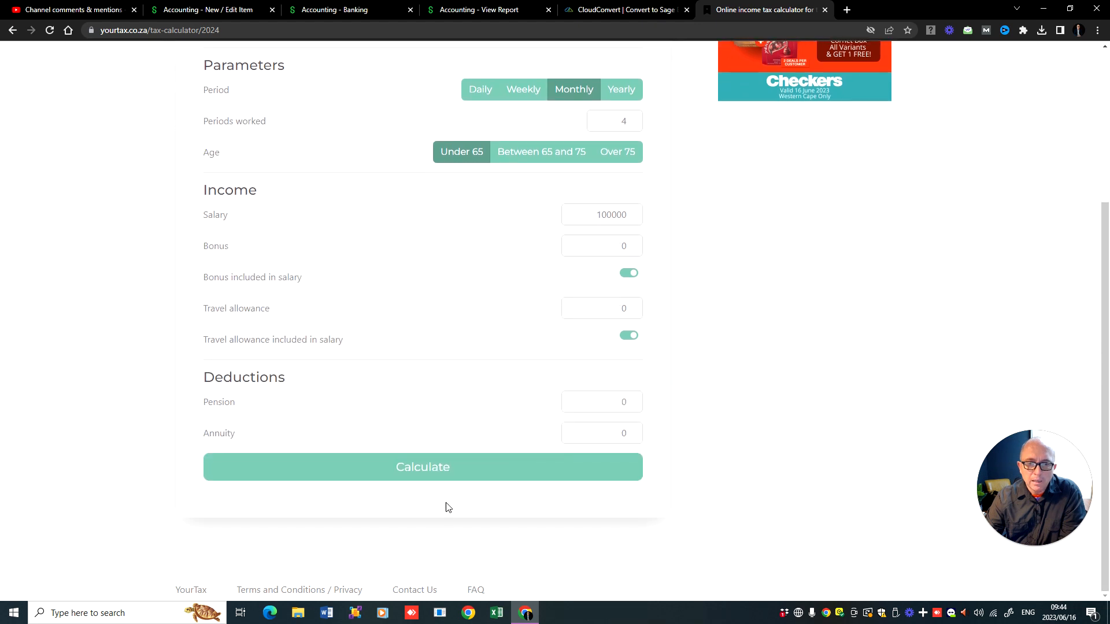
pyautogui.click(423, 466)
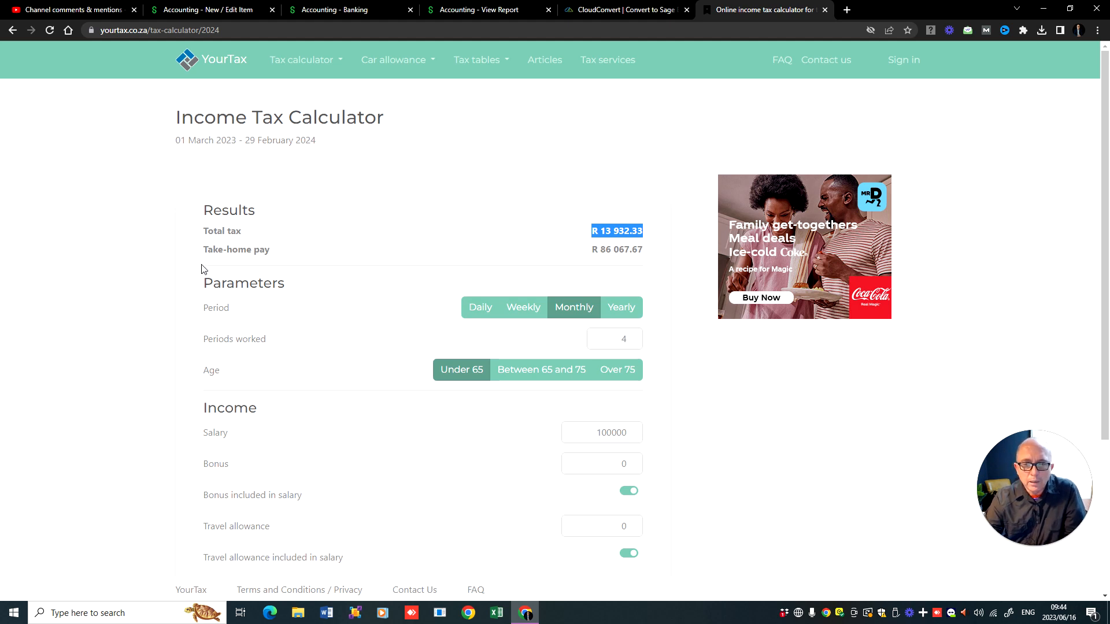
pyautogui.moveTo(368, 258)
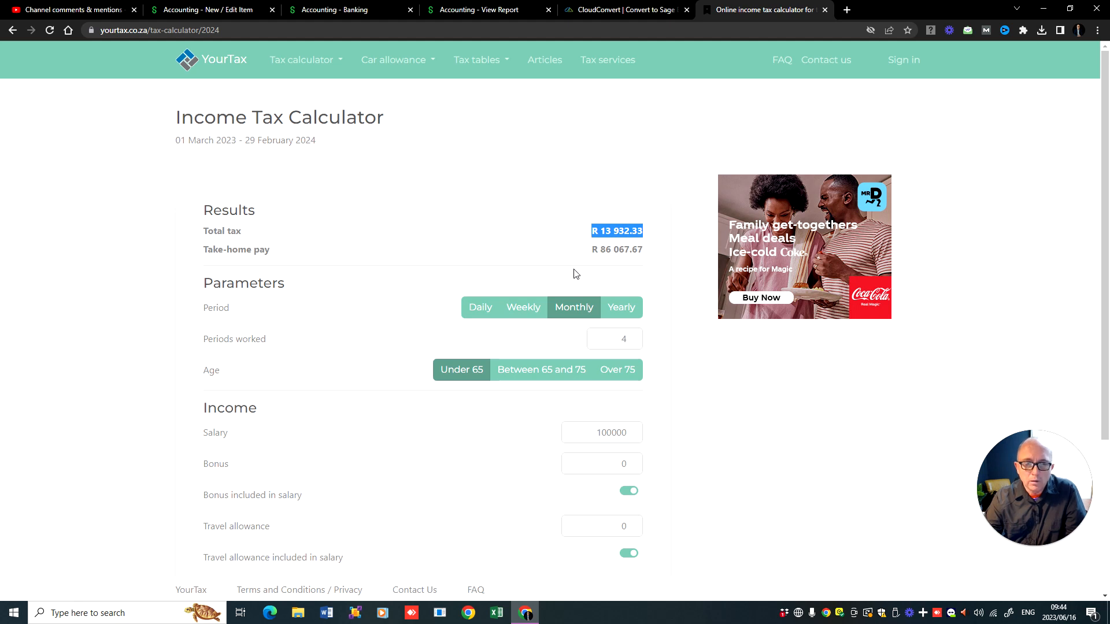
pyautogui.moveTo(582, 251)
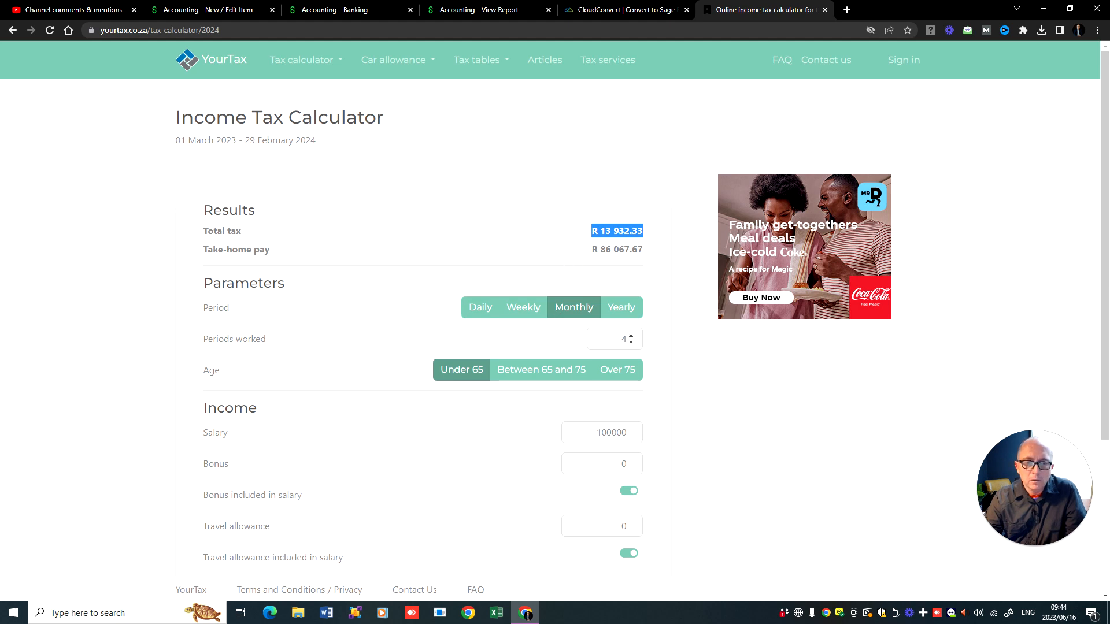
# Step: Recalculate with 10 periods worked and a 150000 salary, giving R 12 637.50 total tax
pyautogui.click(605, 339)
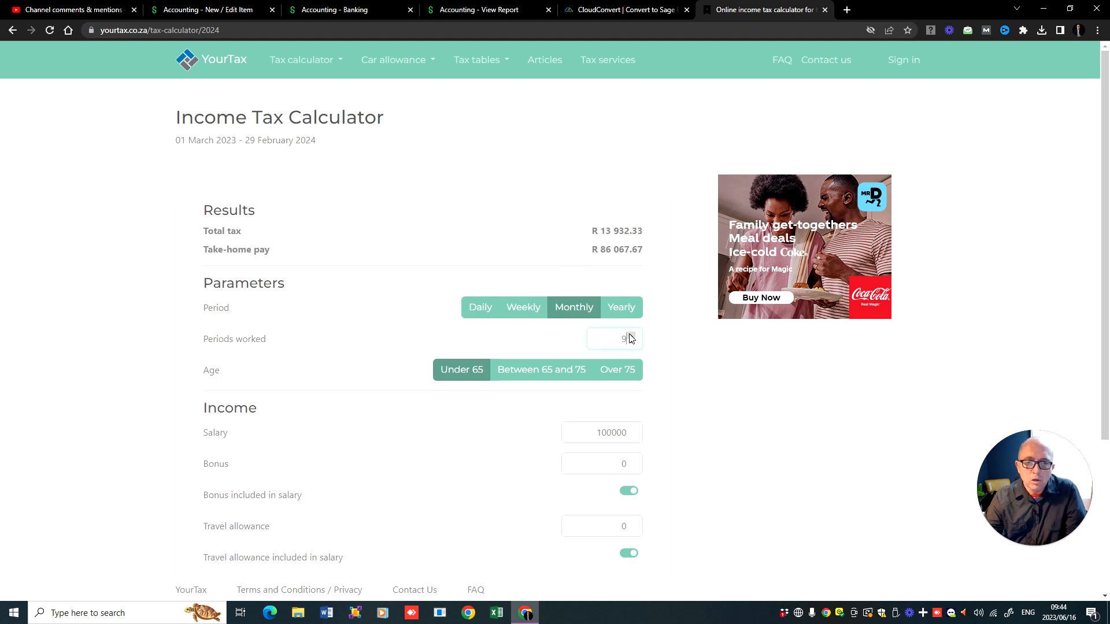
pyautogui.write('10')
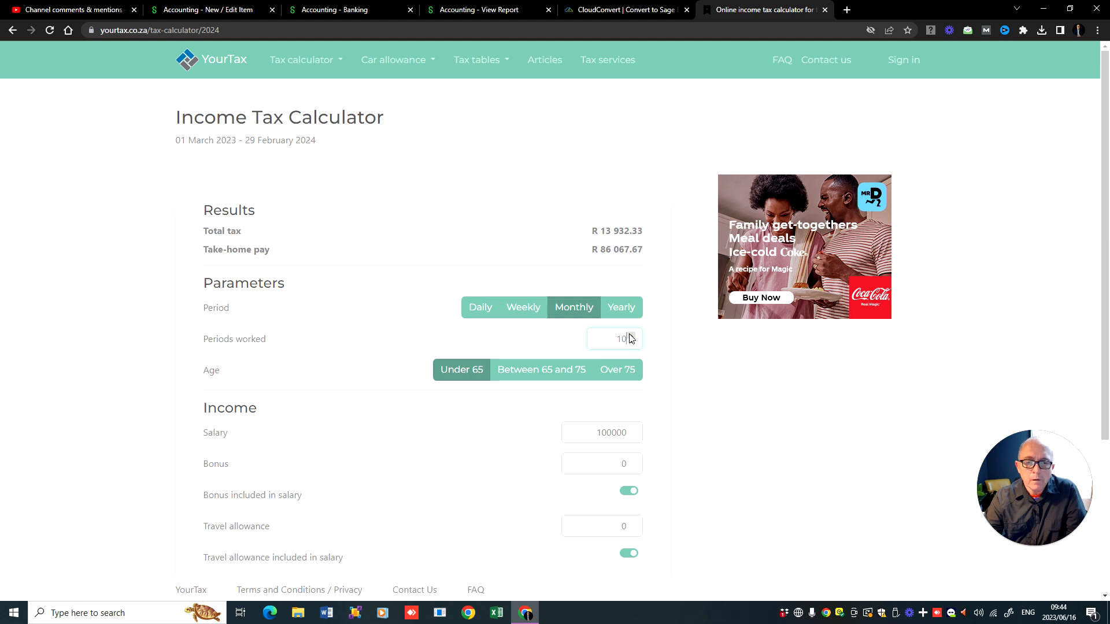
pyautogui.click(601, 432)
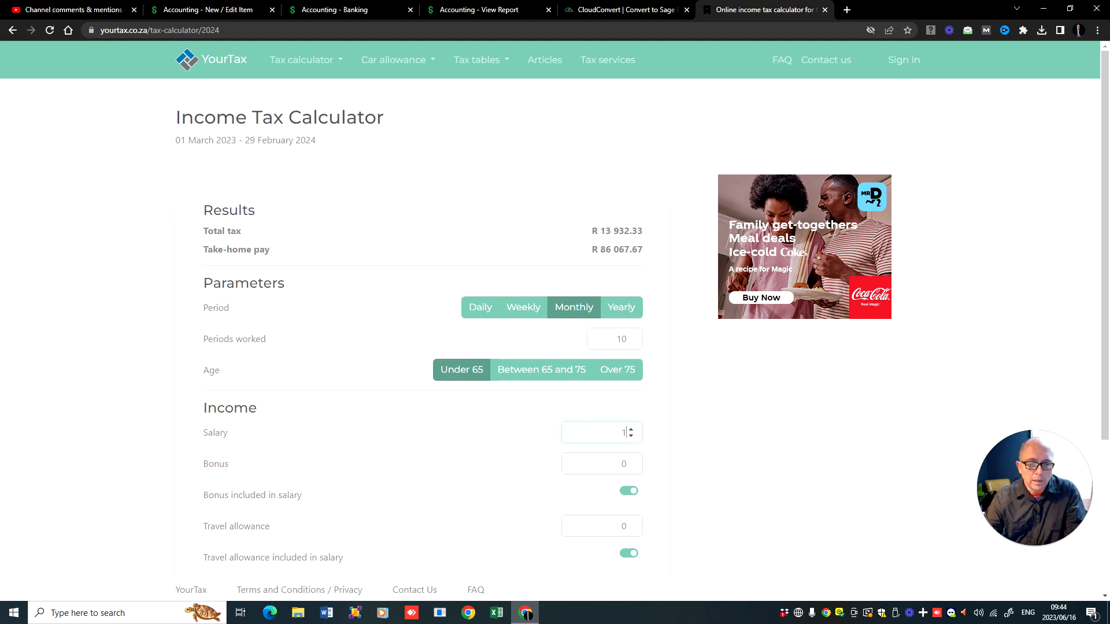
pyautogui.write('150000')
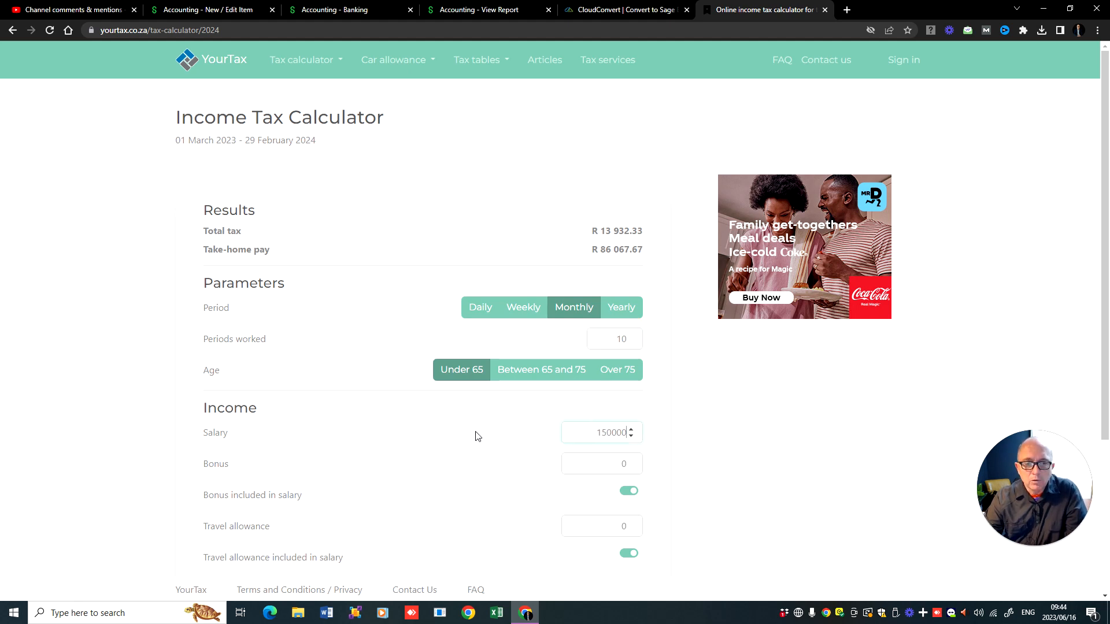
pyautogui.scroll(-3)
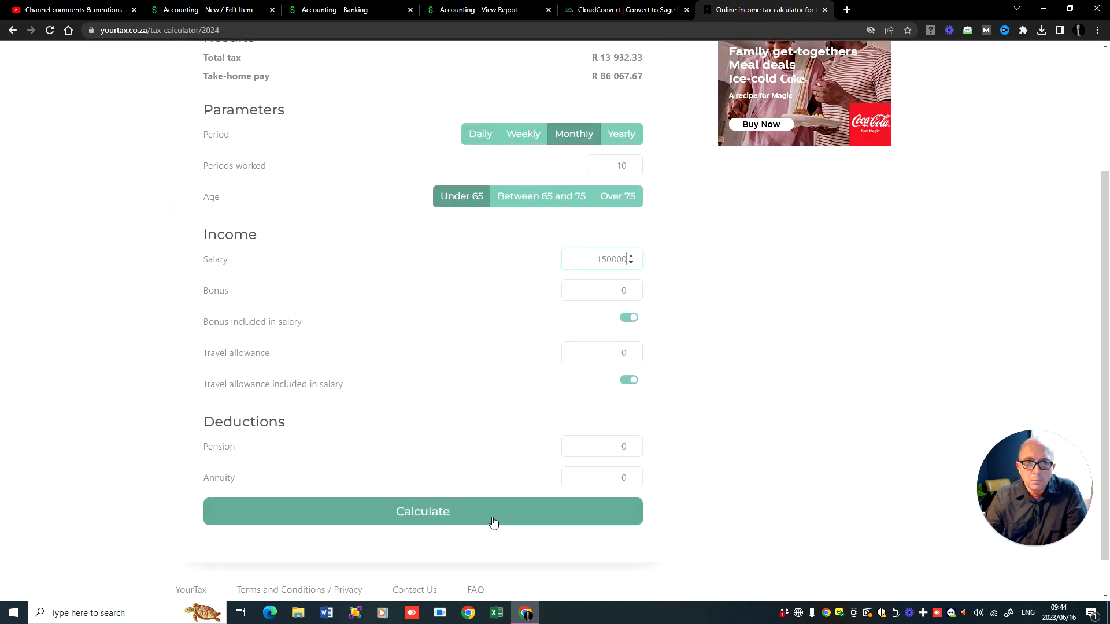
pyautogui.click(423, 511)
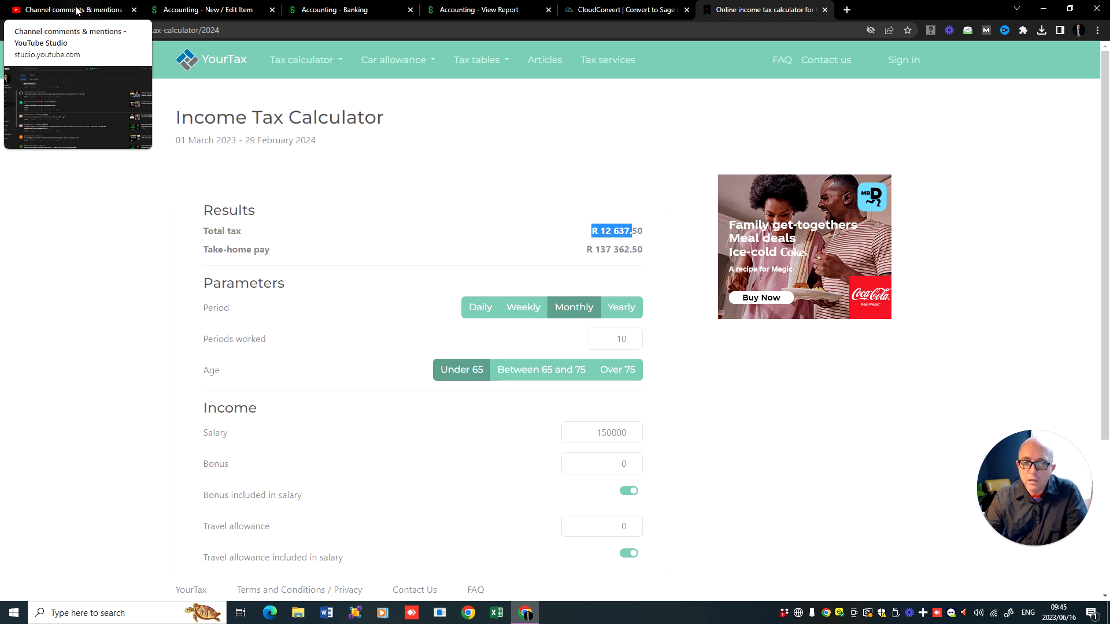
# Step: Return to YouTube Studio's unanswered channel comments
pyautogui.click(67, 10)
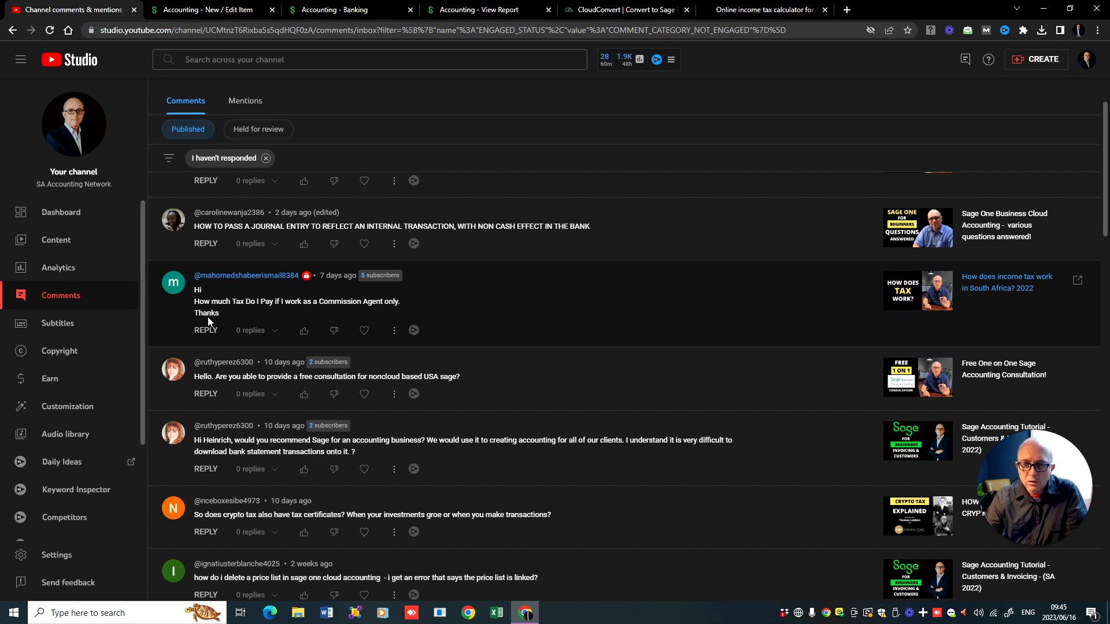
pyautogui.moveTo(211, 317)
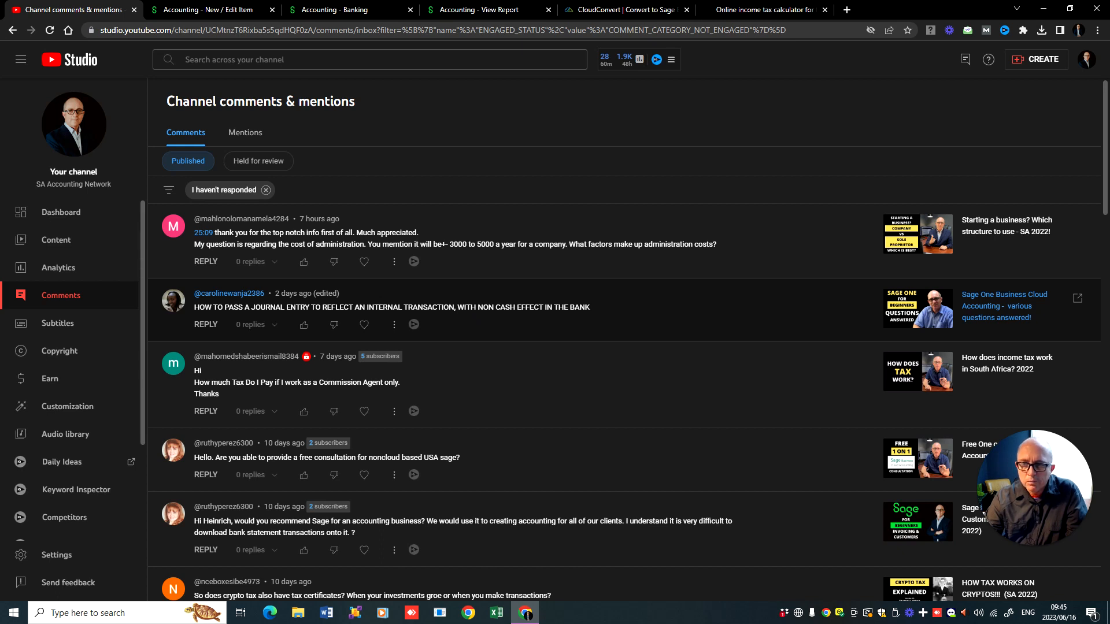
pyautogui.moveTo(347, 9)
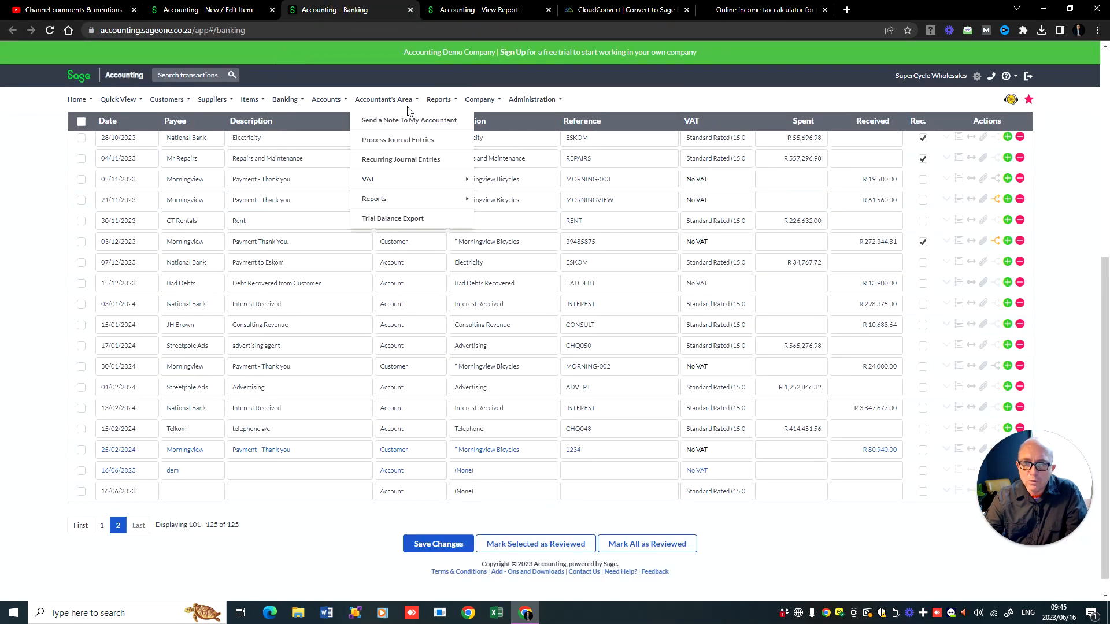
# Step: In Process Journal Entries, set the journal line's account to 70 VENTES
pyautogui.click(397, 140)
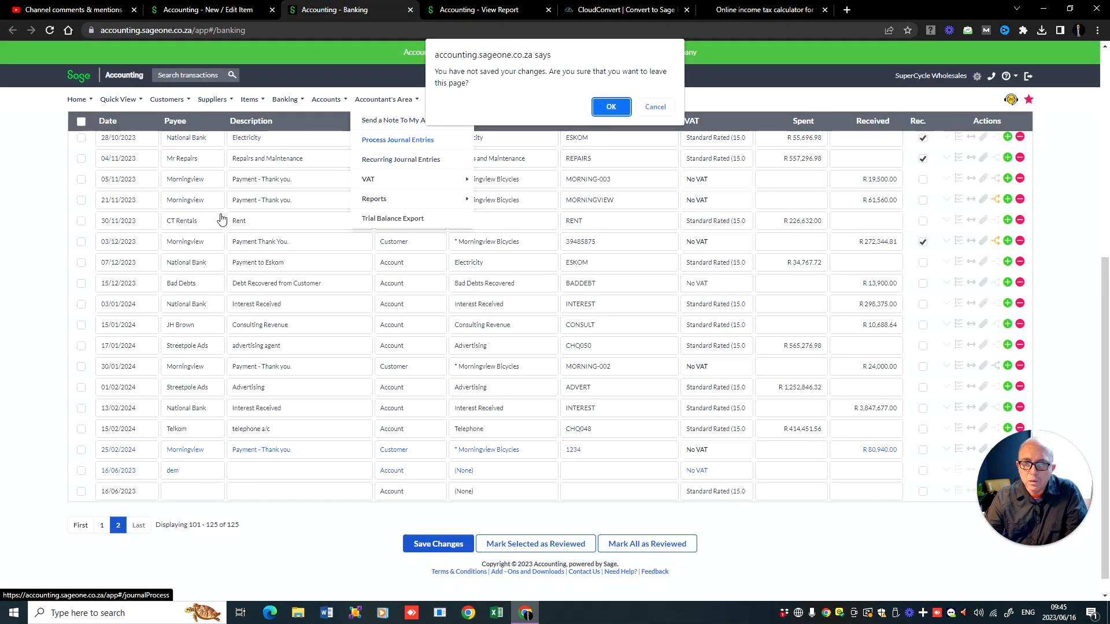
pyautogui.click(610, 106)
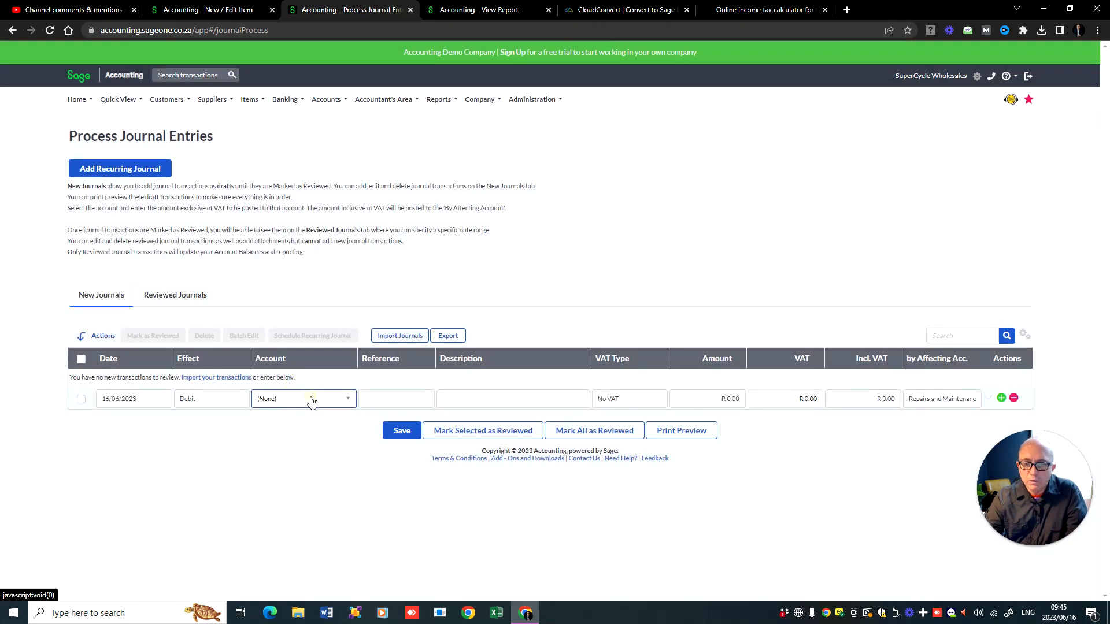
pyautogui.click(303, 399)
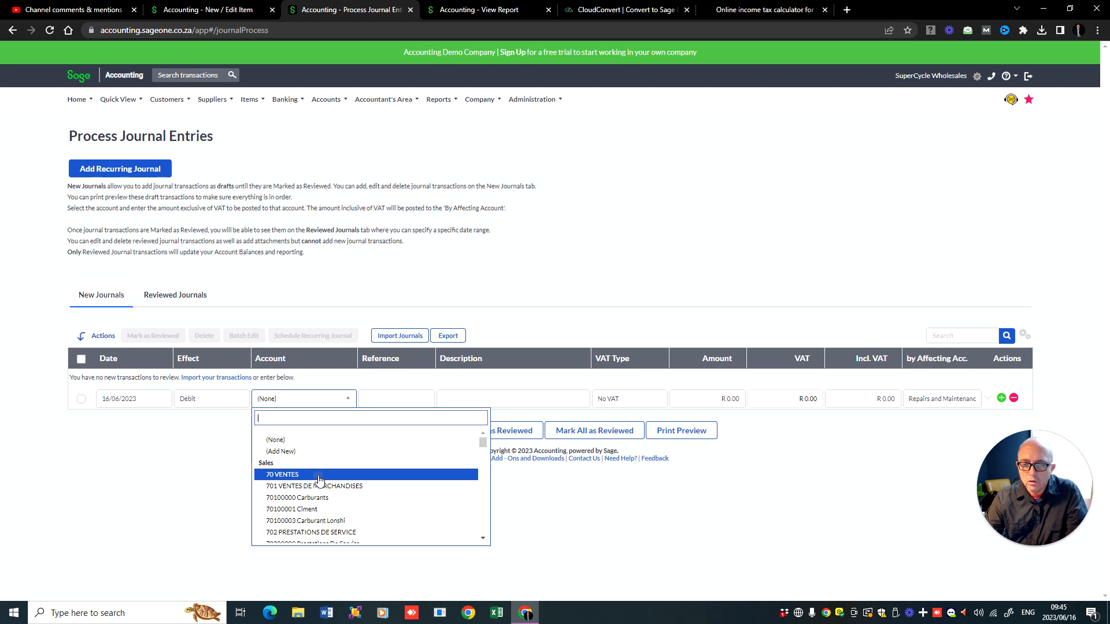
pyautogui.click(282, 474)
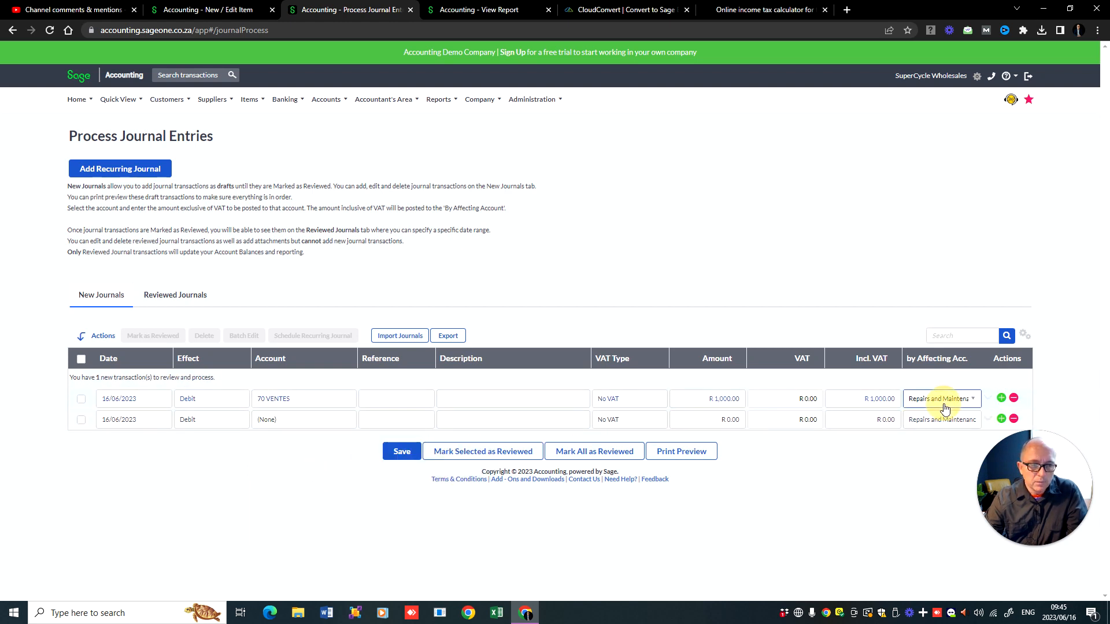
# Step: Set the affecting account to Advertising, view Reviewed Journals, then return to the comments
pyautogui.click(942, 399)
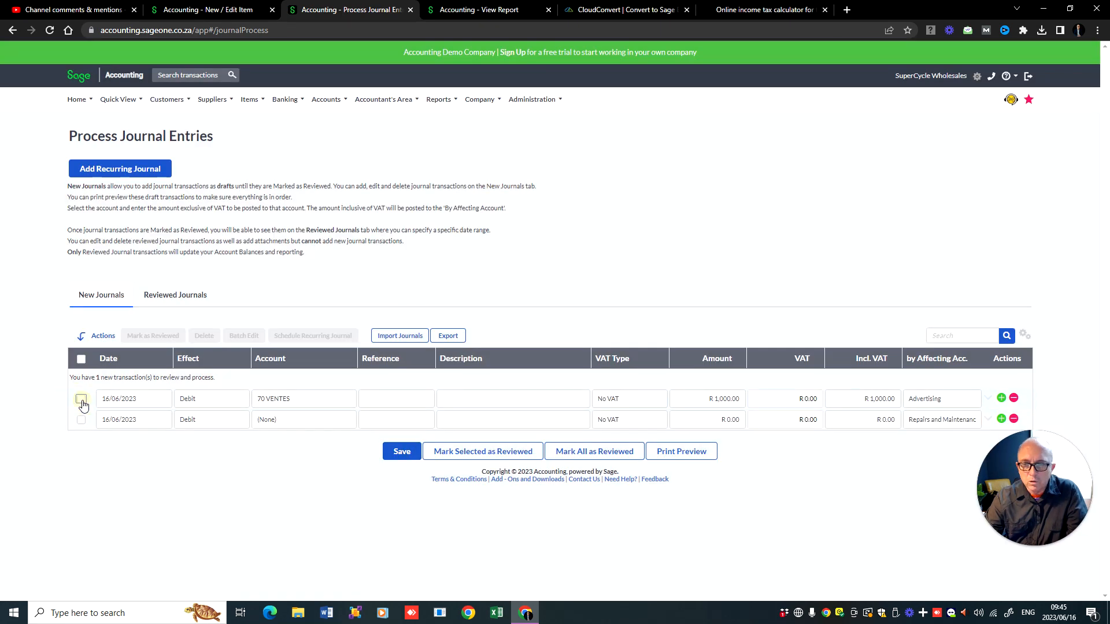
pyautogui.click(174, 295)
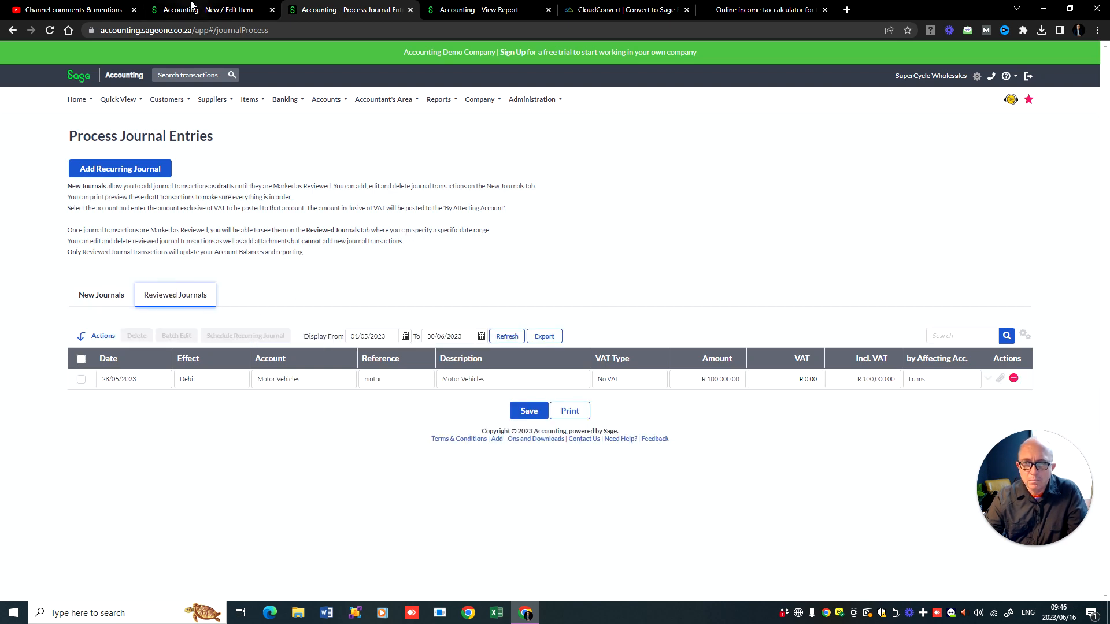
pyautogui.click(68, 9)
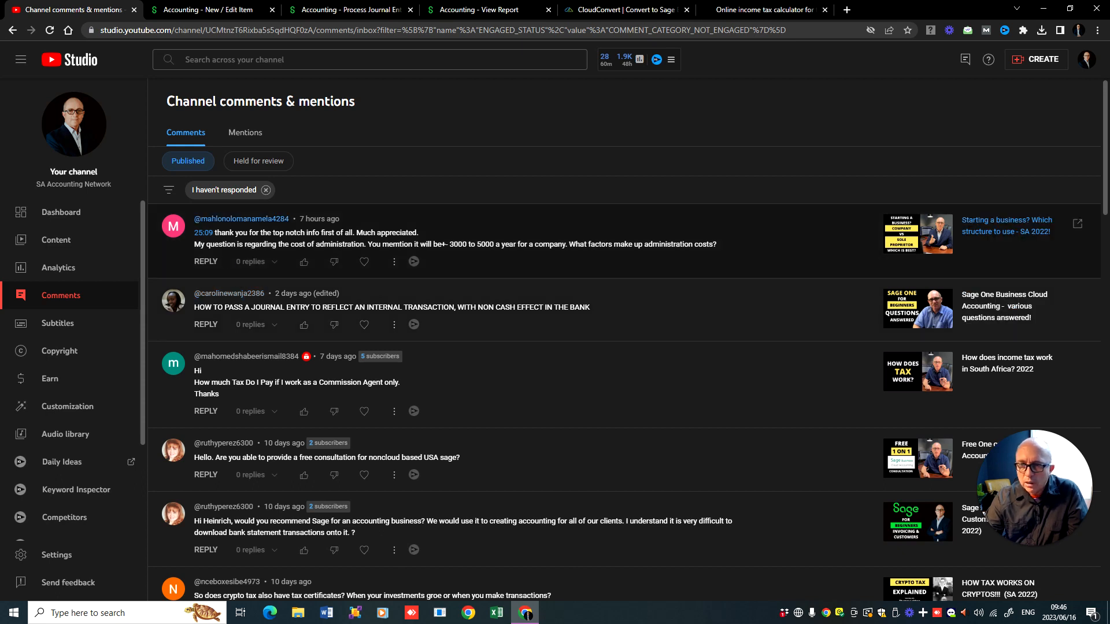
pyautogui.moveTo(241, 243)
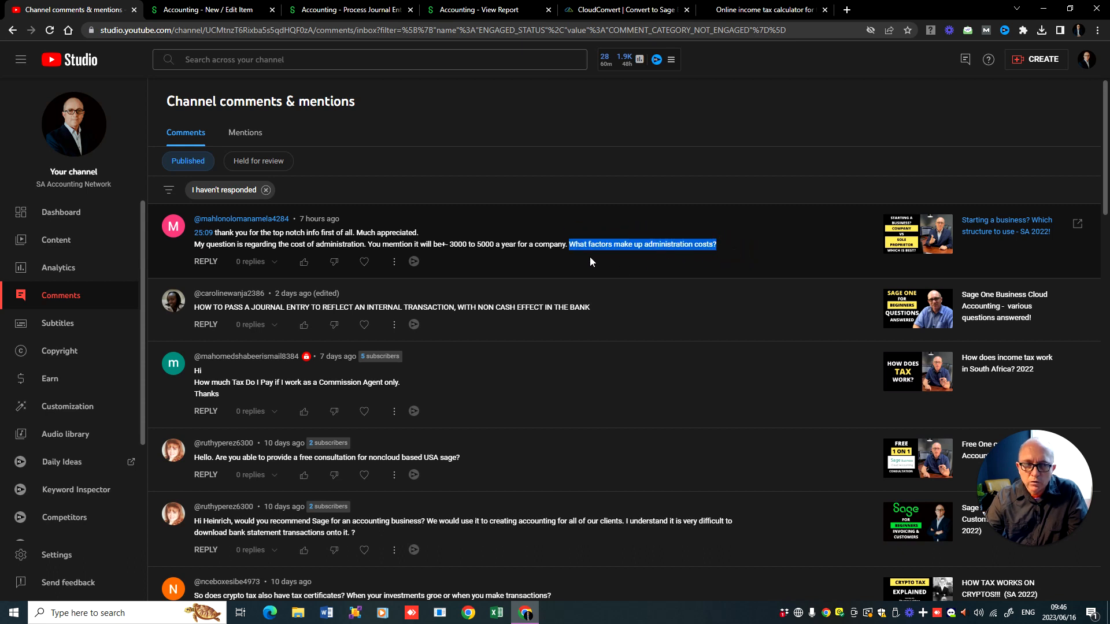
pyautogui.moveTo(605, 256)
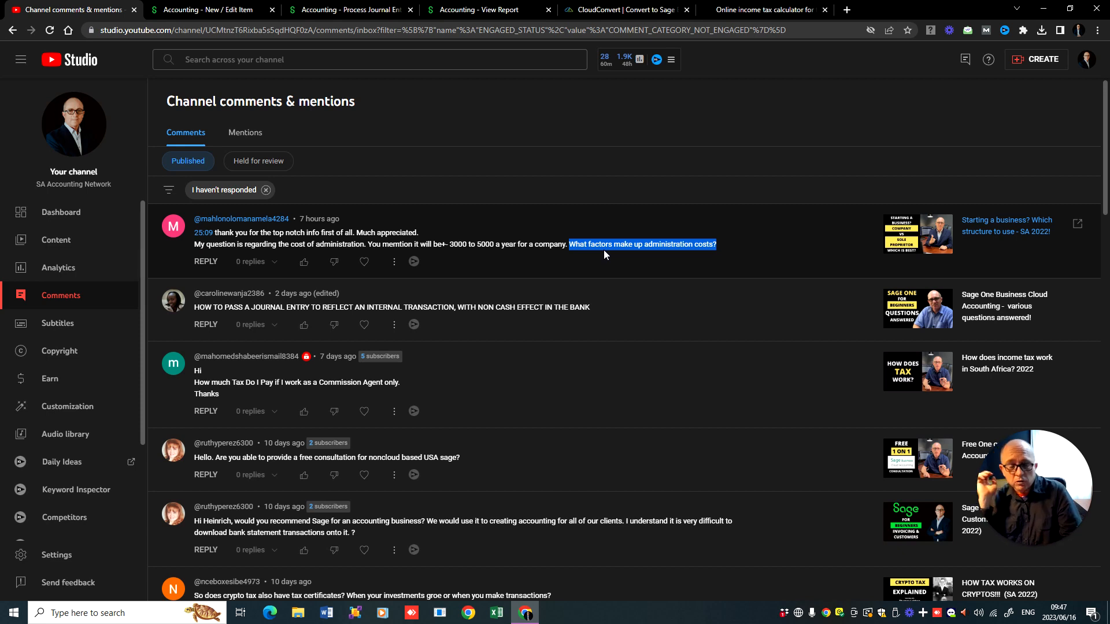
pyautogui.moveTo(463, 279)
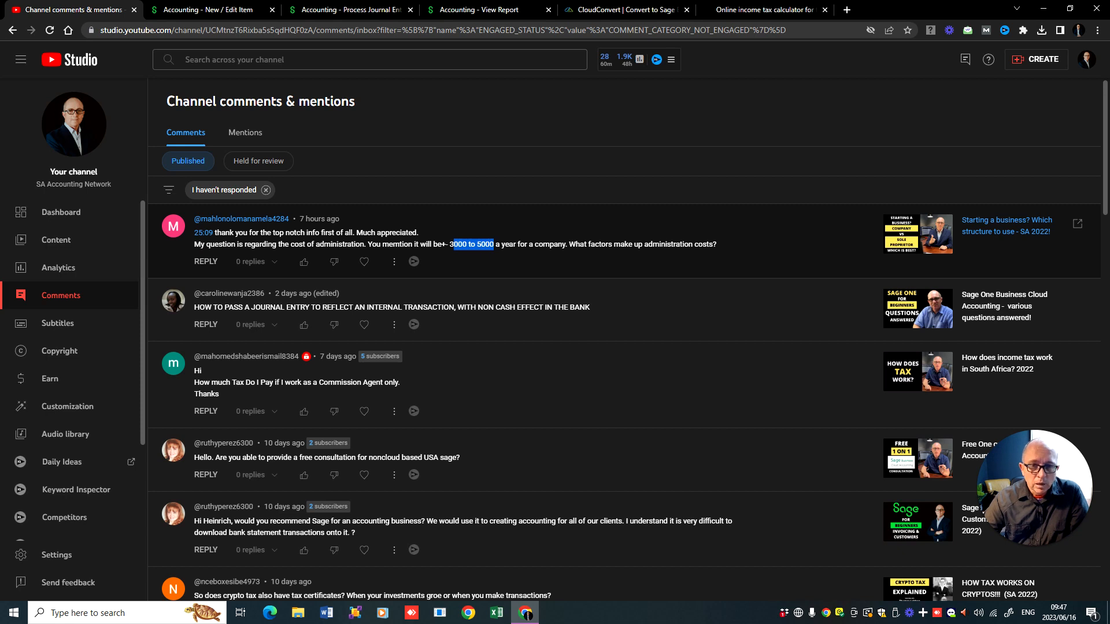
pyautogui.click(472, 244)
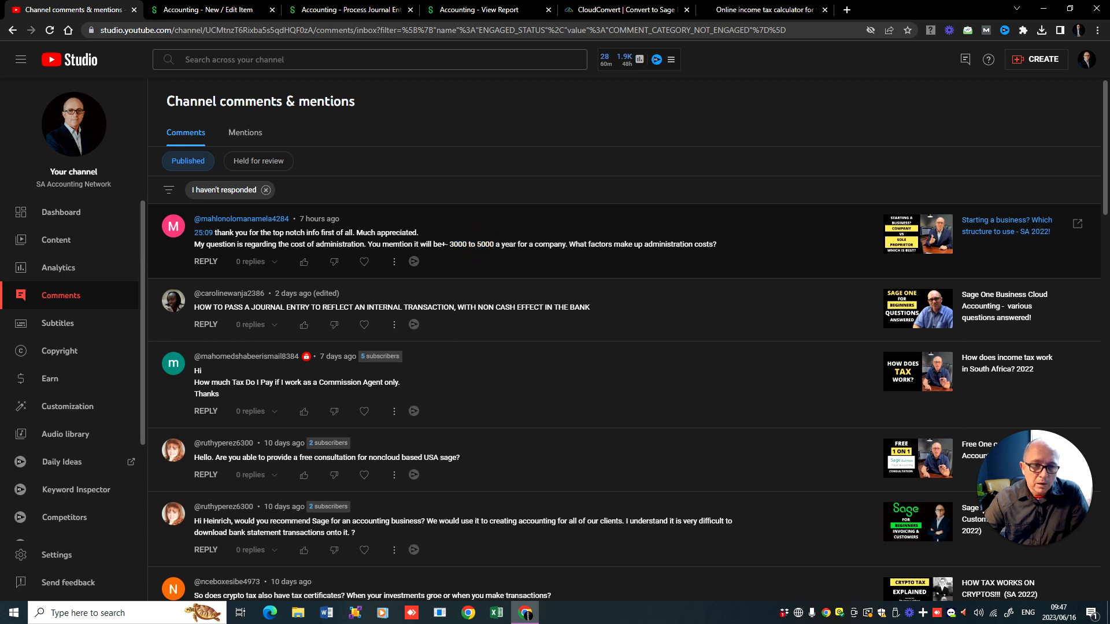
pyautogui.moveTo(453, 220)
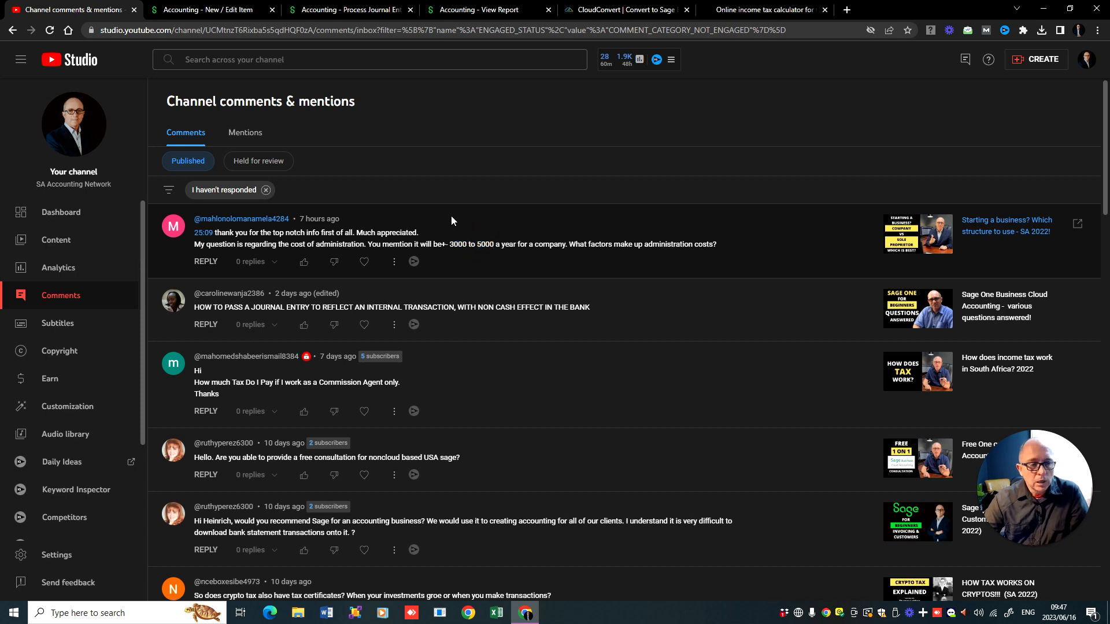
pyautogui.moveTo(471, 288)
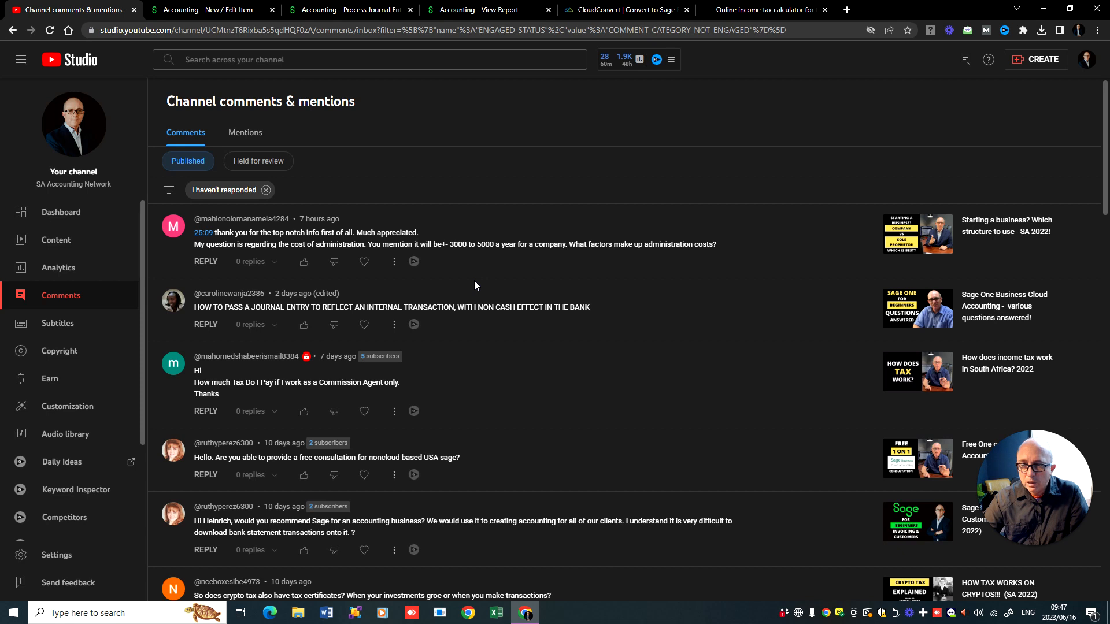
pyautogui.moveTo(518, 282)
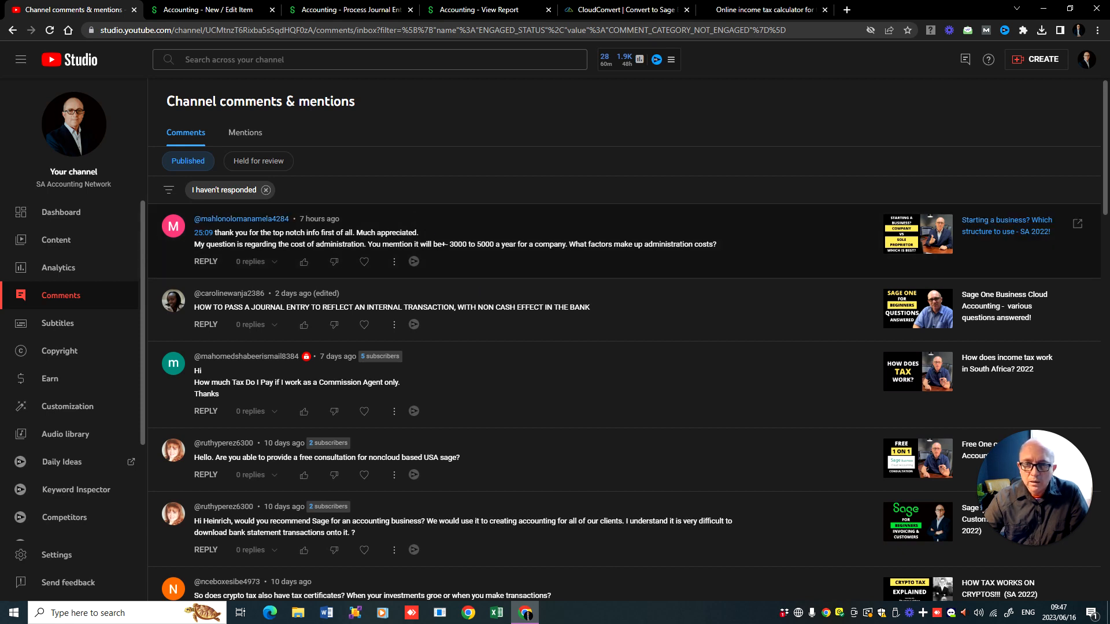
pyautogui.scroll(-3)
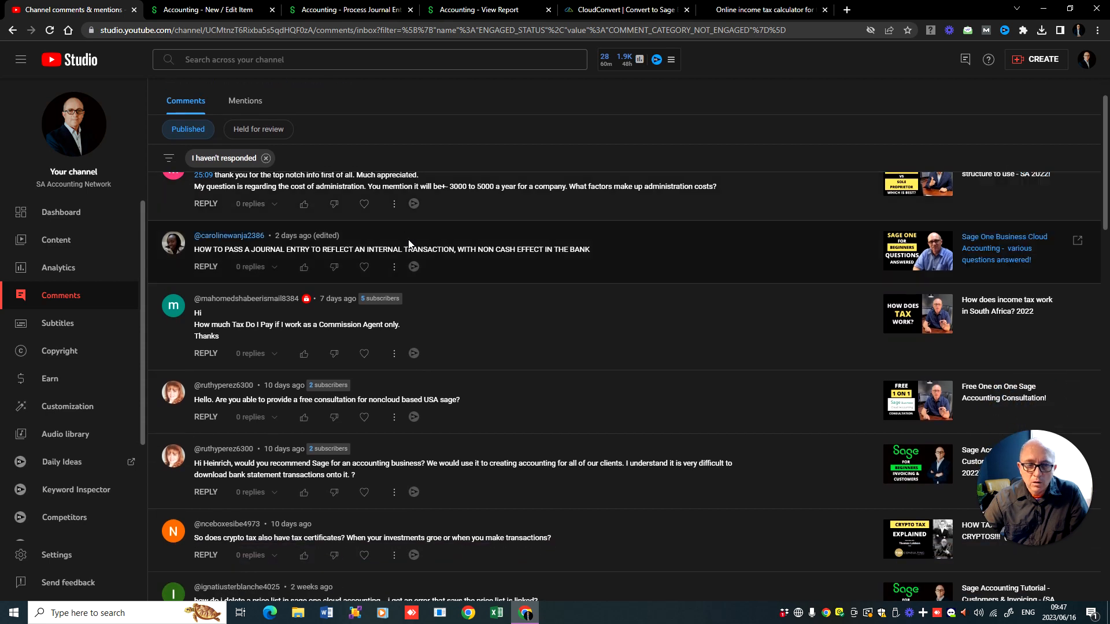